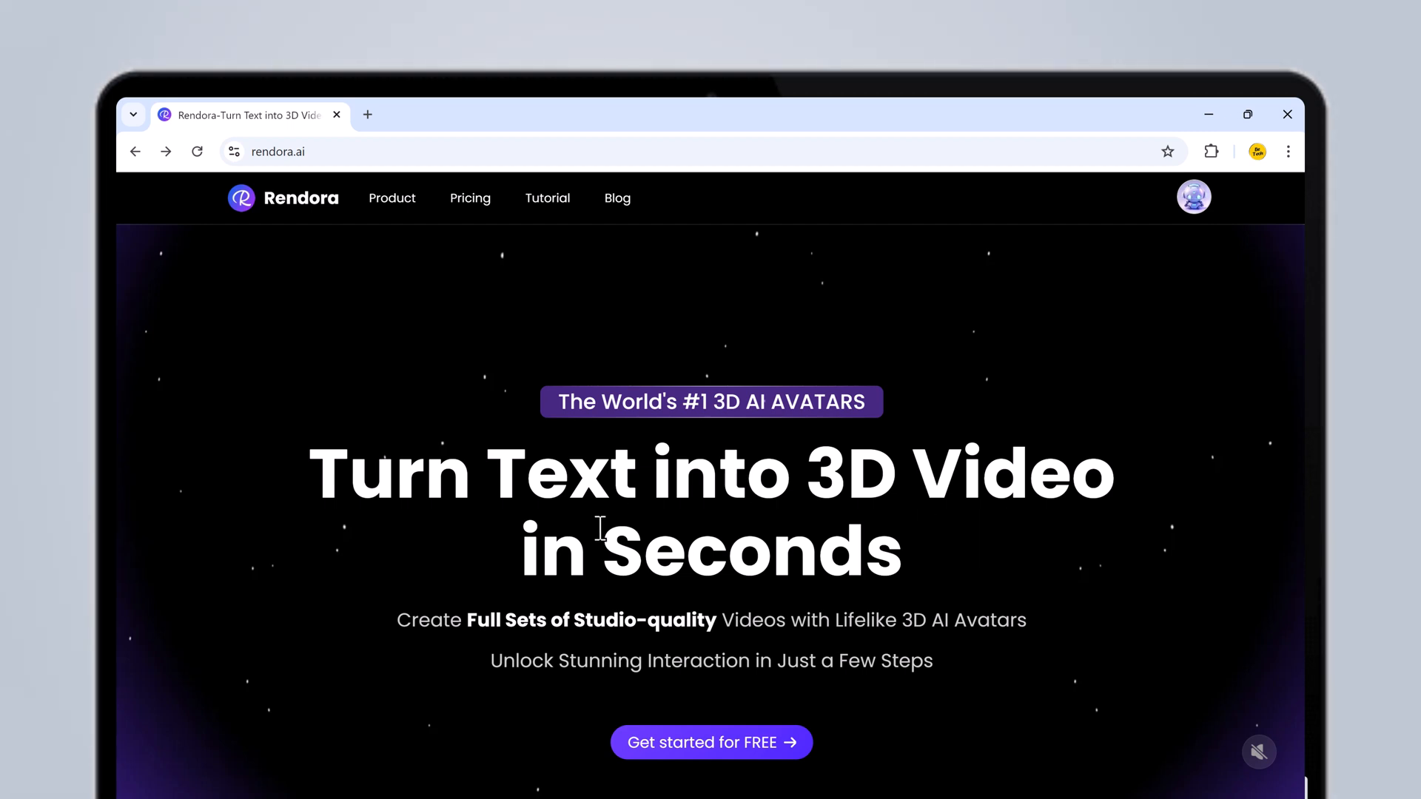
# Walk through How Rendora Works, previewing the 3D studio and avatar selection step cards
pyautogui.scroll(-3)
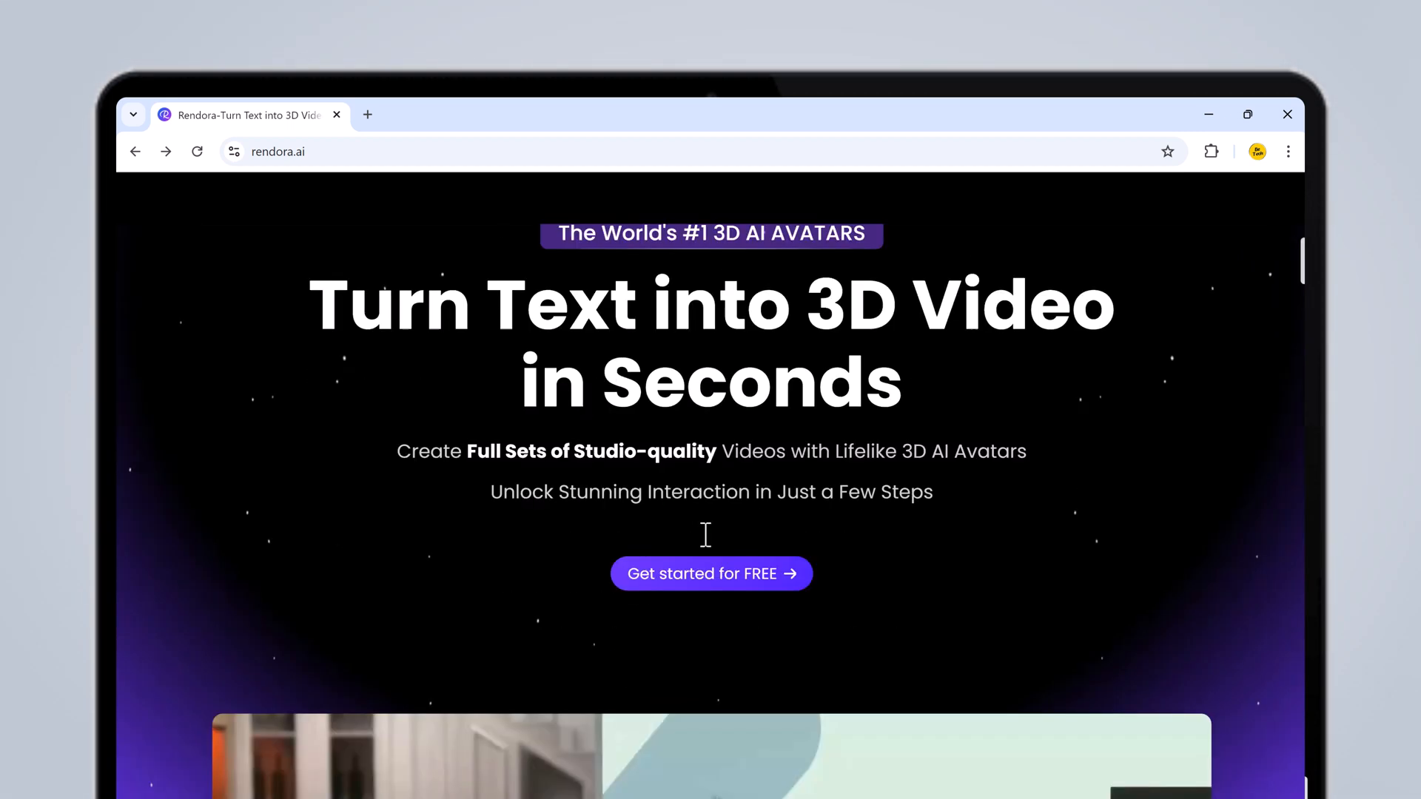
pyautogui.scroll(-3)
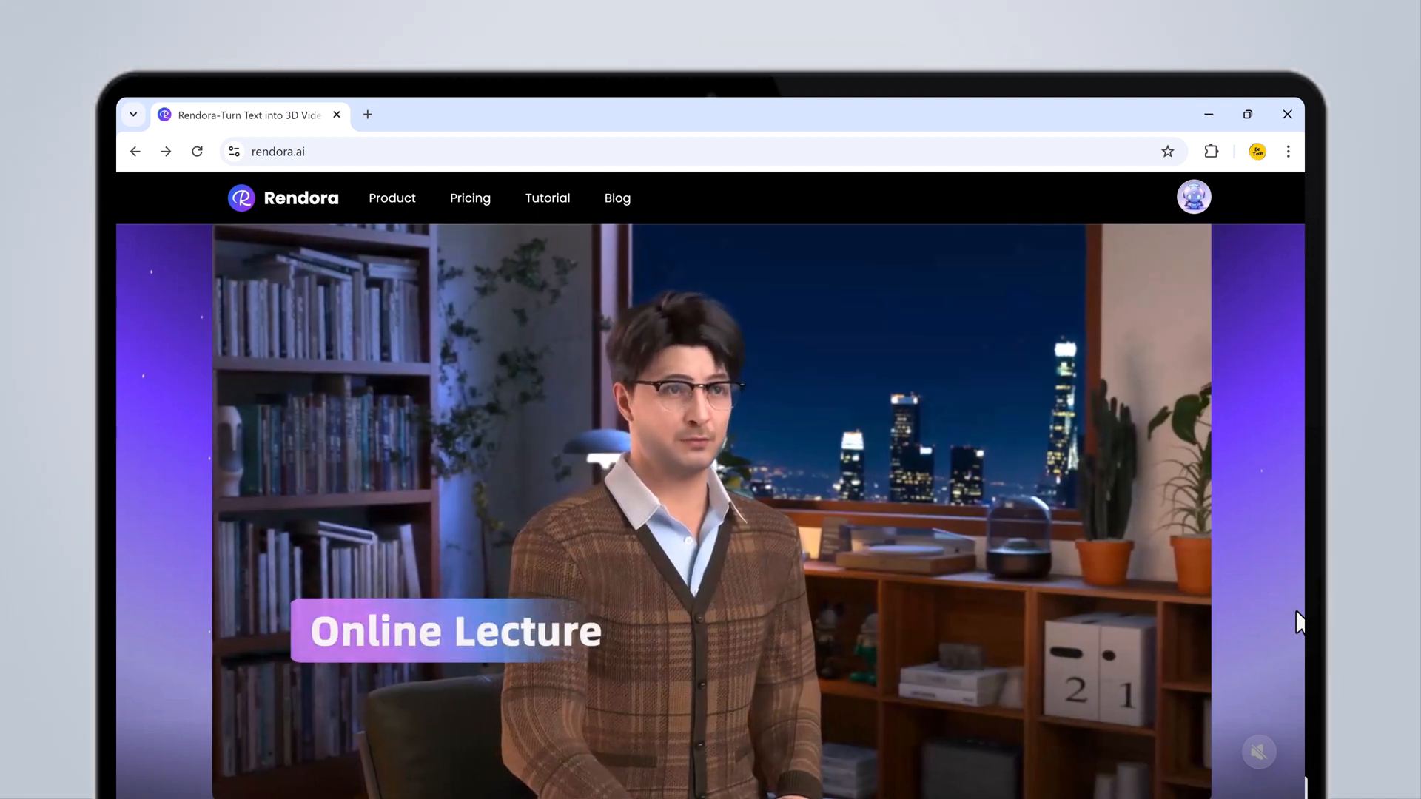
pyautogui.scroll(-3)
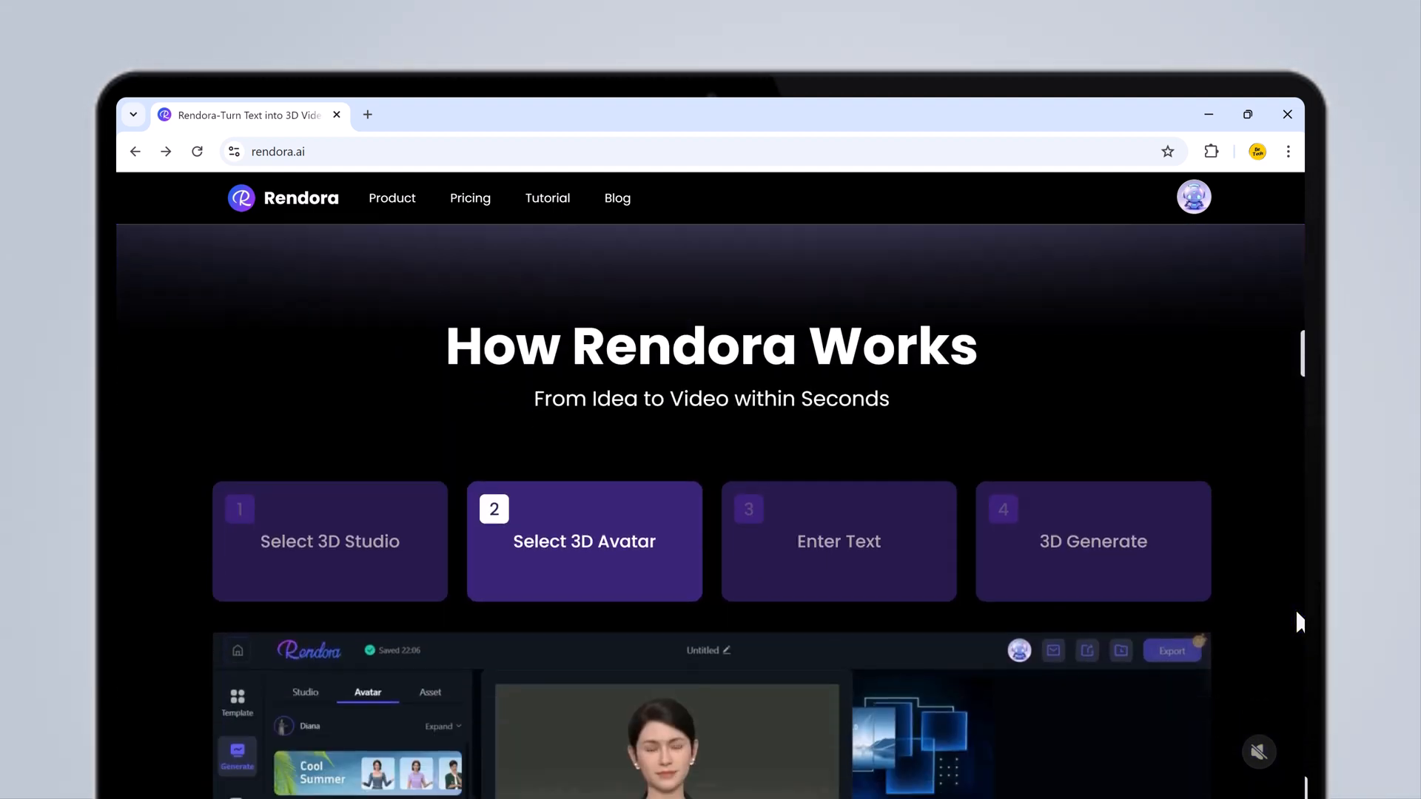
pyautogui.scroll(-3)
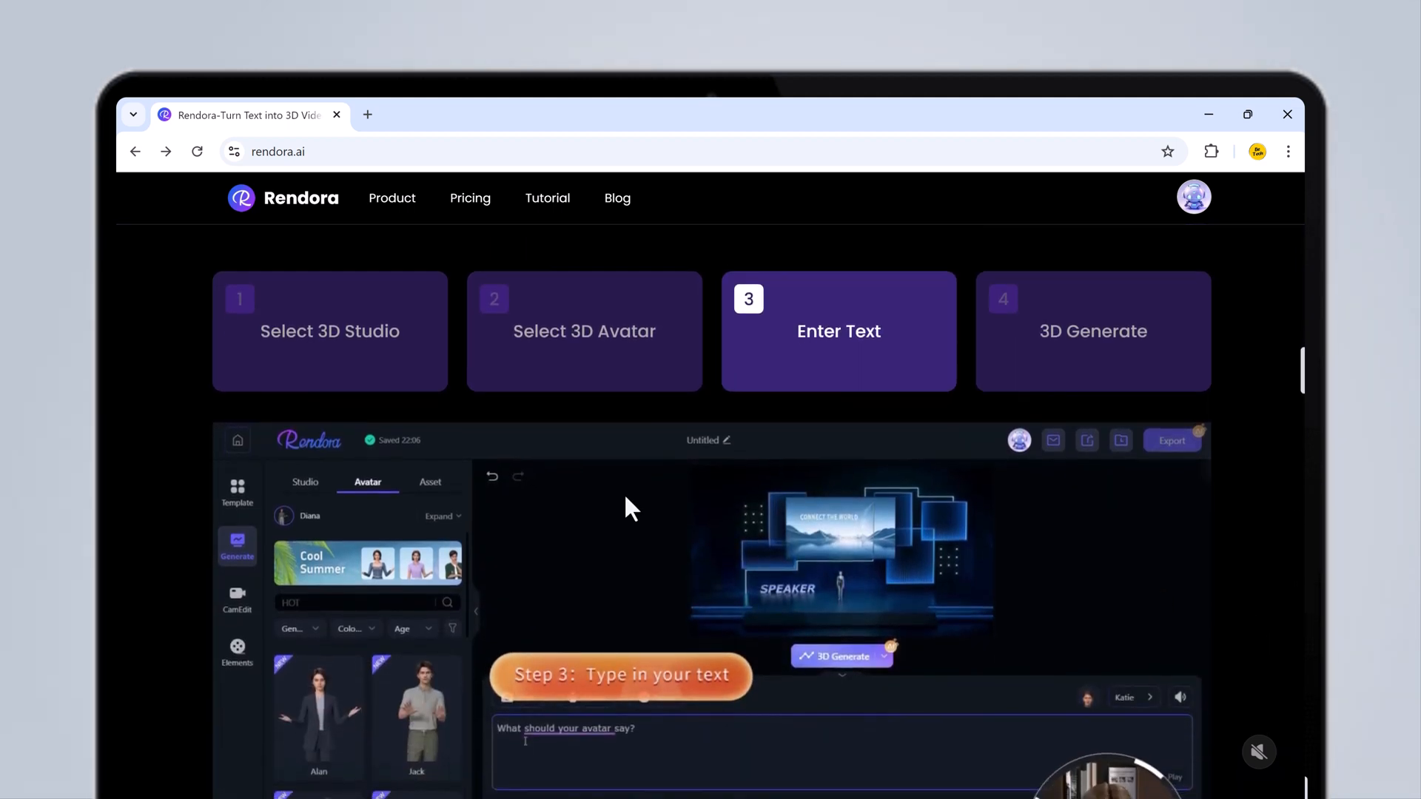
pyautogui.click(329, 322)
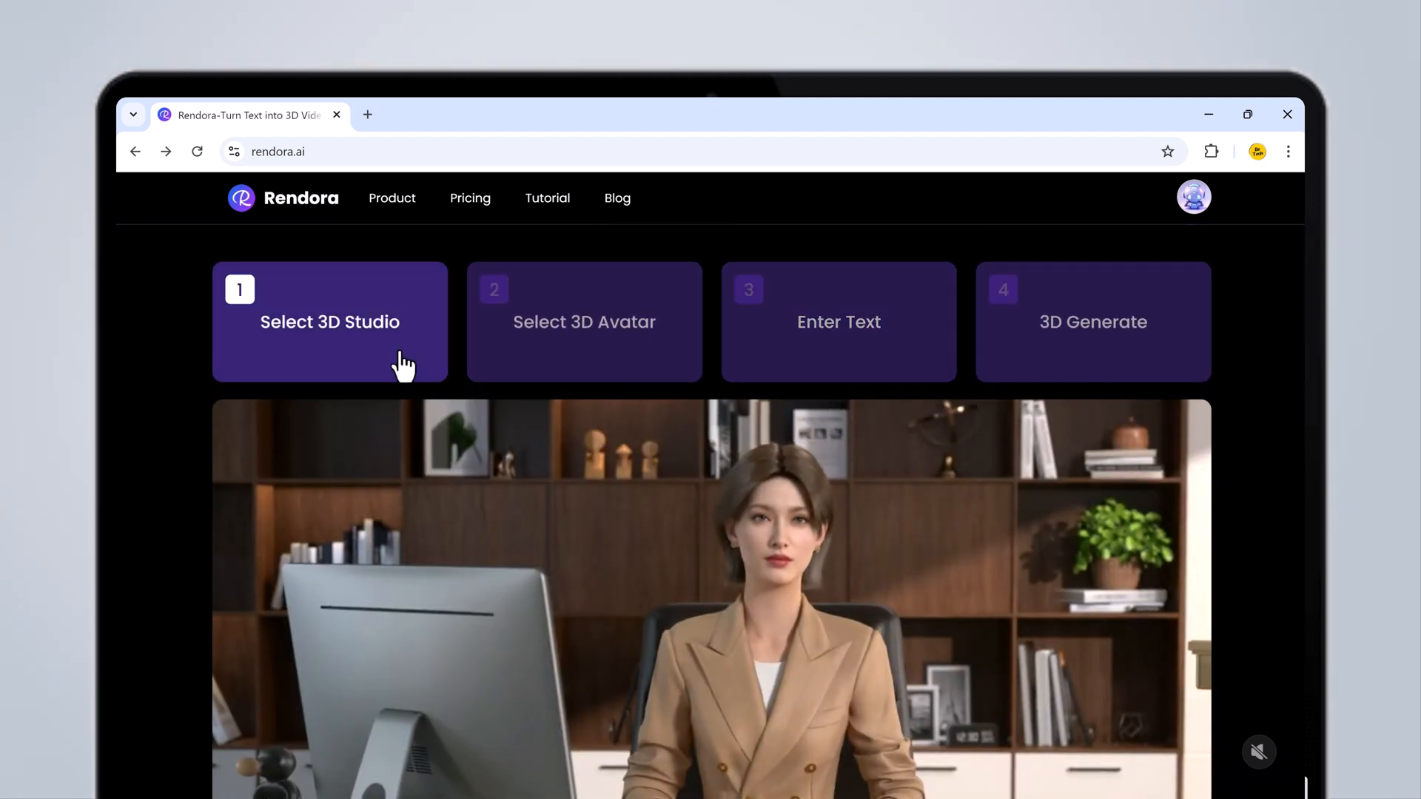
pyautogui.scroll(-3)
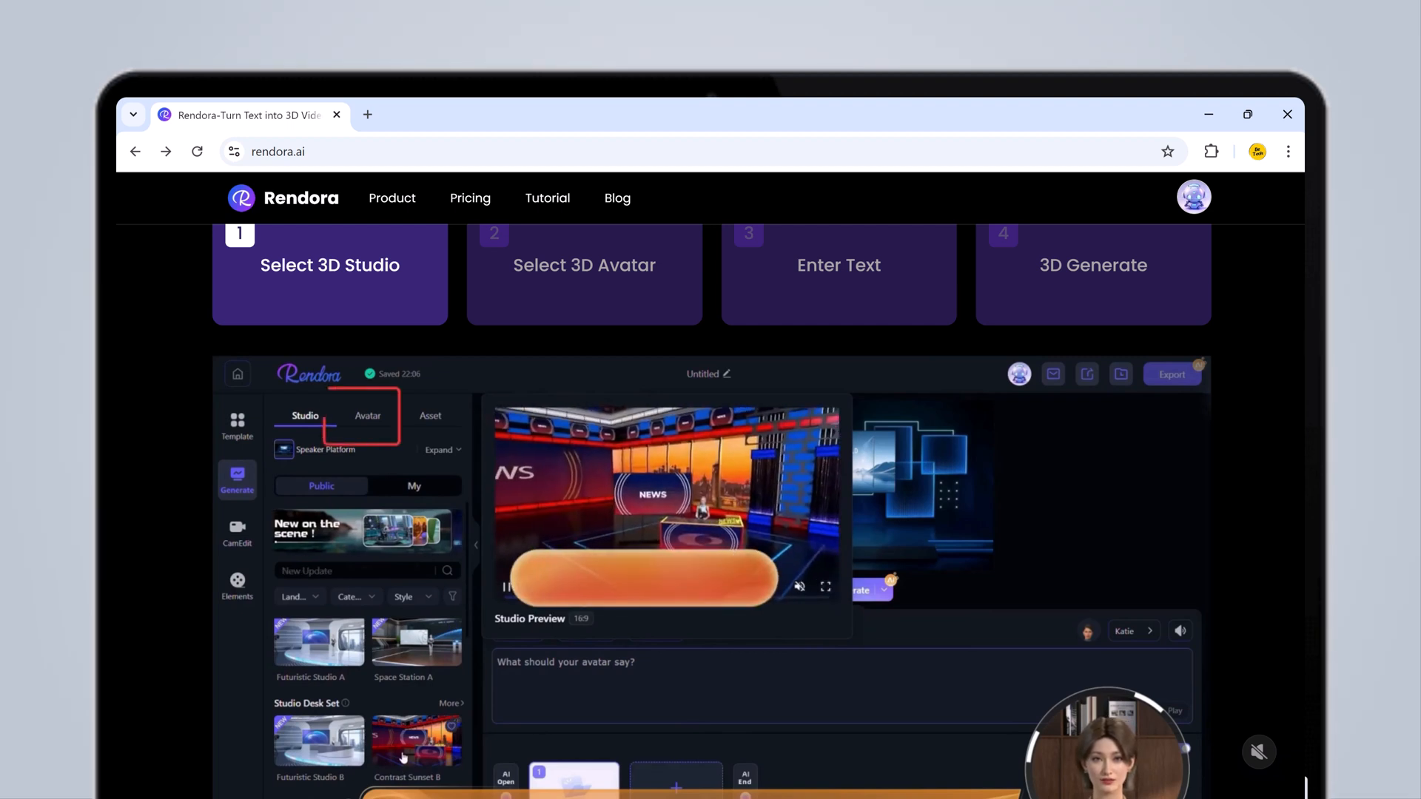
pyautogui.click(367, 415)
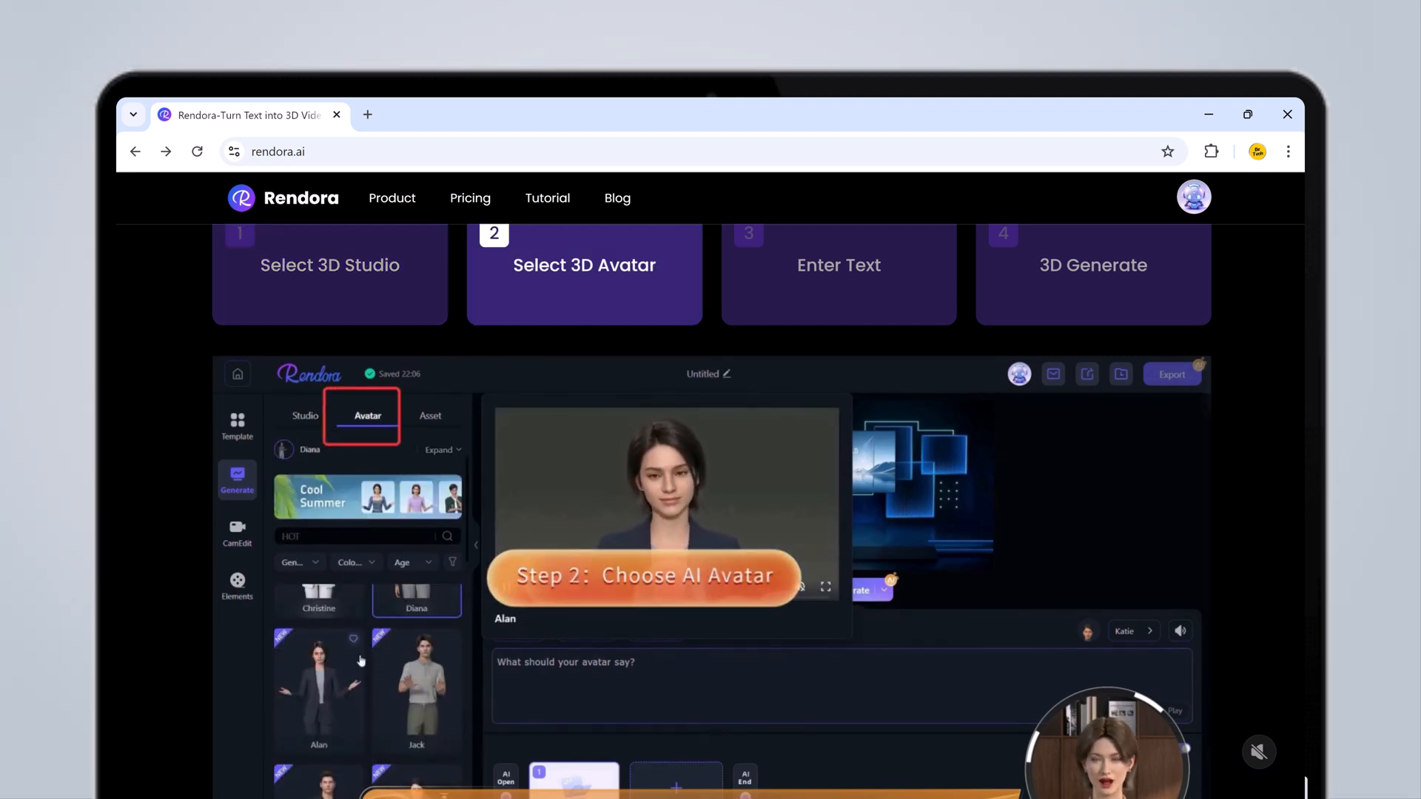
pyautogui.click(416, 684)
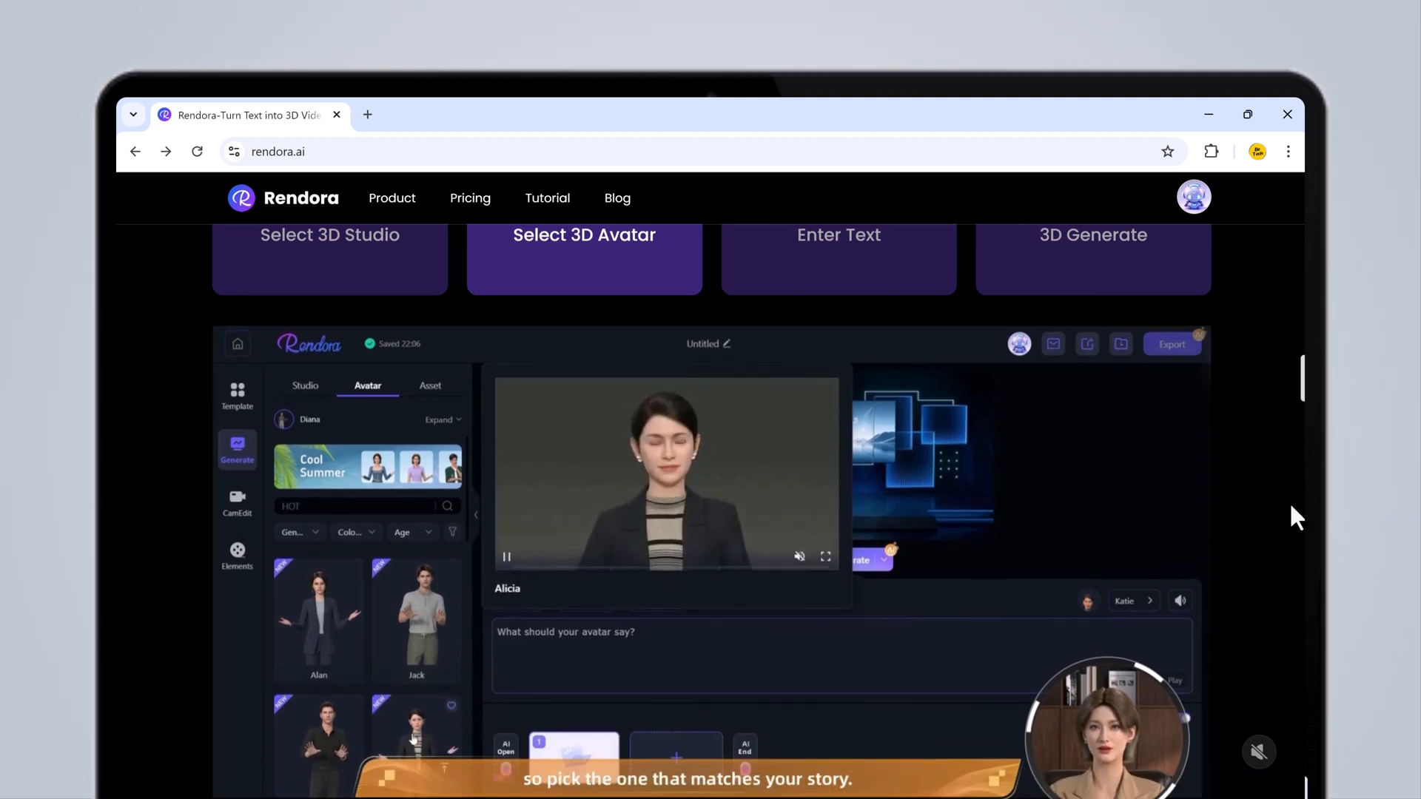
# Finish the landing-page walkthrough and enter the Rendora platform via Get started for FREE
pyautogui.scroll(-3)
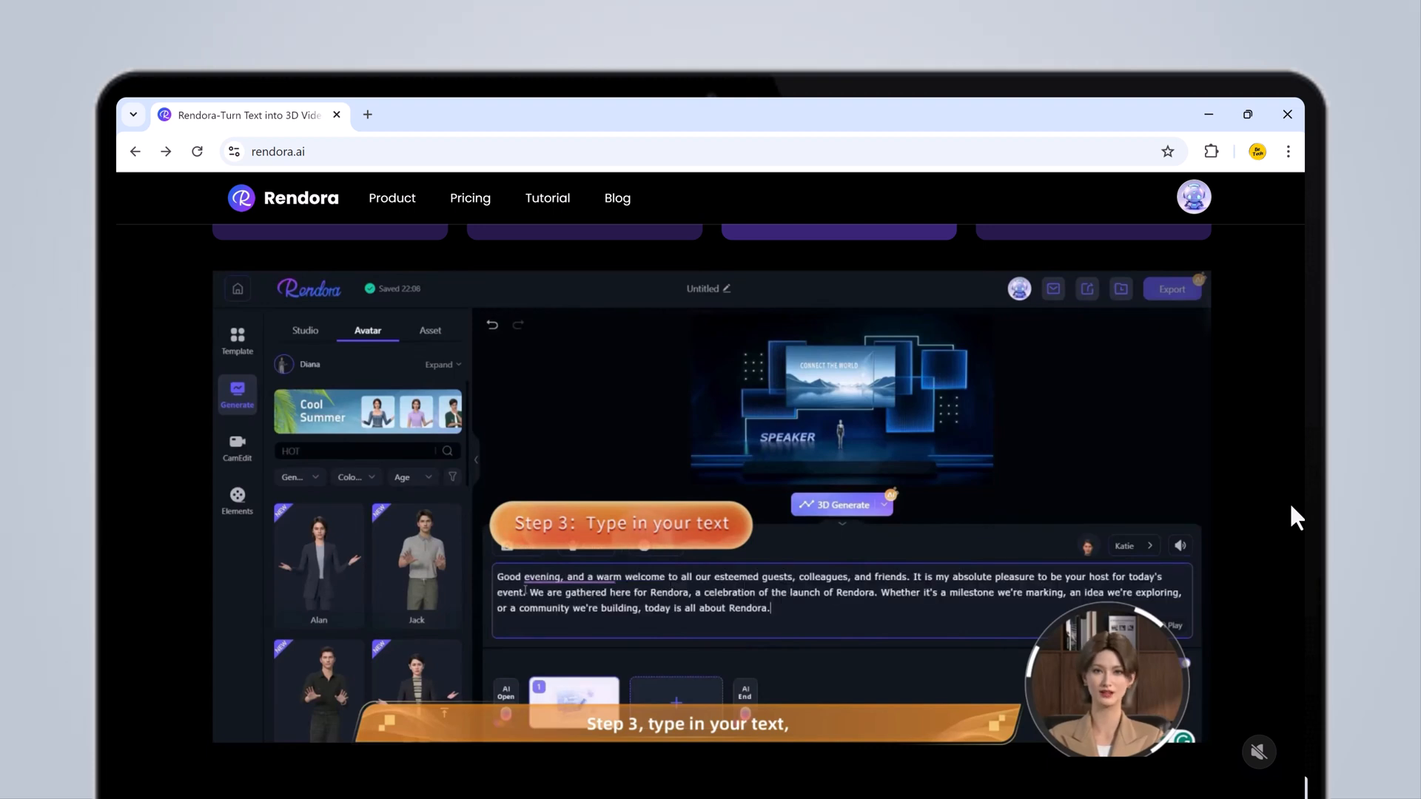
pyautogui.click(841, 505)
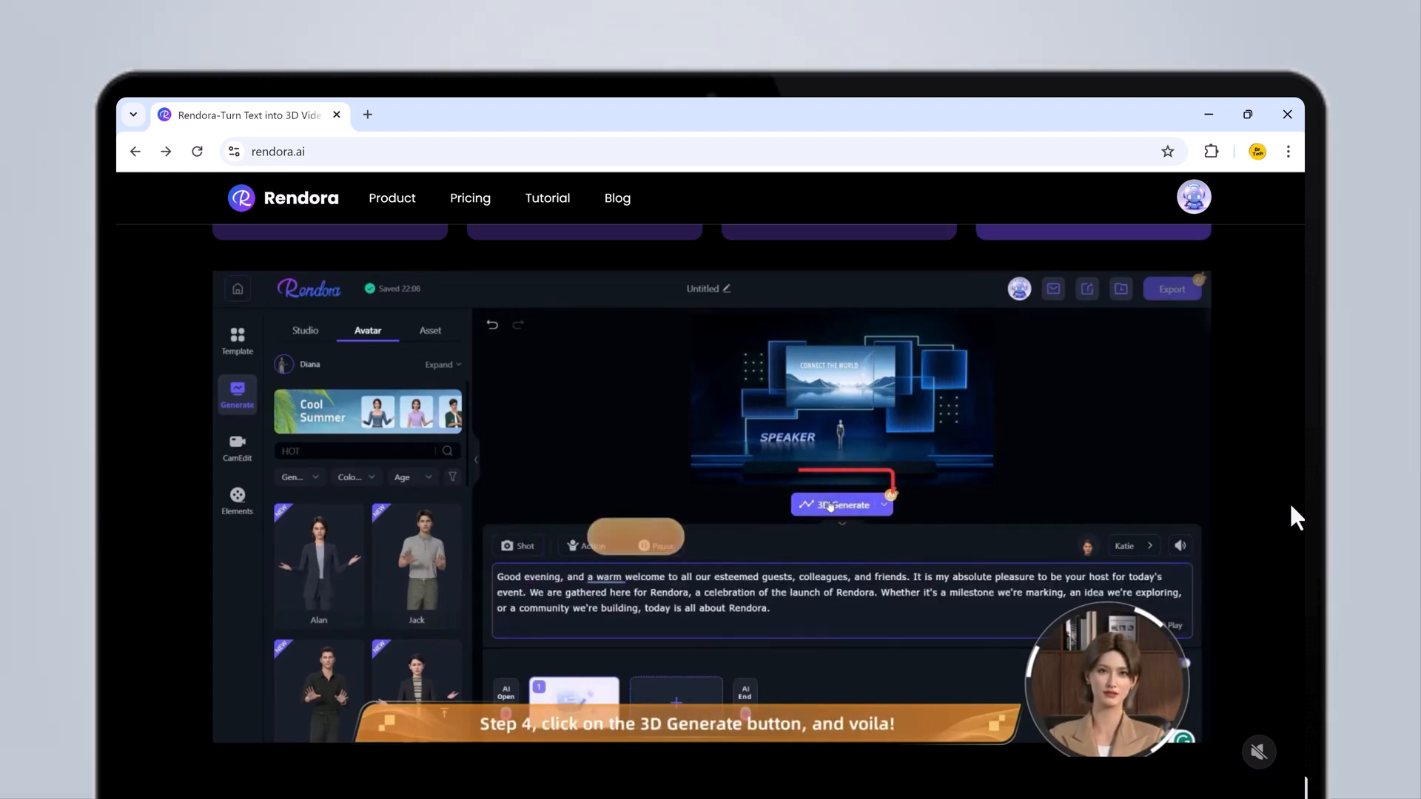
pyautogui.click(841, 505)
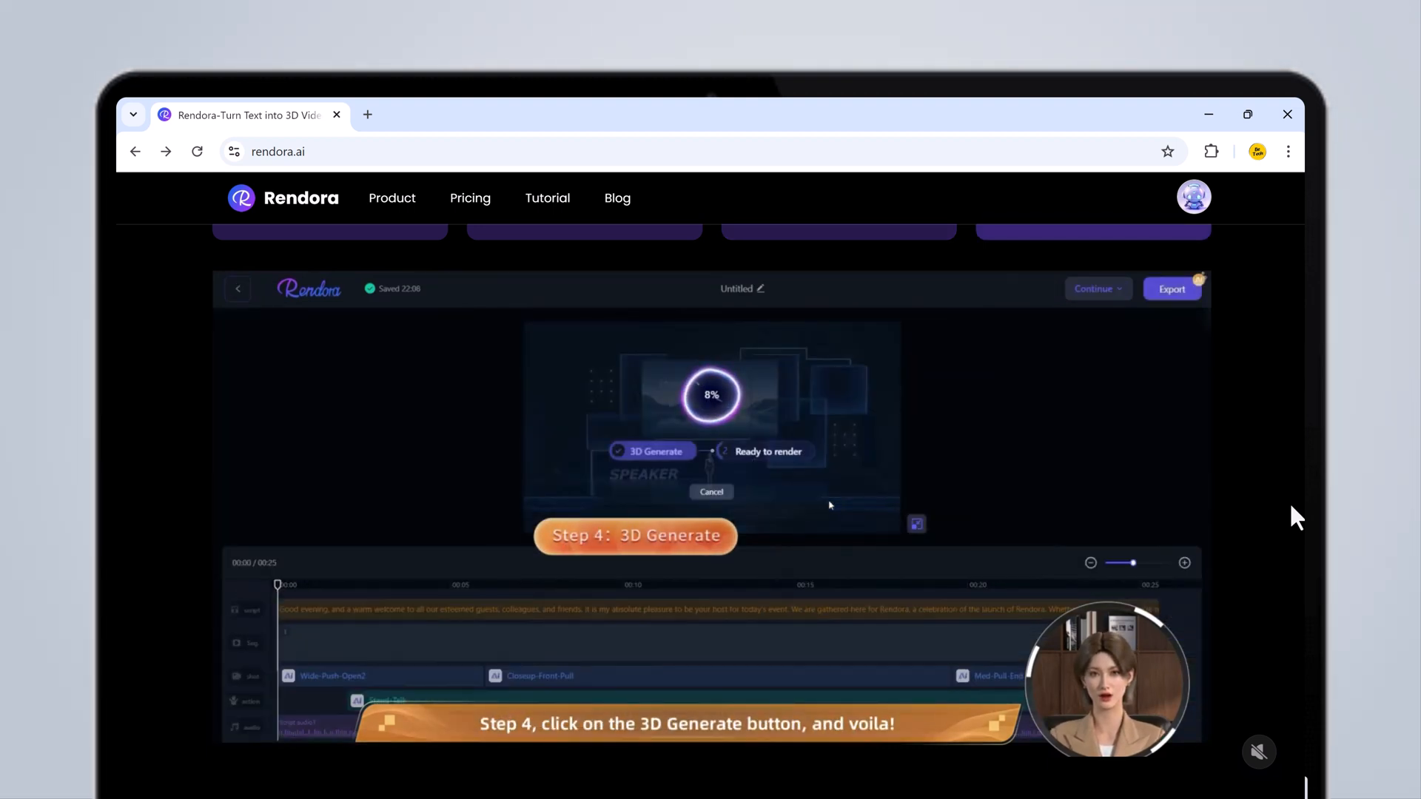
pyautogui.scroll(-3)
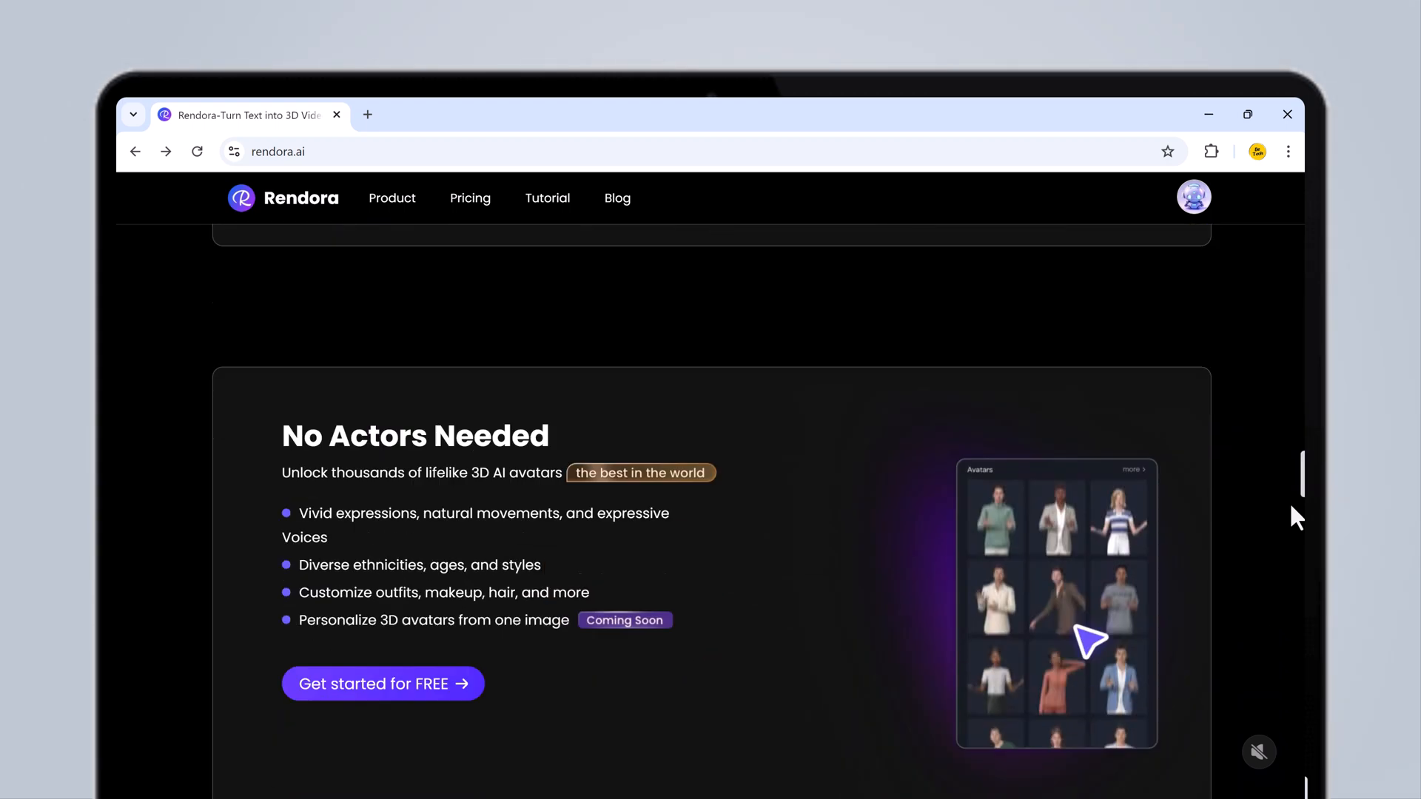
pyautogui.scroll(-3)
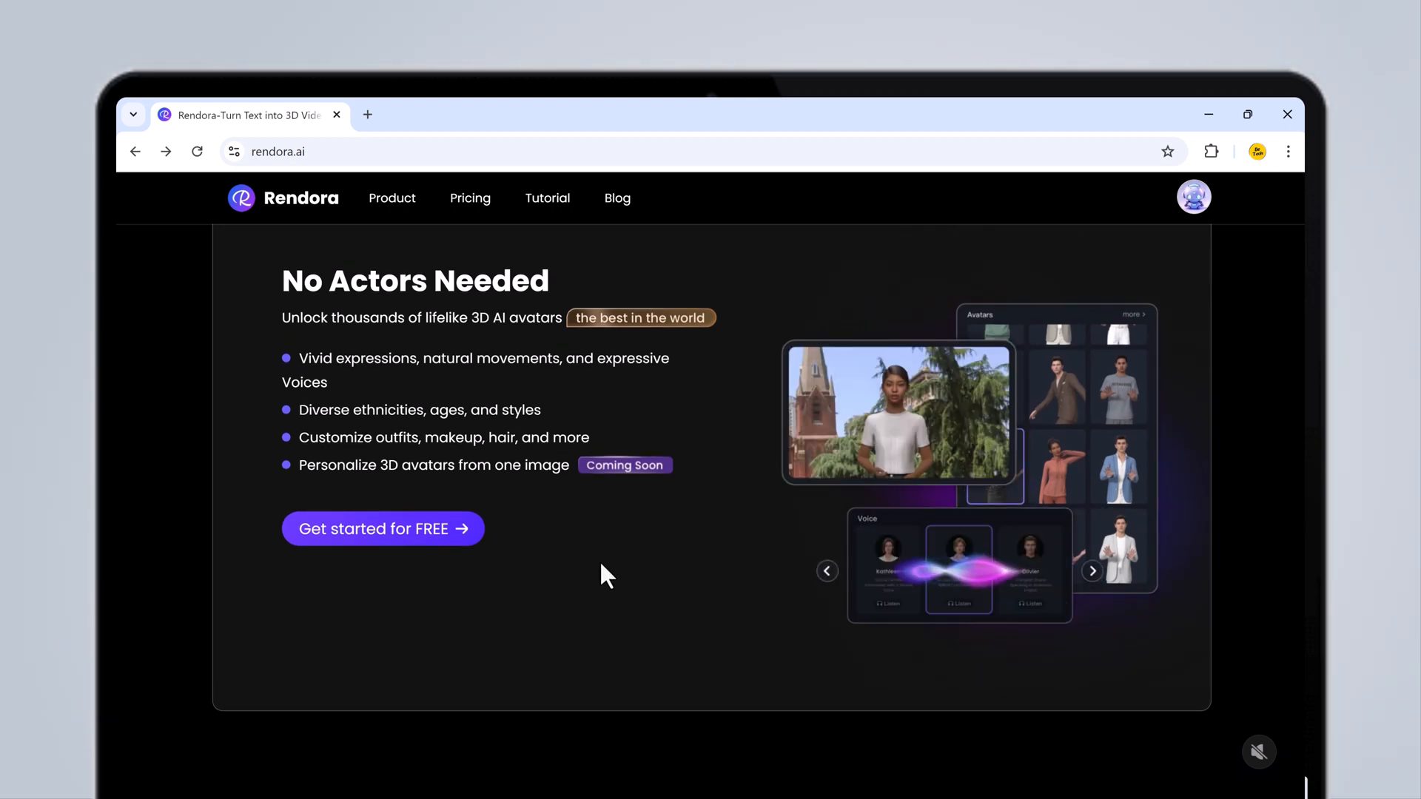
pyautogui.click(382, 529)
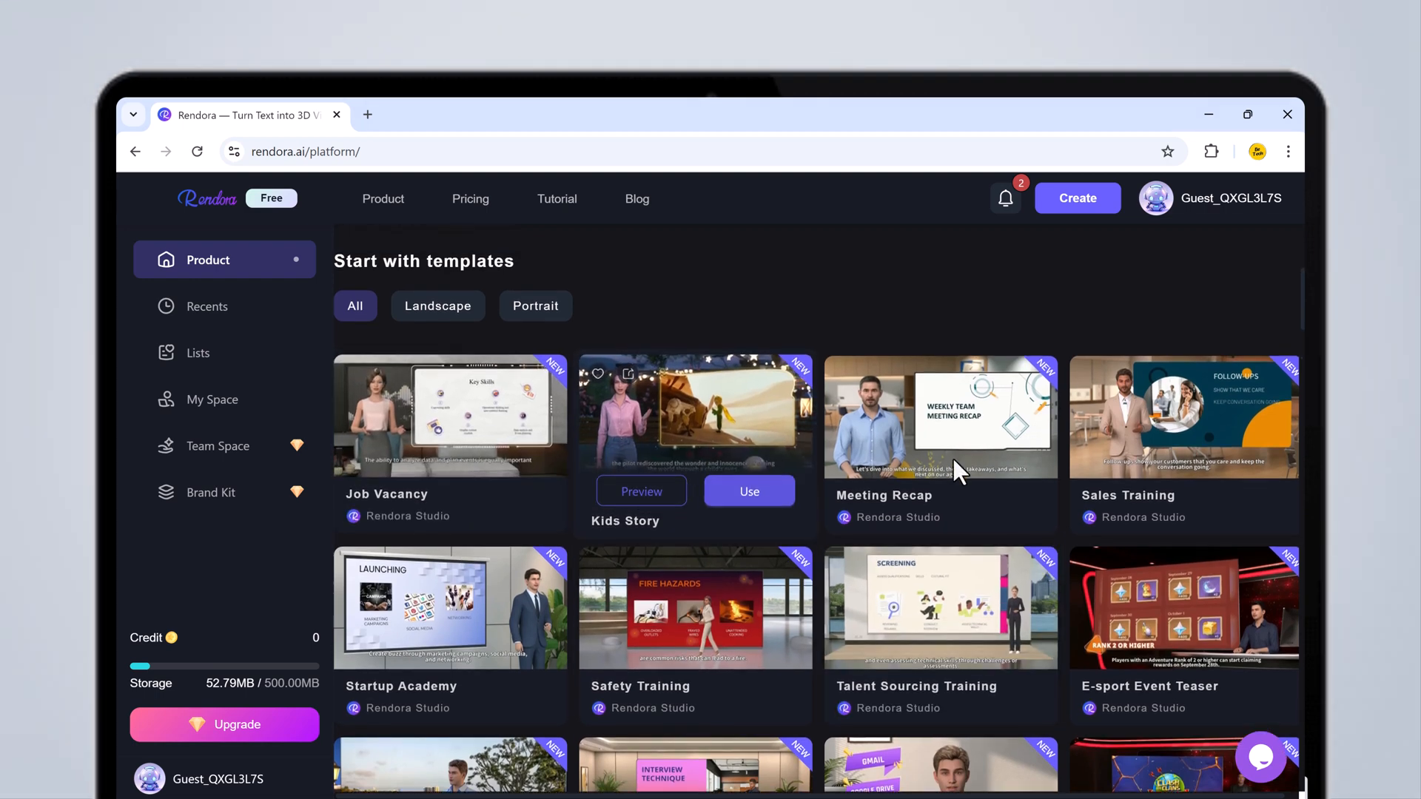
pyautogui.scroll(-3)
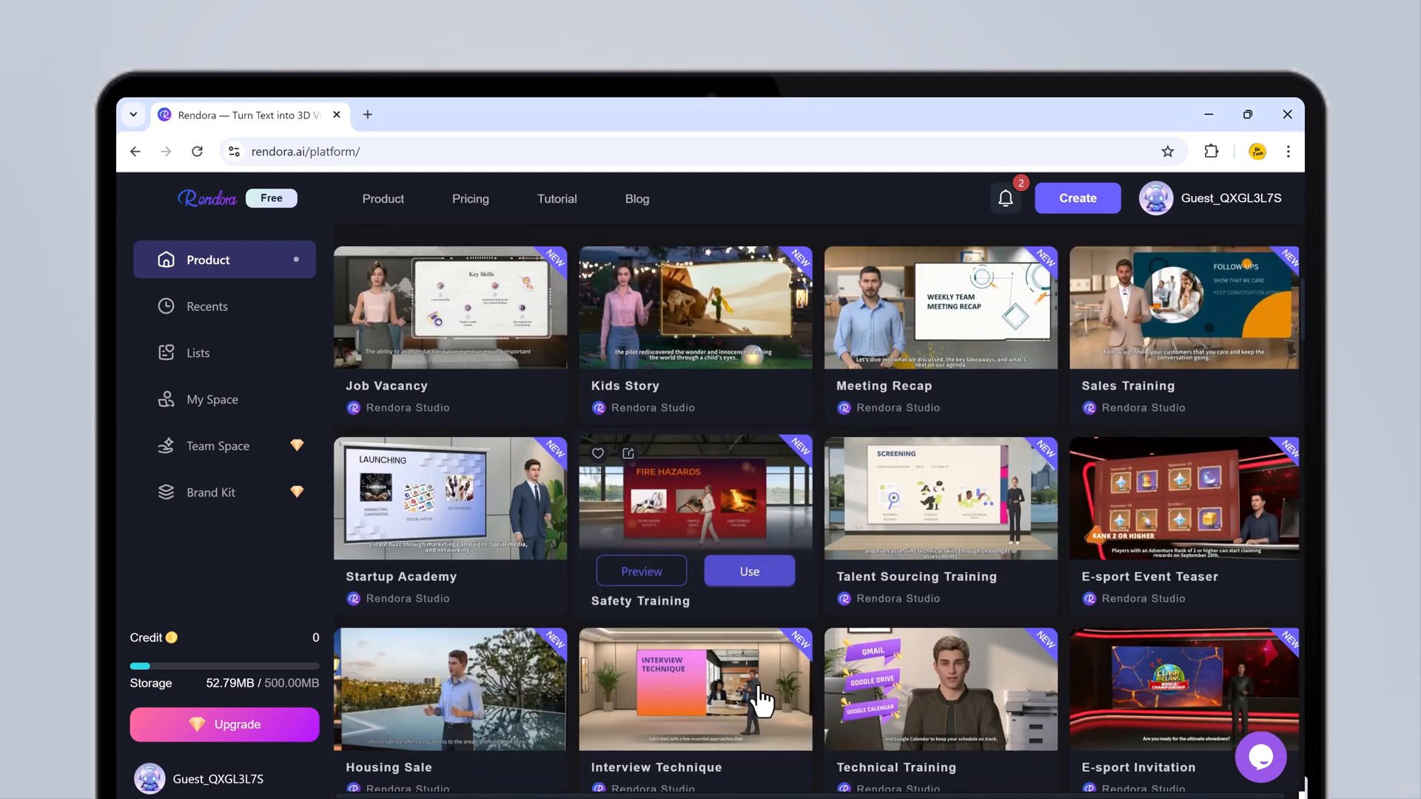
pyautogui.scroll(-3)
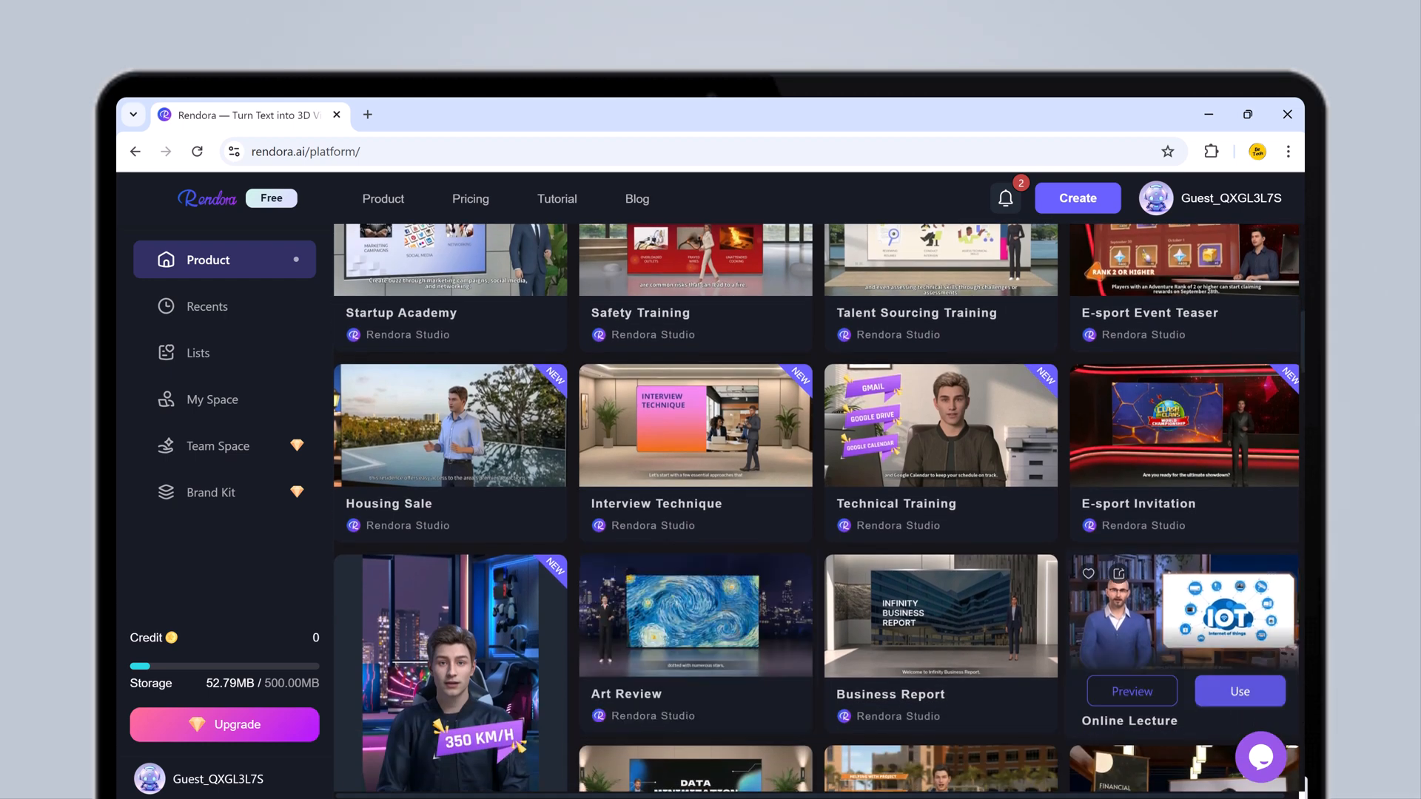
pyautogui.scroll(-3)
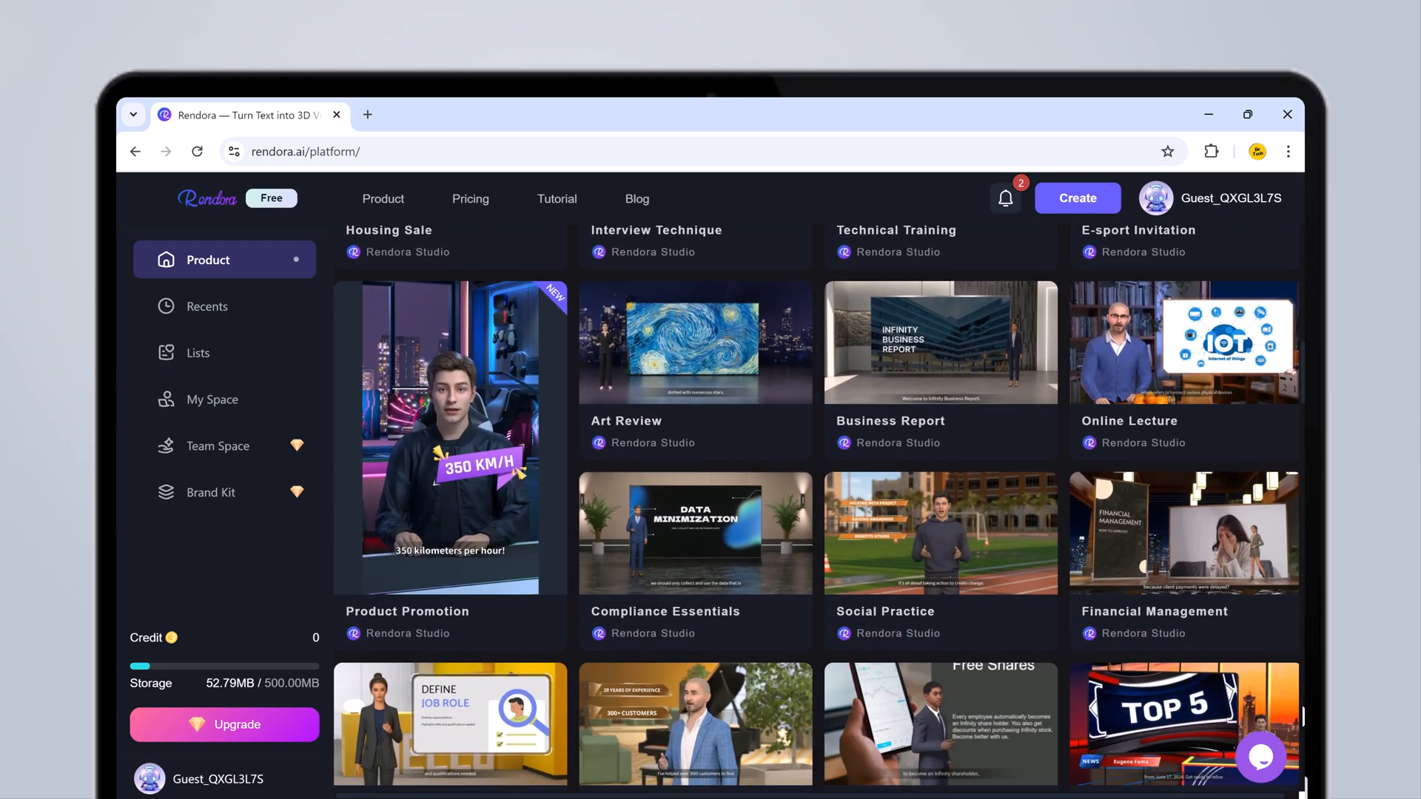
pyautogui.scroll(-3)
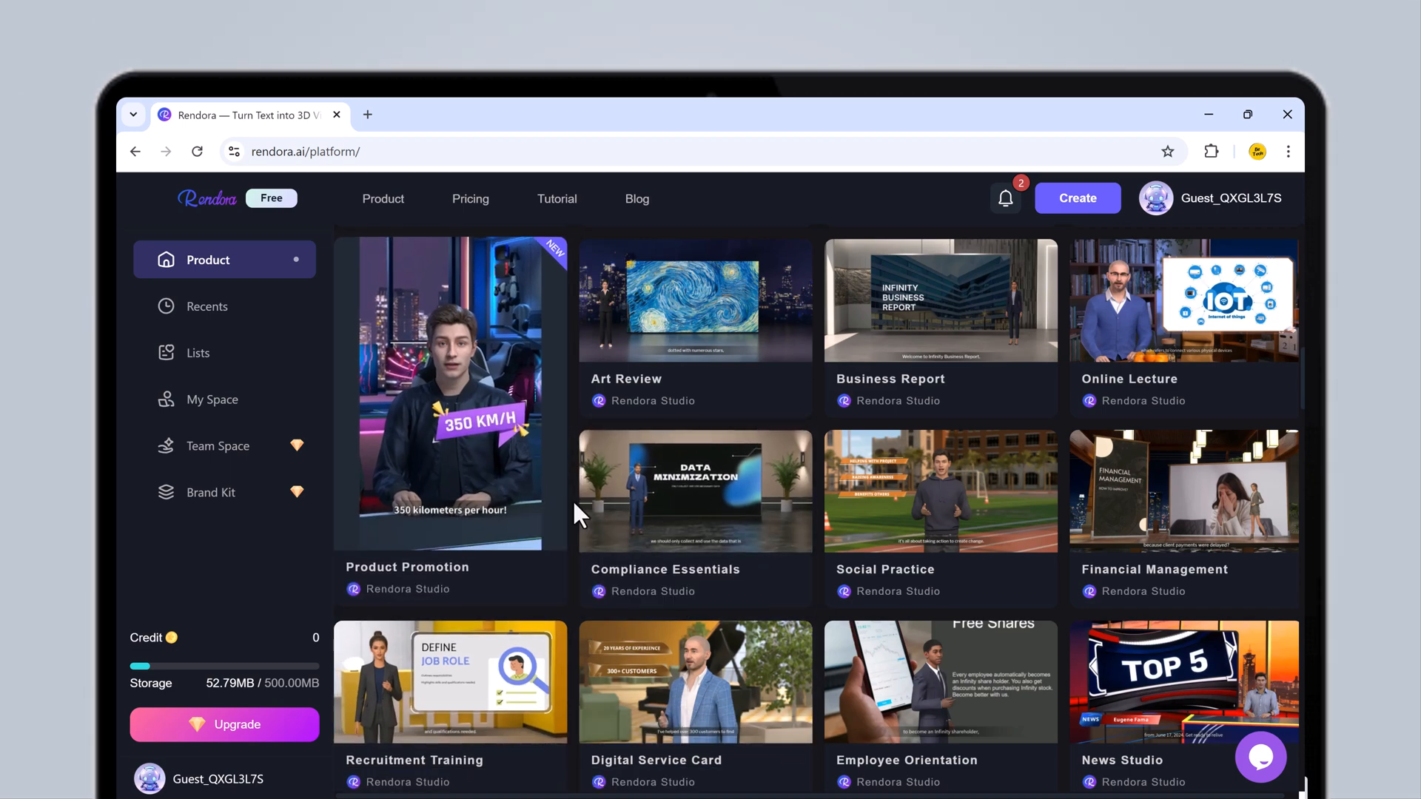
pyautogui.scroll(-3)
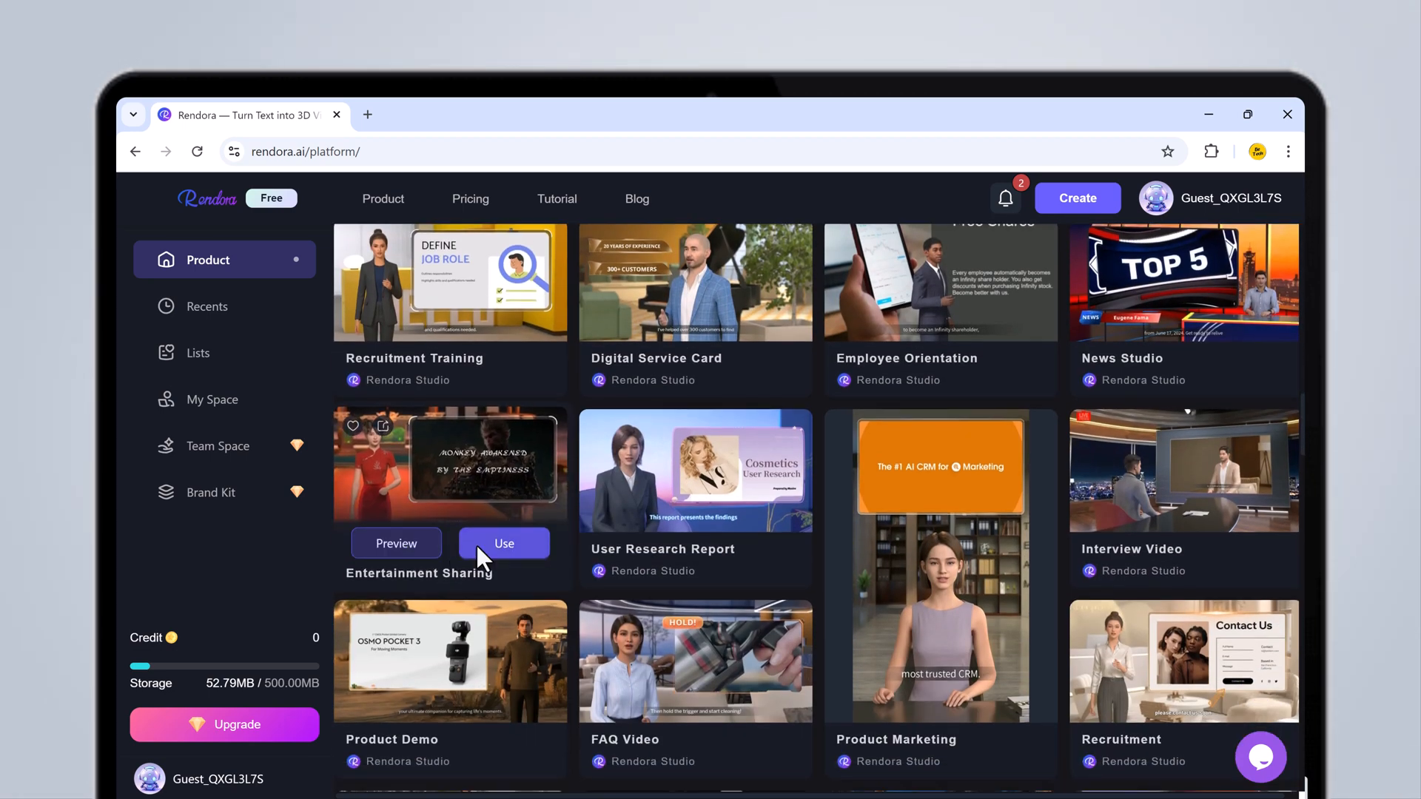
pyautogui.moveTo(816, 670)
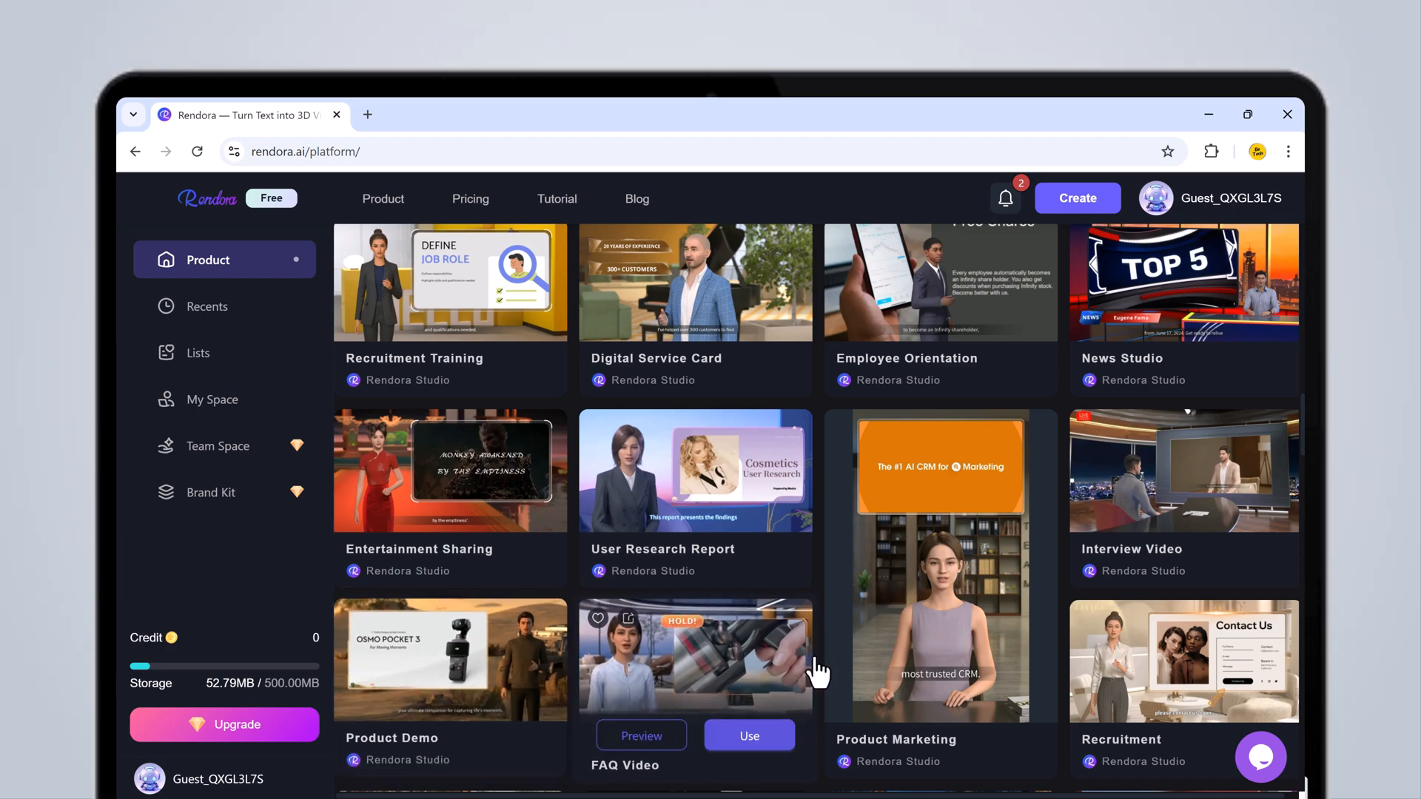
pyautogui.scroll(-3)
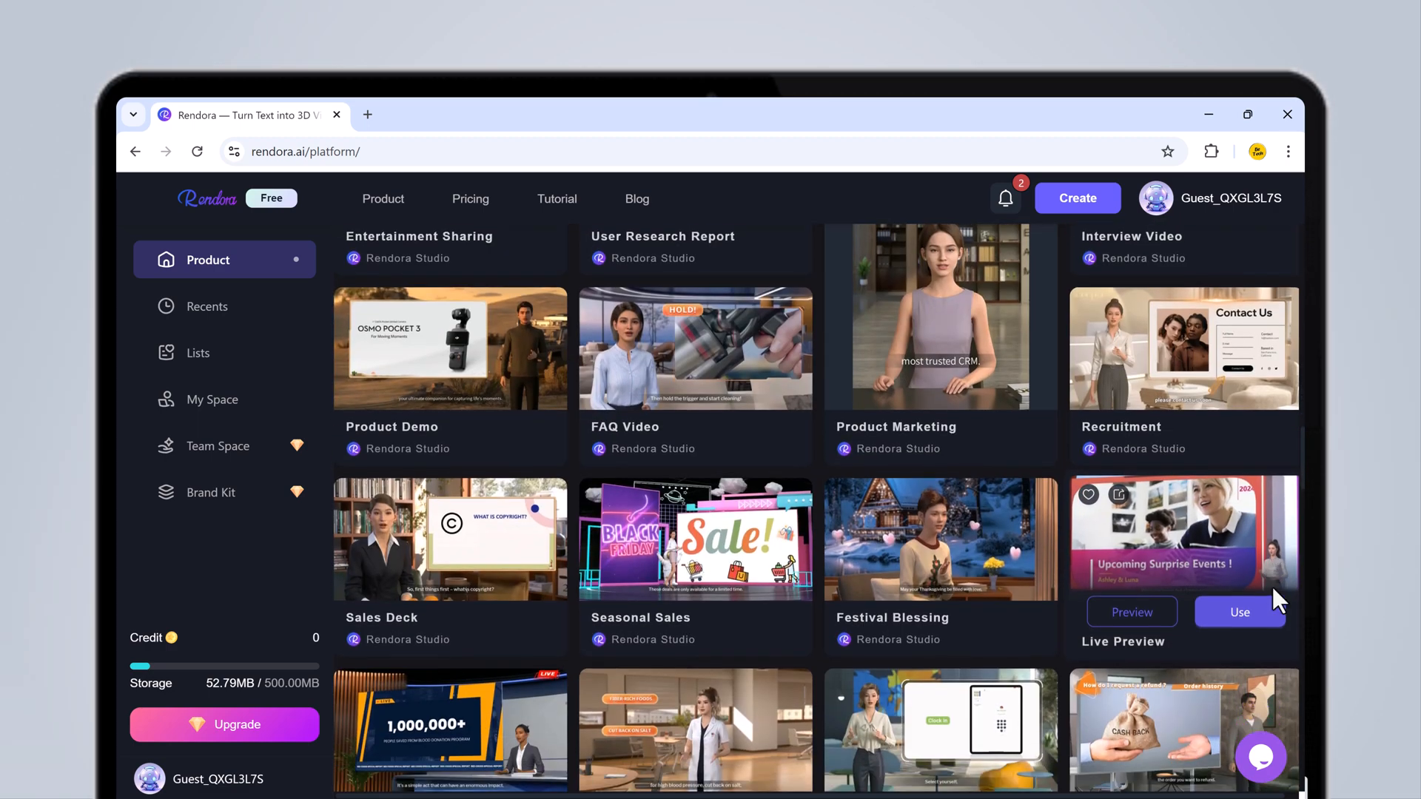
pyautogui.scroll(-3)
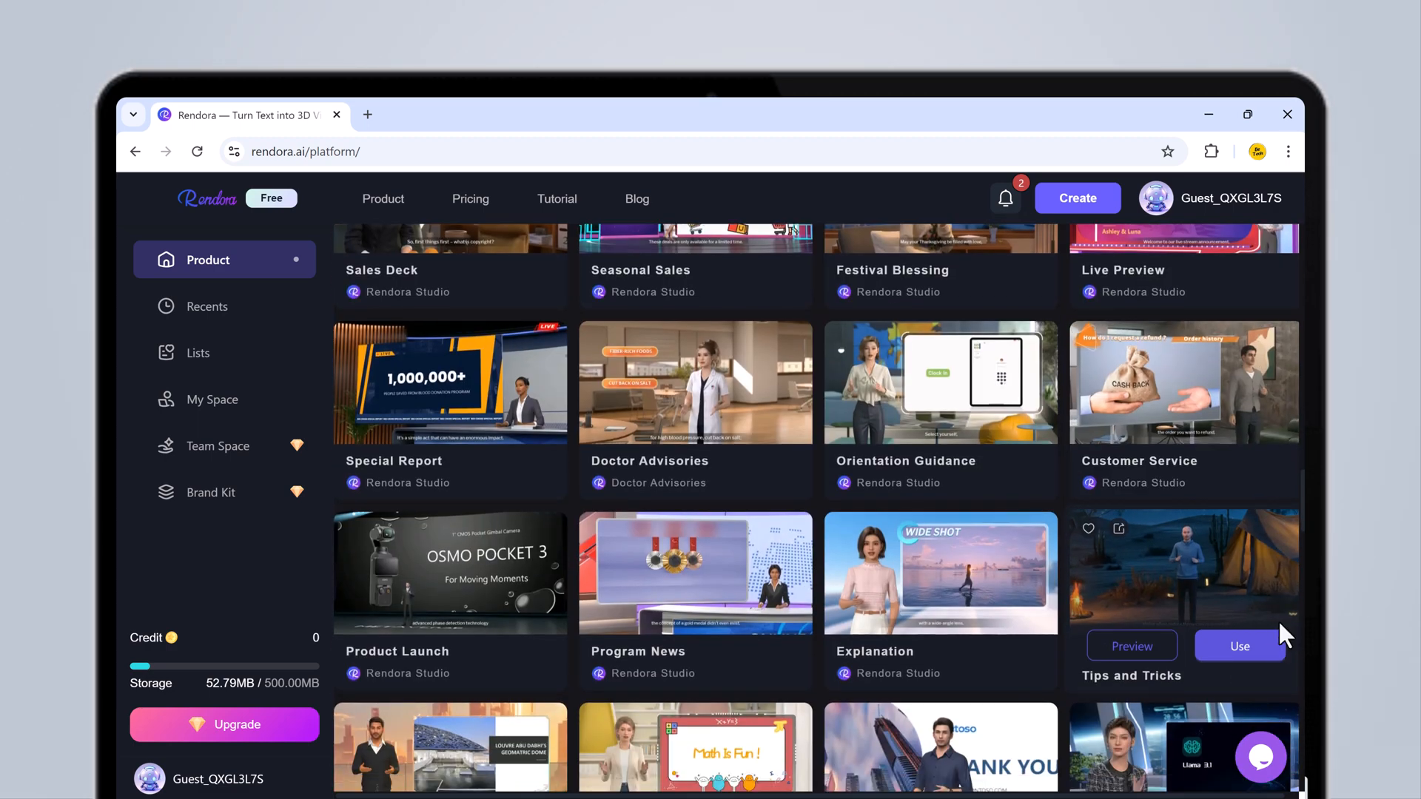
pyautogui.scroll(-3)
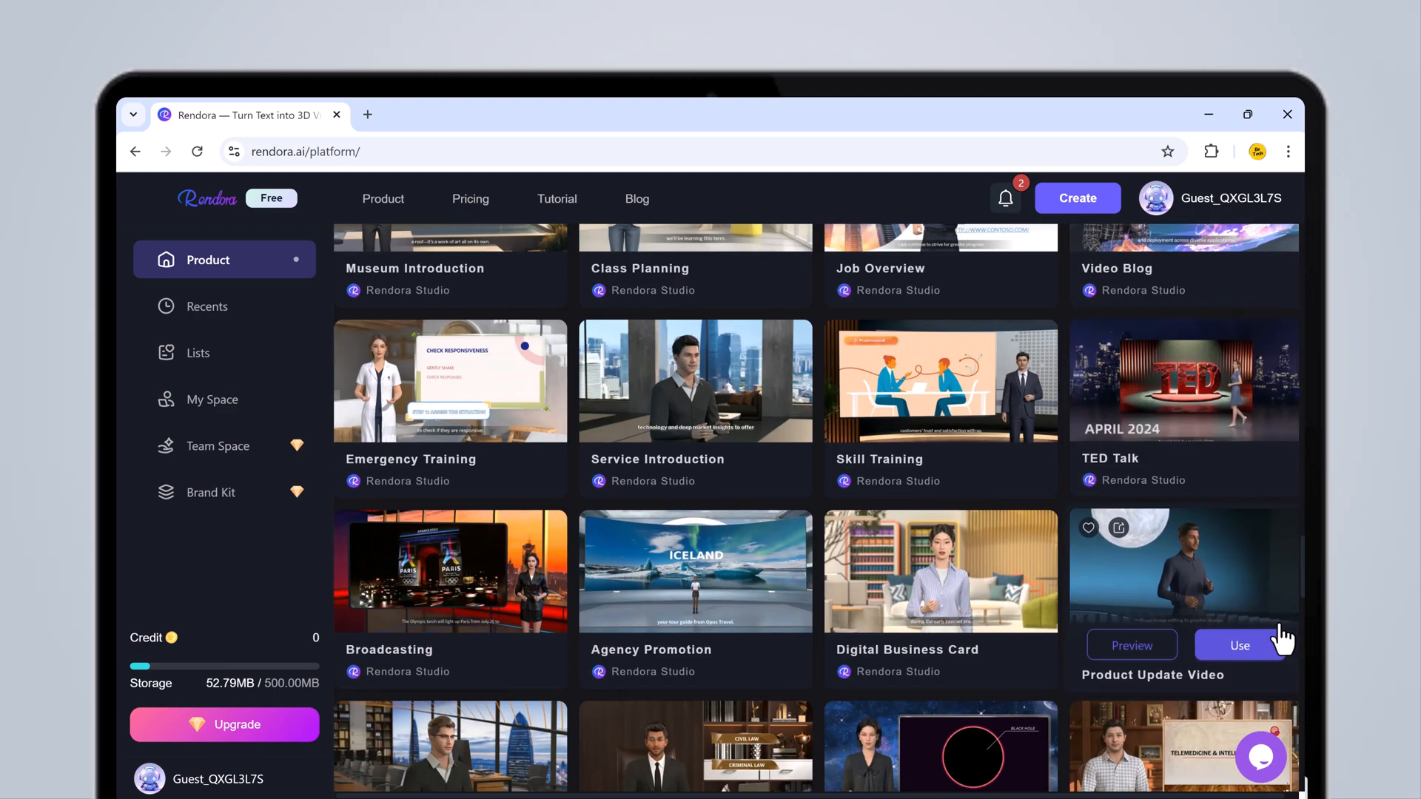
pyautogui.scroll(-3)
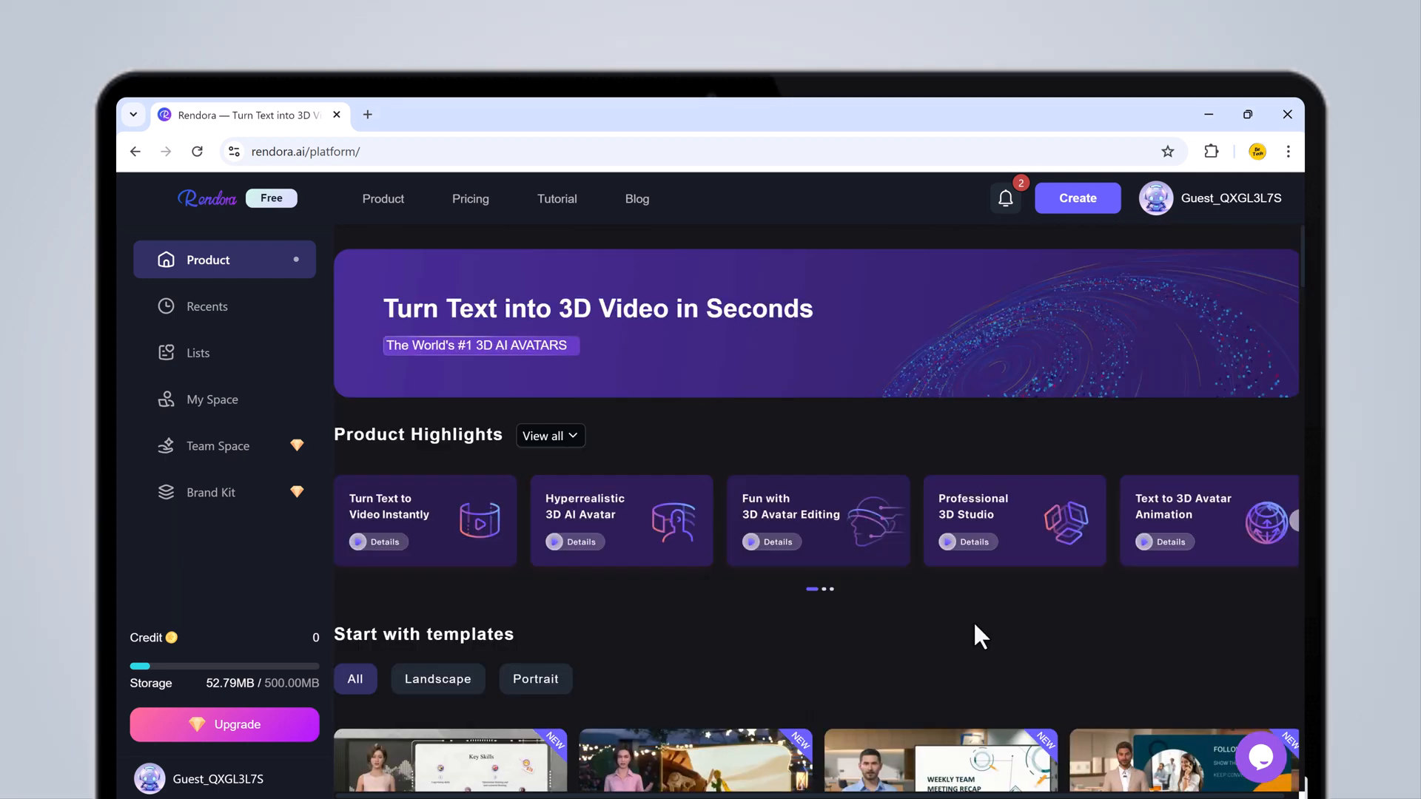
pyautogui.moveTo(1076, 198)
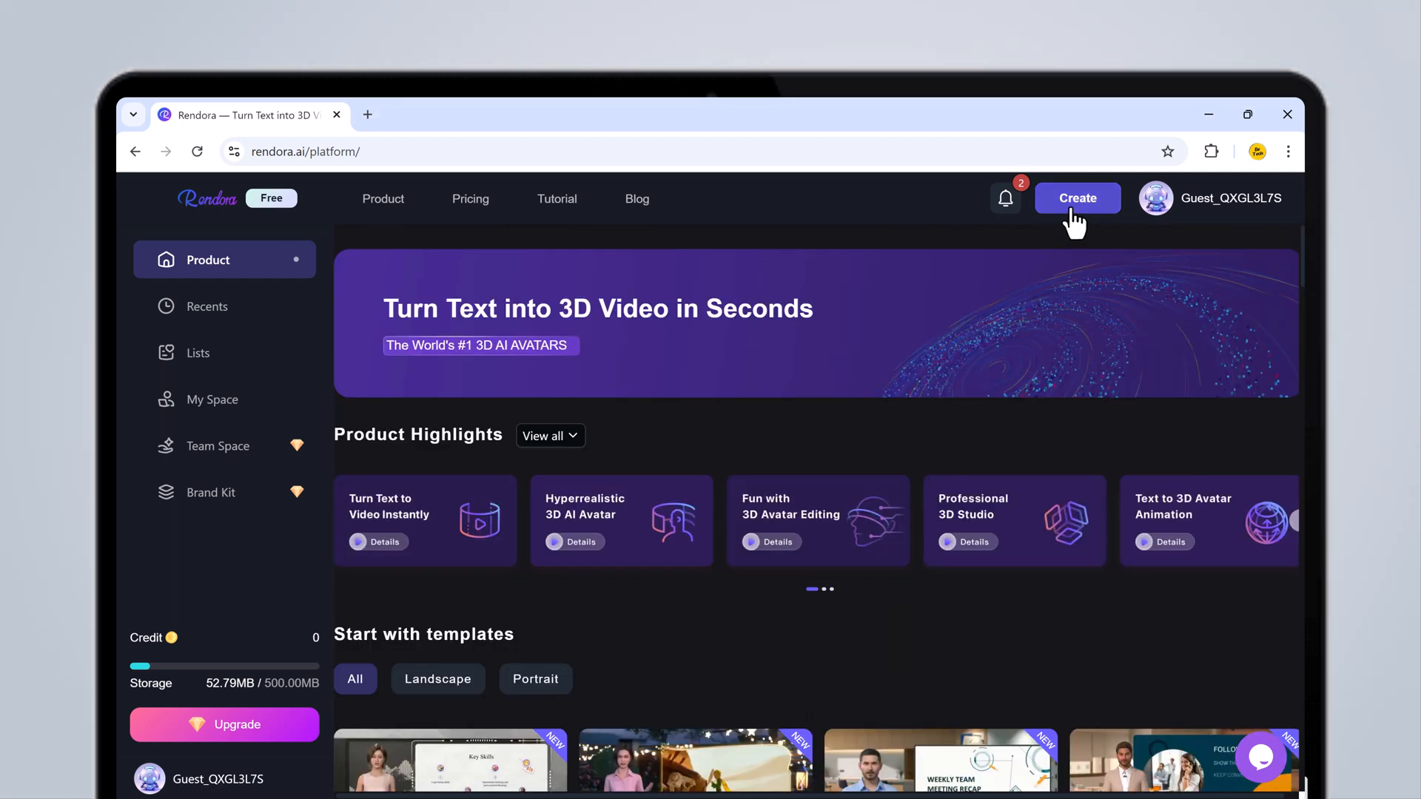
# Start a new untitled project, preview templates like Tips and Tricks, then switch to the 3D Avatar designer
pyautogui.click(1076, 198)
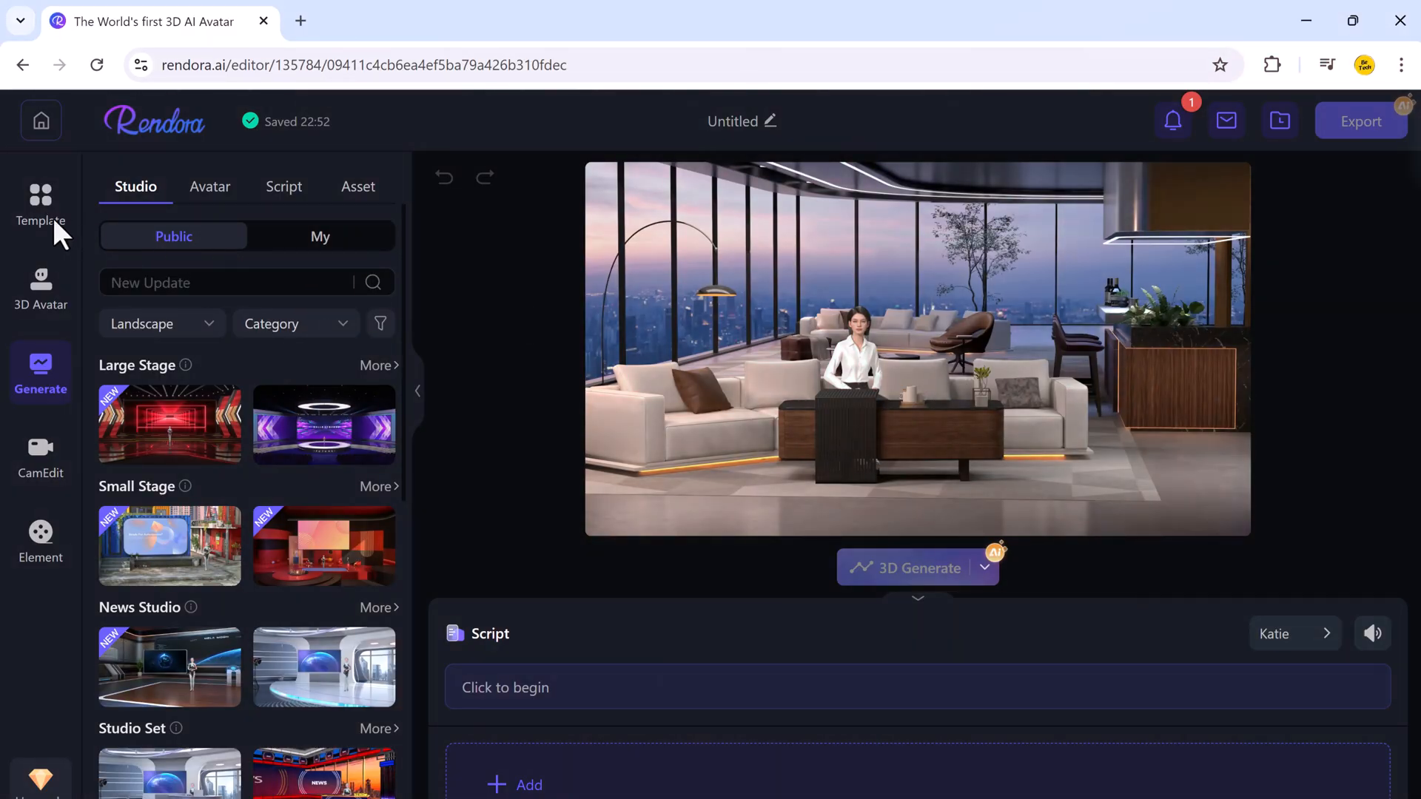
pyautogui.click(40, 204)
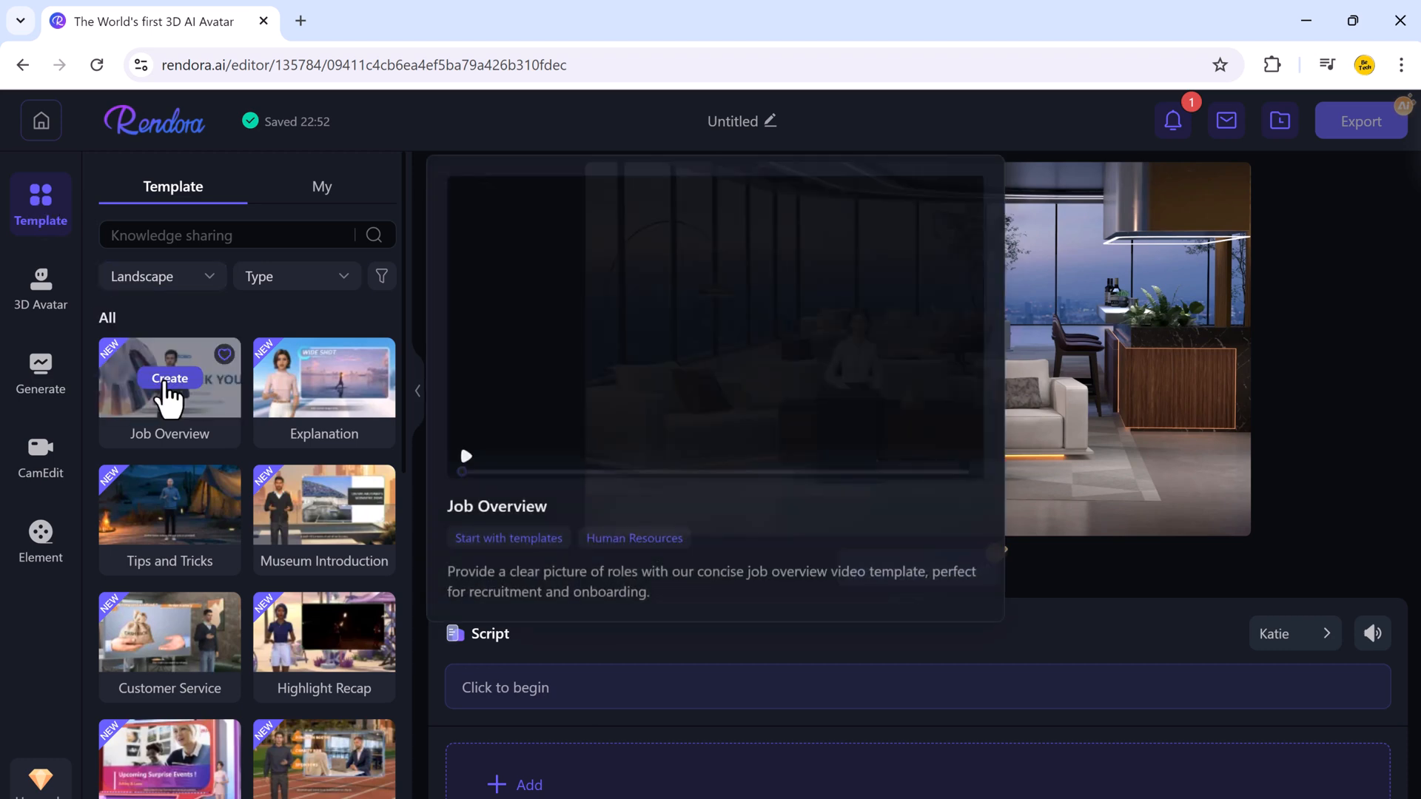
pyautogui.click(466, 456)
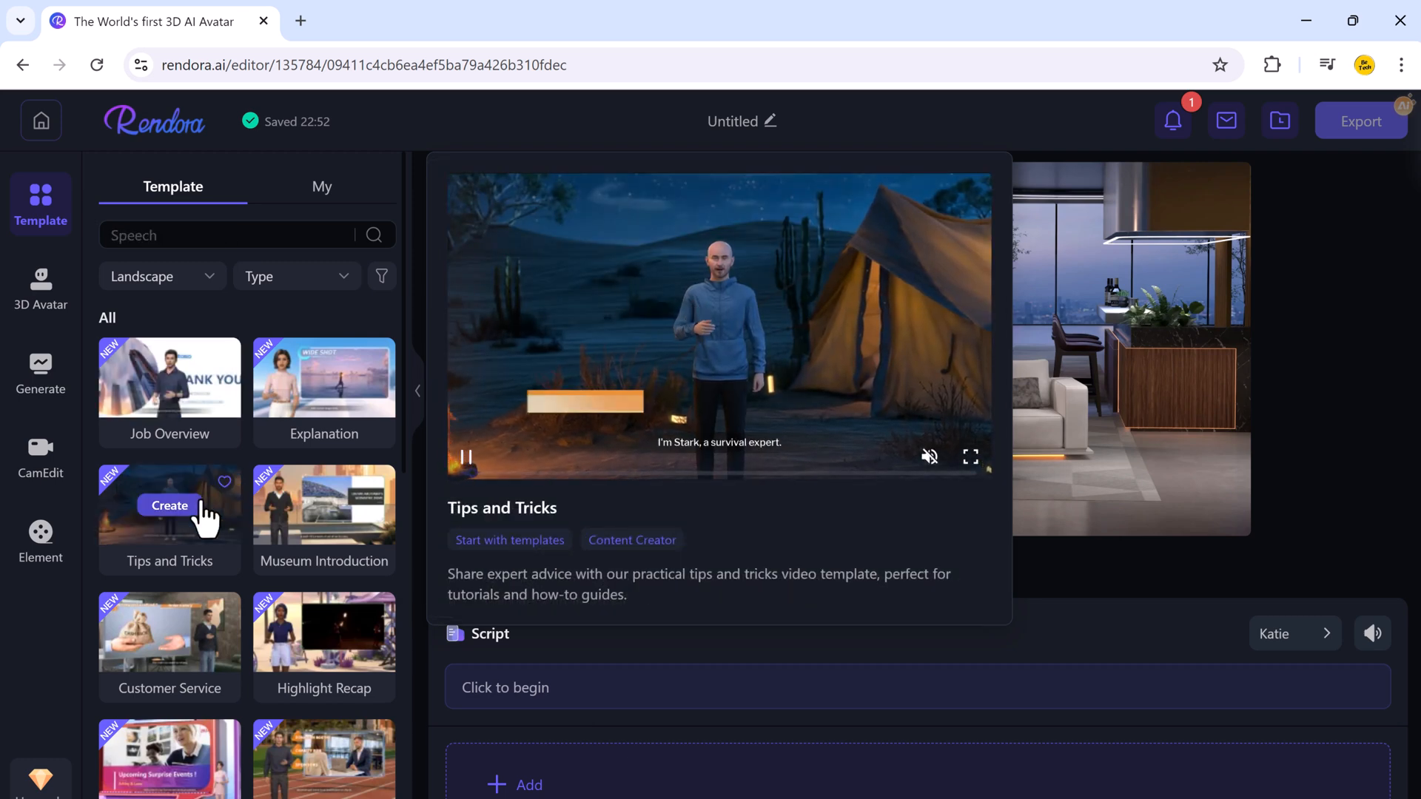
pyautogui.scroll(-3)
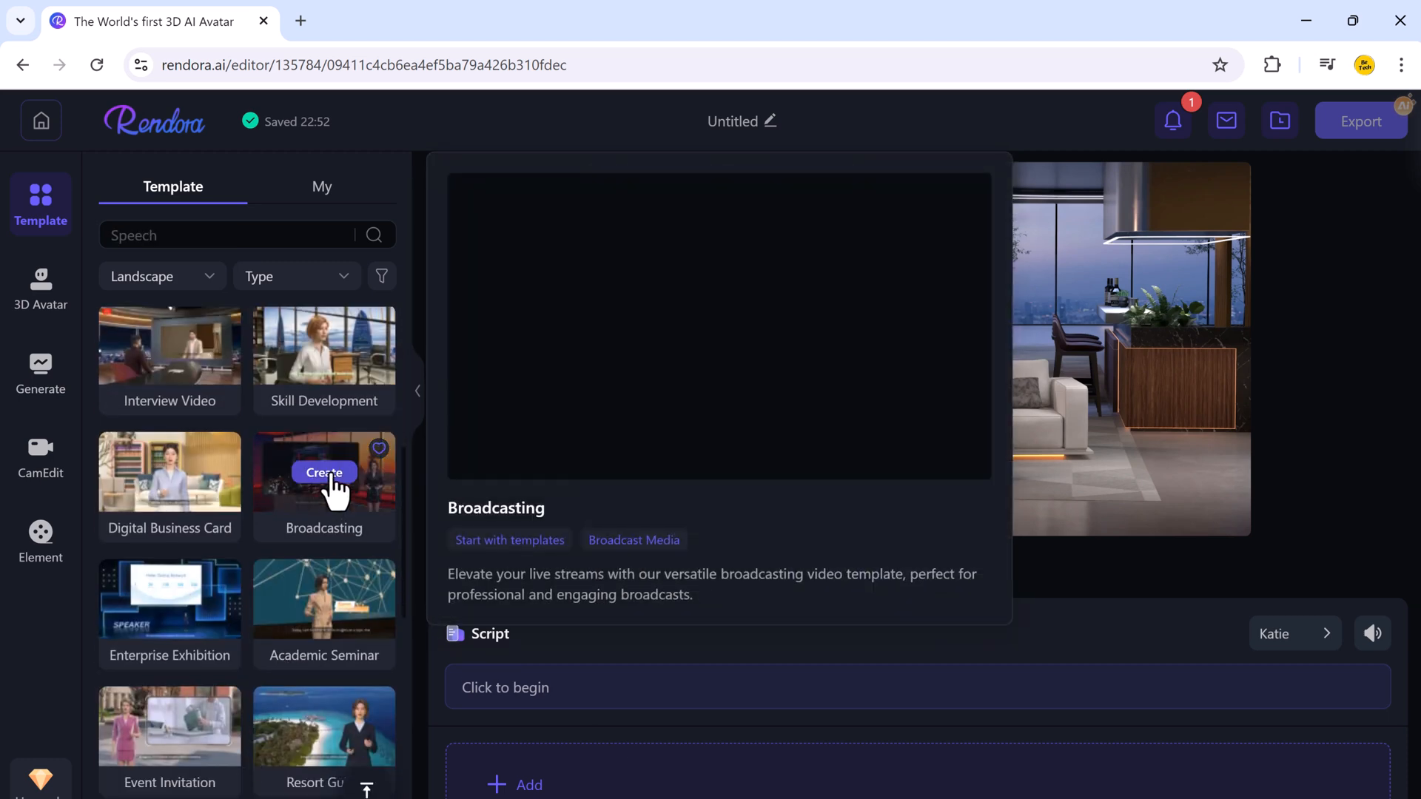
pyautogui.click(40, 290)
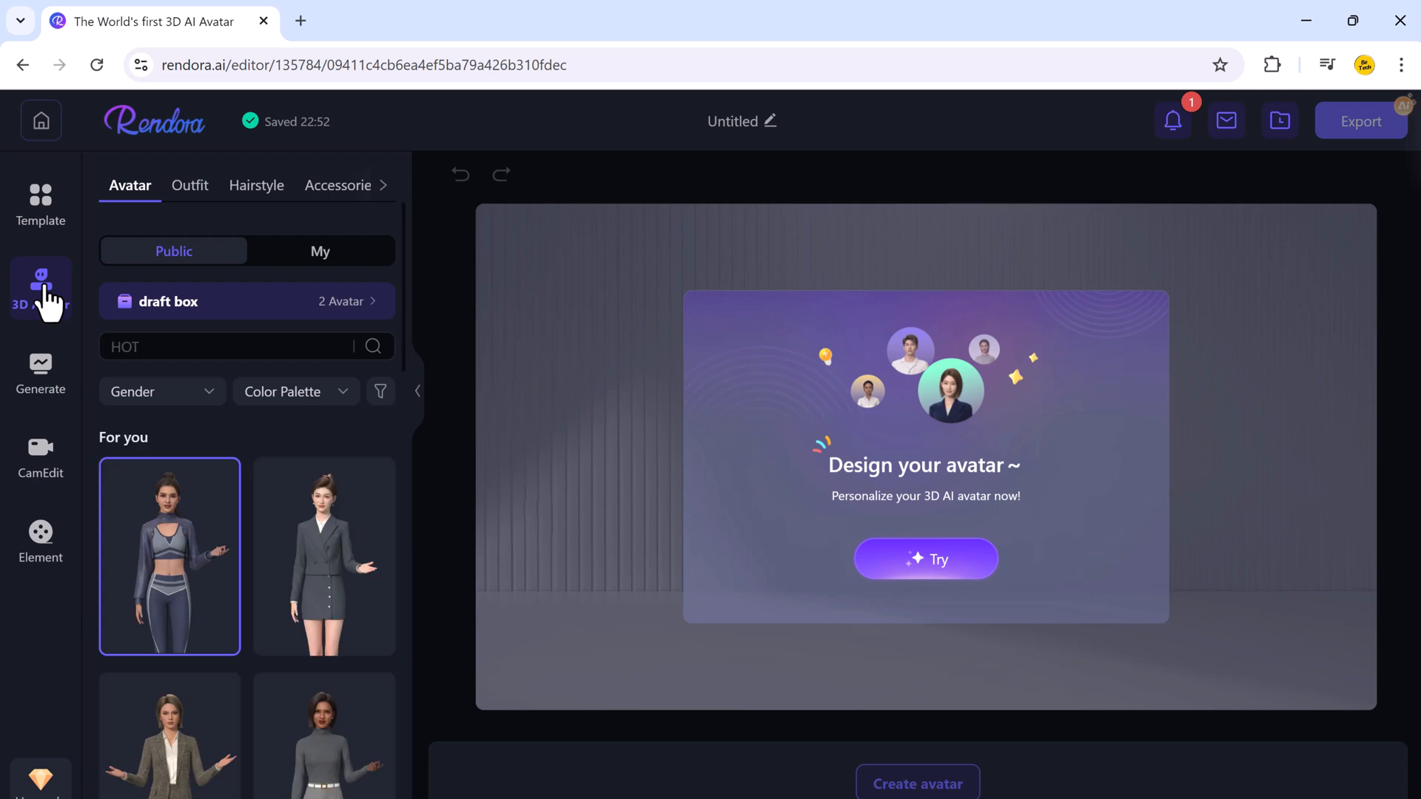
# Filter avatars to Male and choose Gregory in black shirt and trousers as the base
pyautogui.scroll(-3)
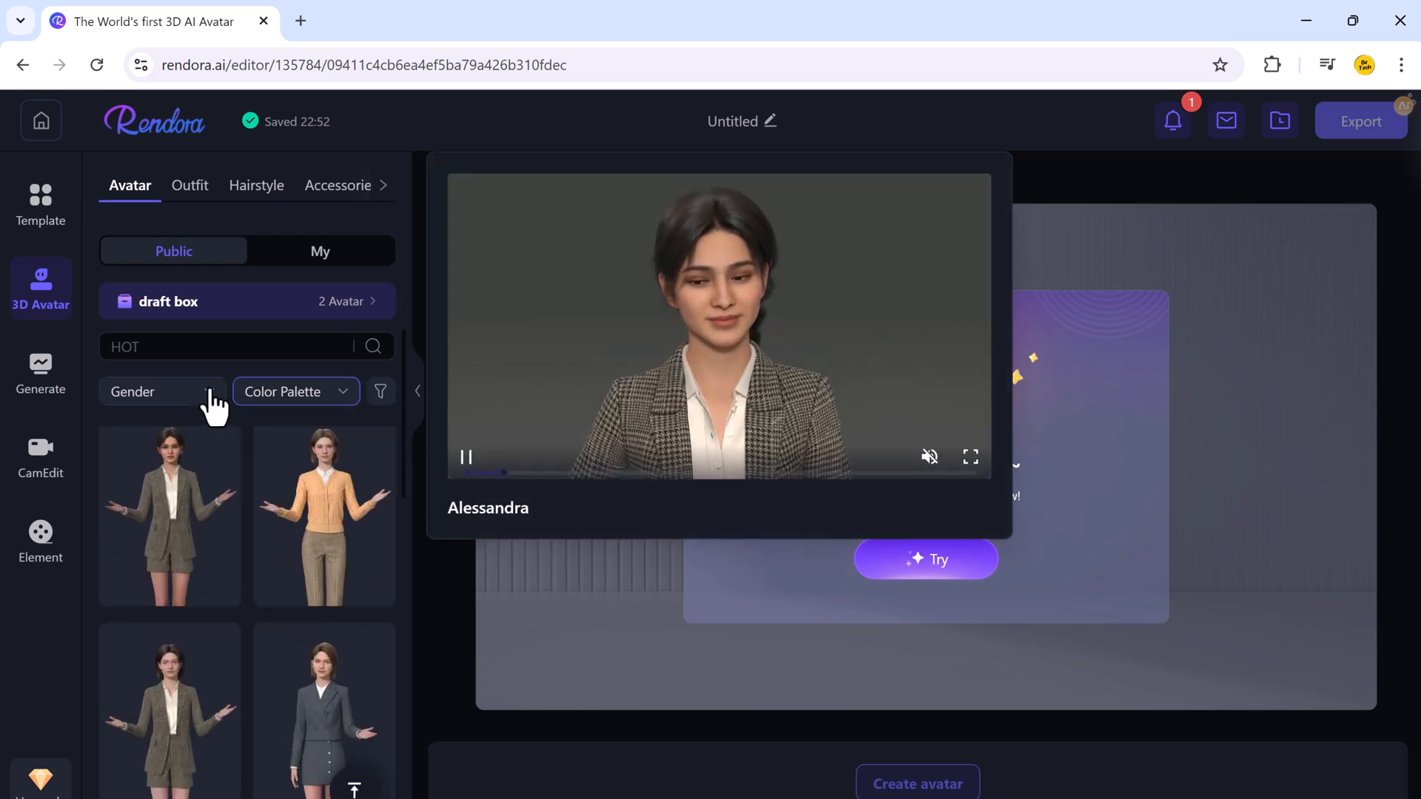
pyautogui.click(161, 391)
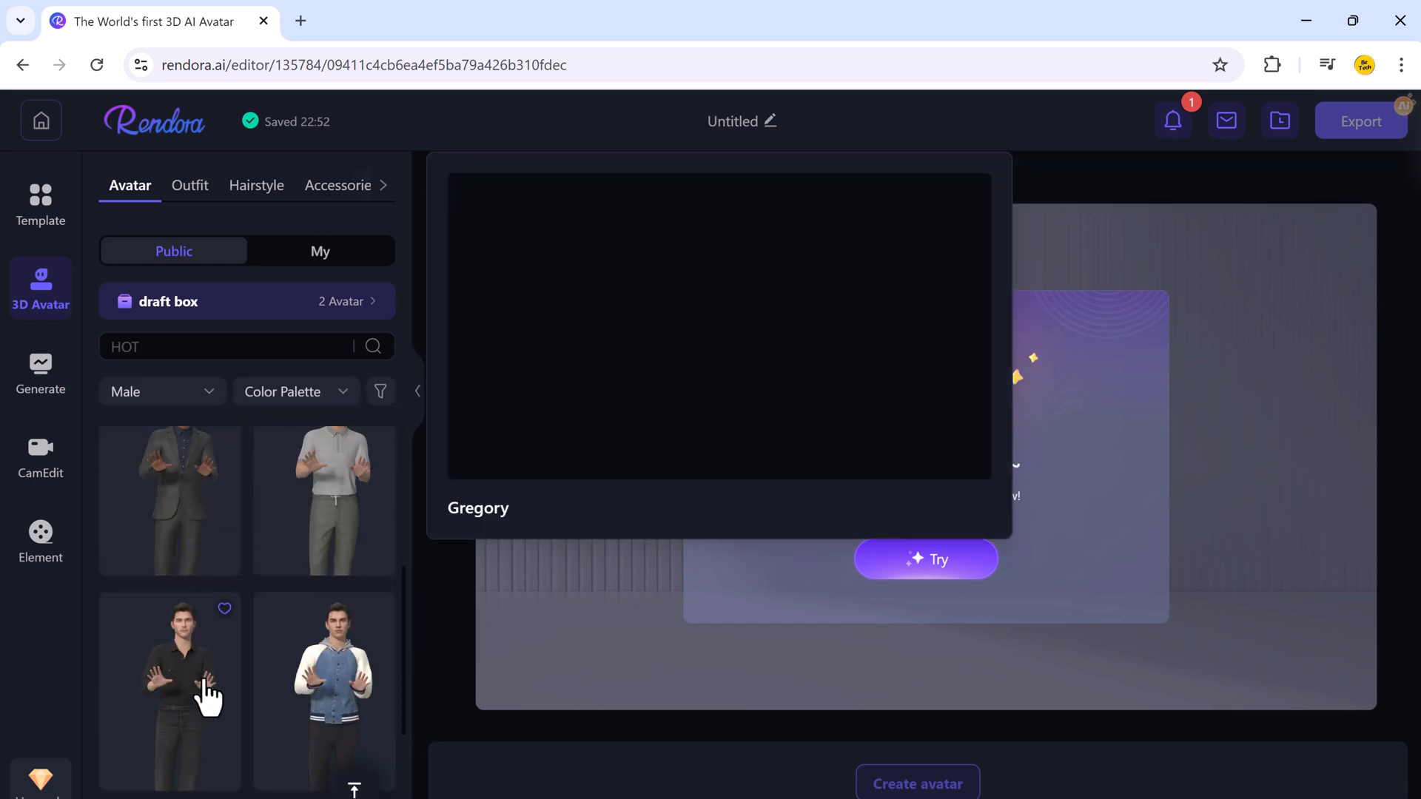
pyautogui.click(169, 689)
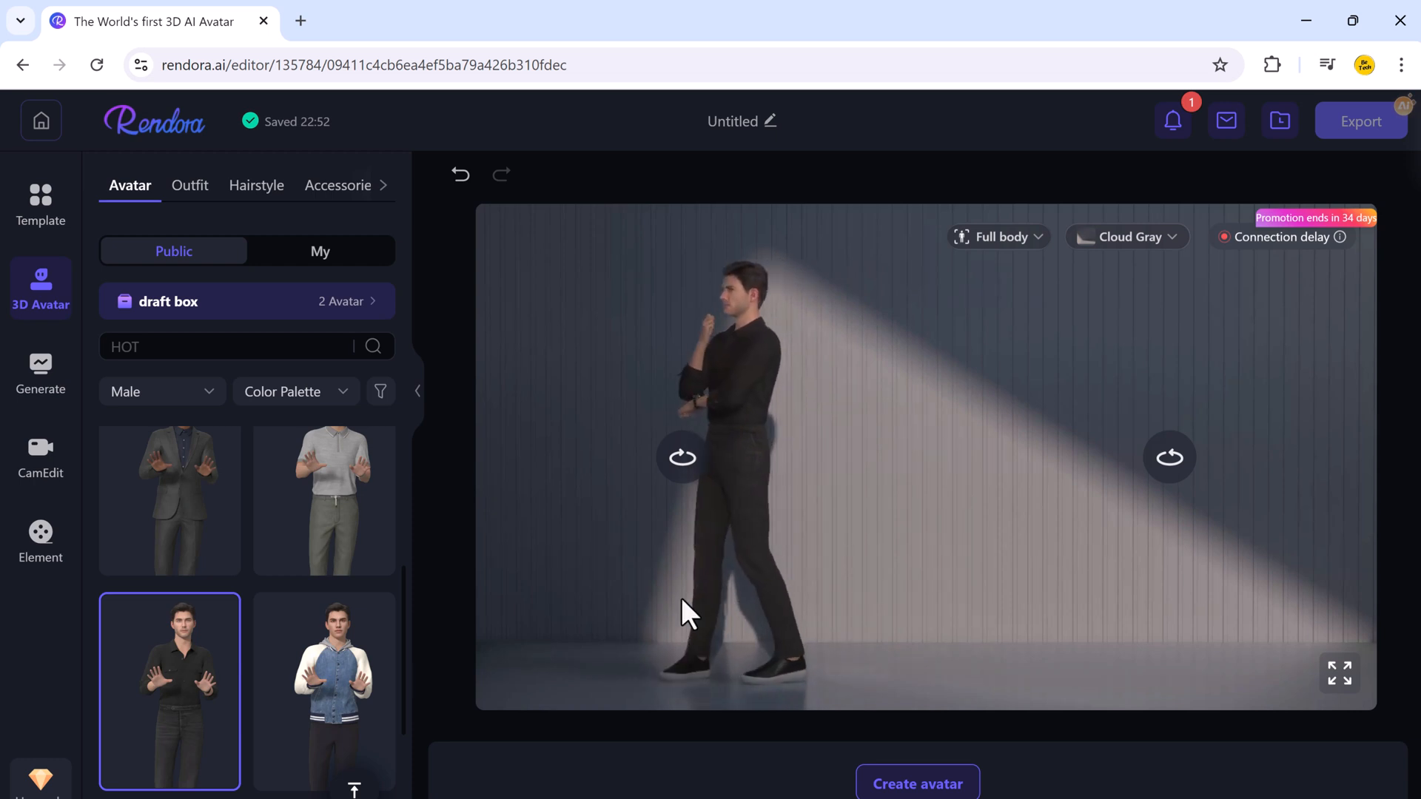
pyautogui.click(189, 185)
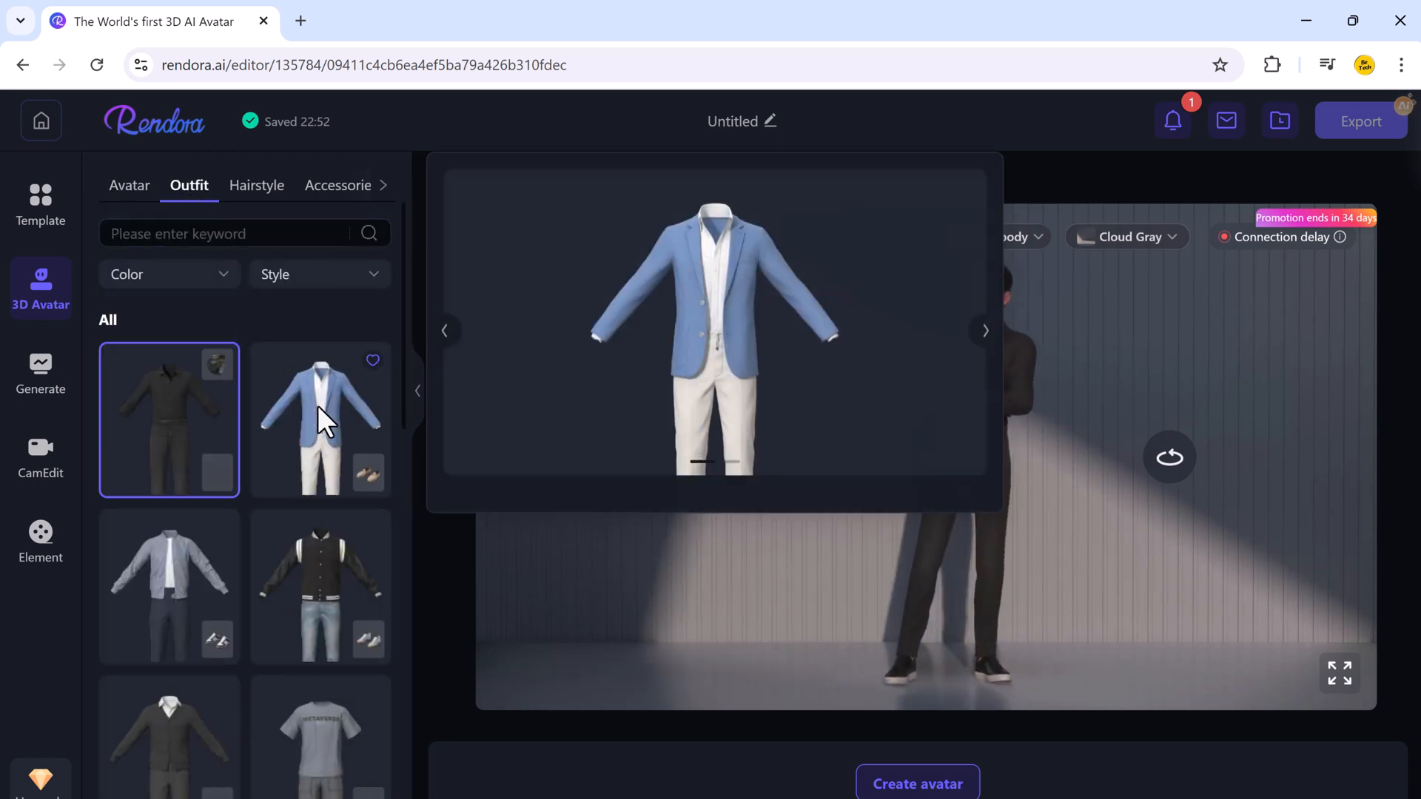
# Dress Gregory in the blue blazer, white shirt and cream trousers outfit
pyautogui.click(319, 418)
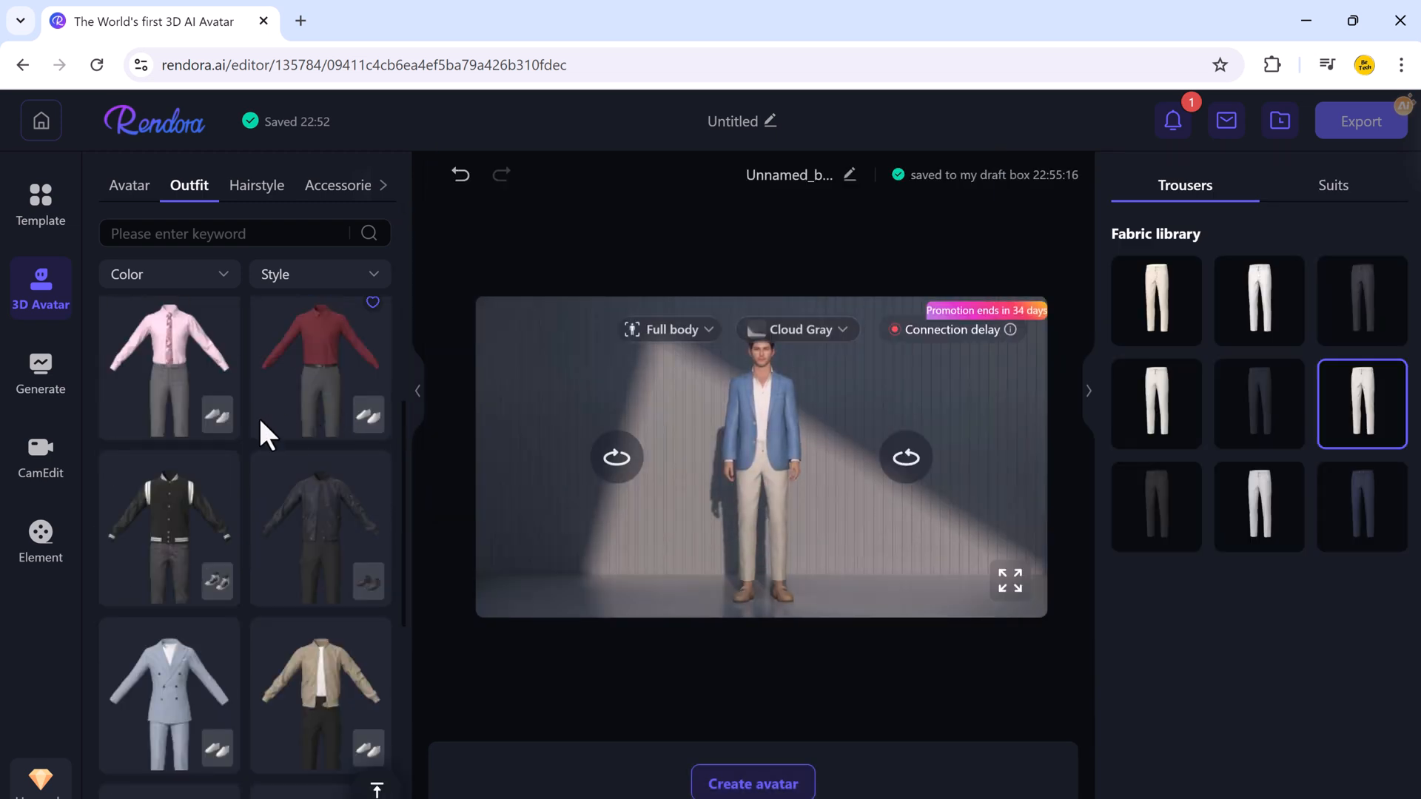
pyautogui.scroll(-3)
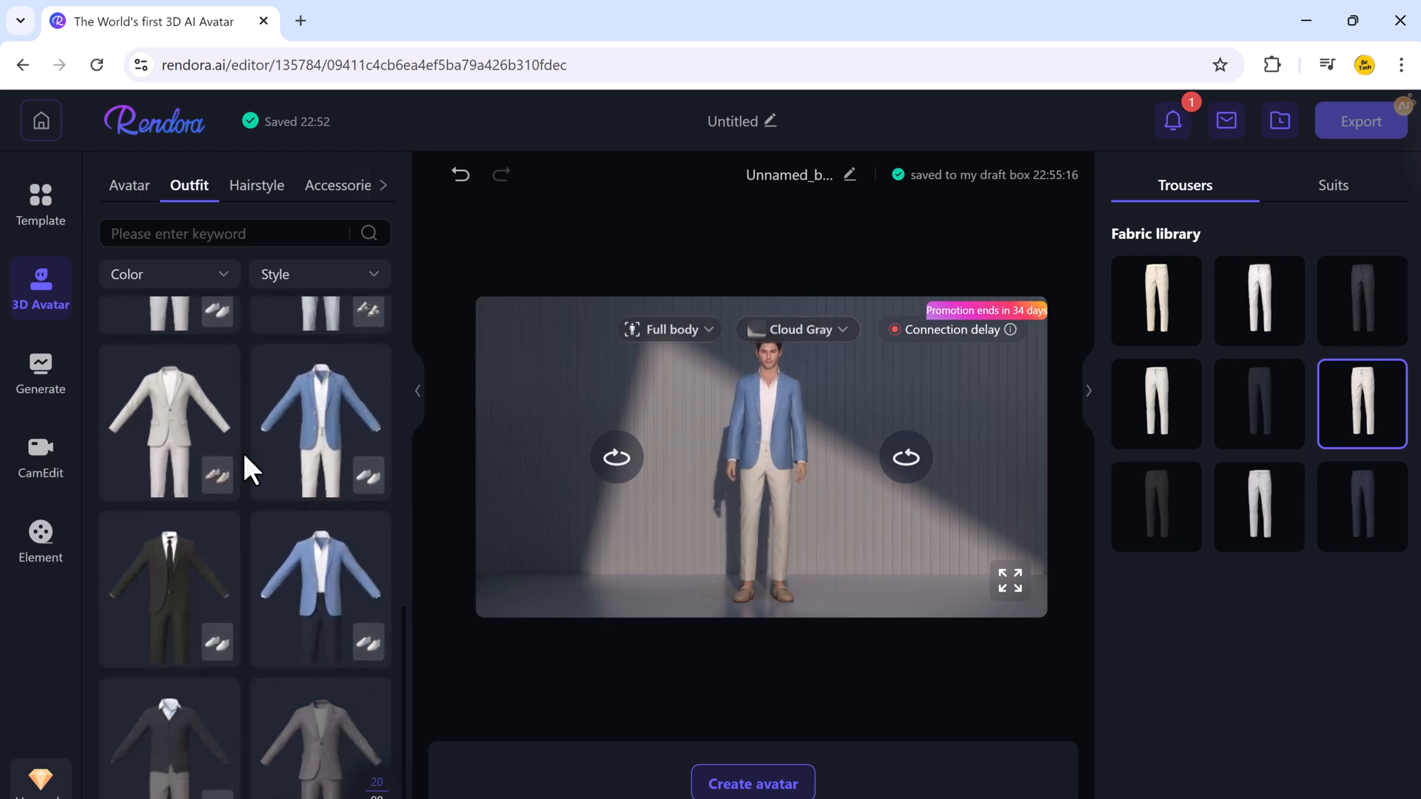
pyautogui.click(319, 566)
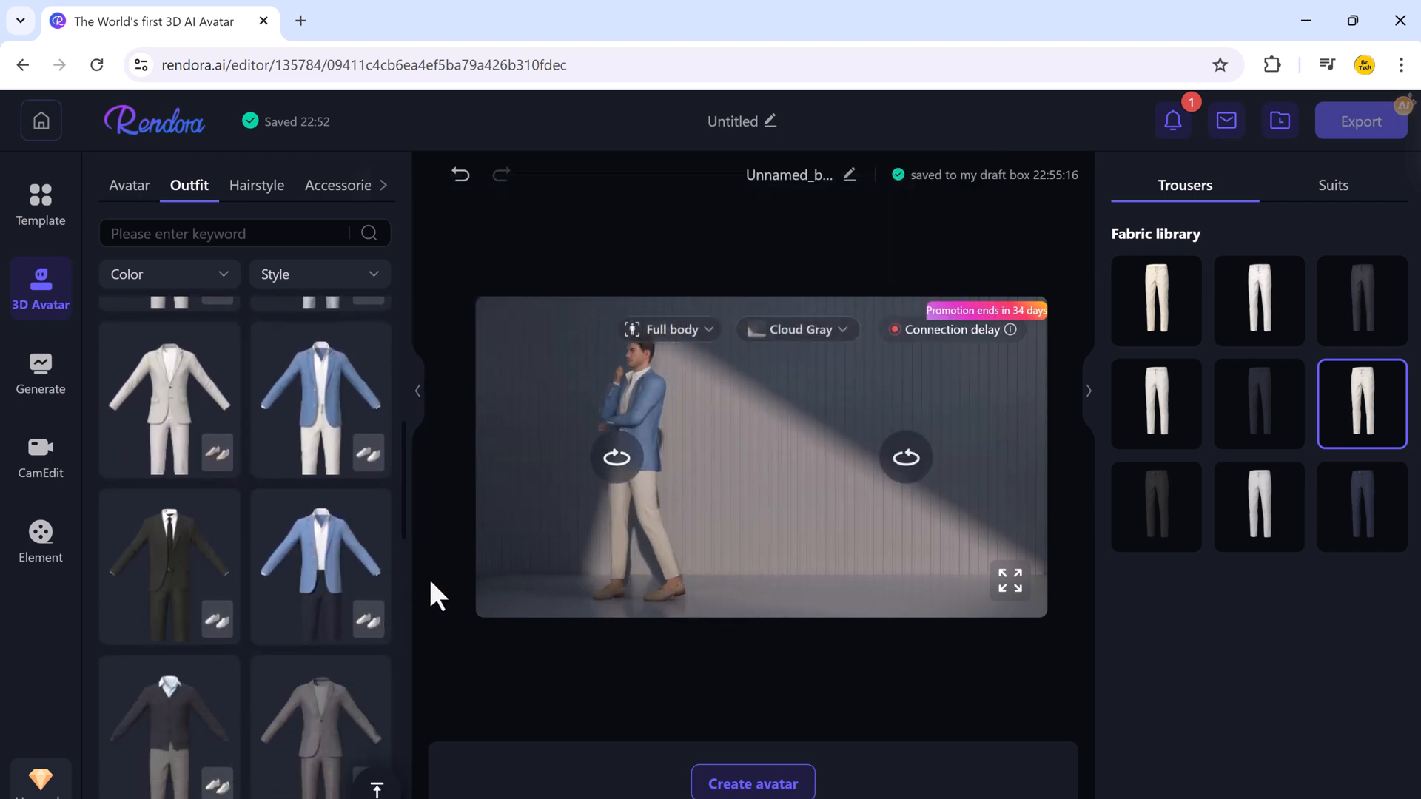
pyautogui.click(257, 185)
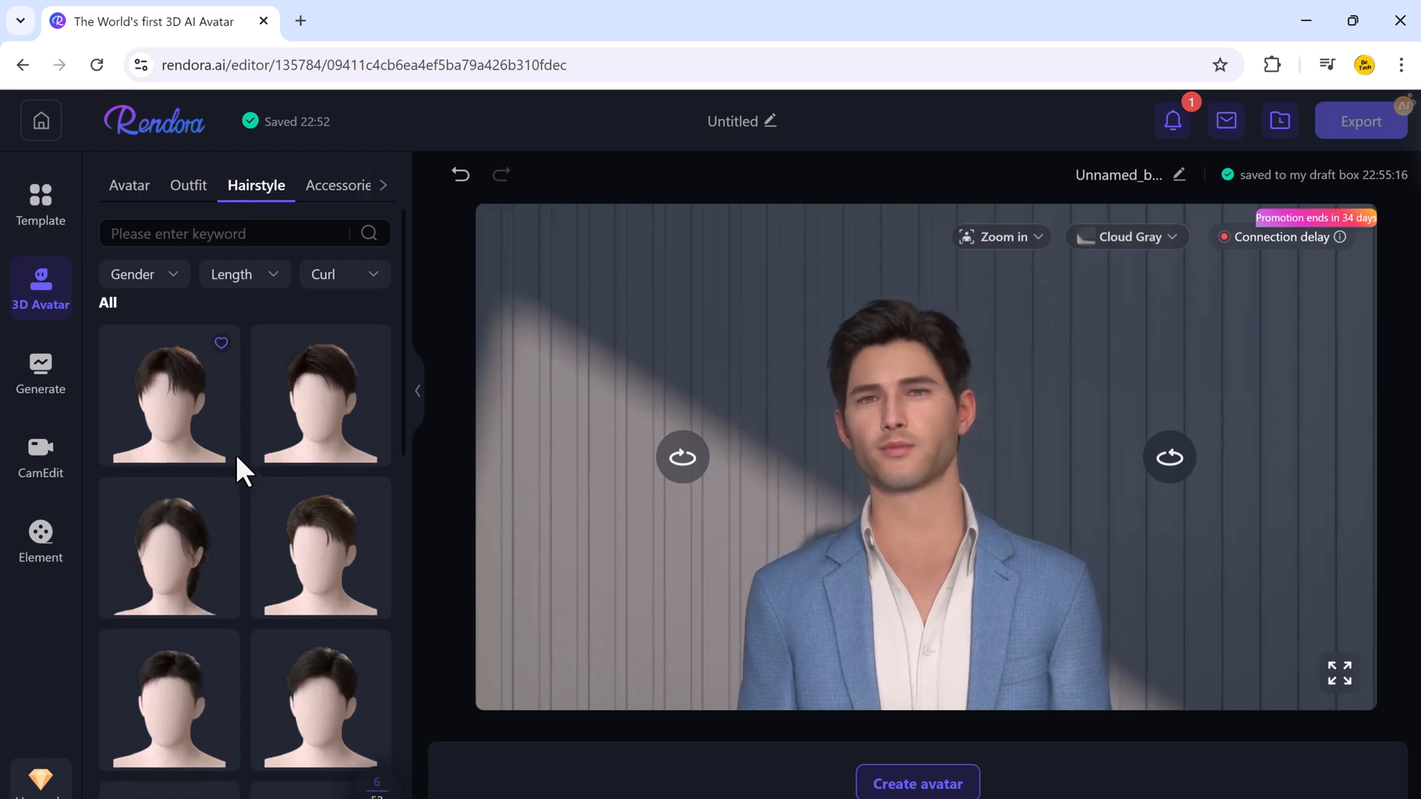
# Give the avatar the swept-back, voluminous hairstyle from the list
pyautogui.scroll(-3)
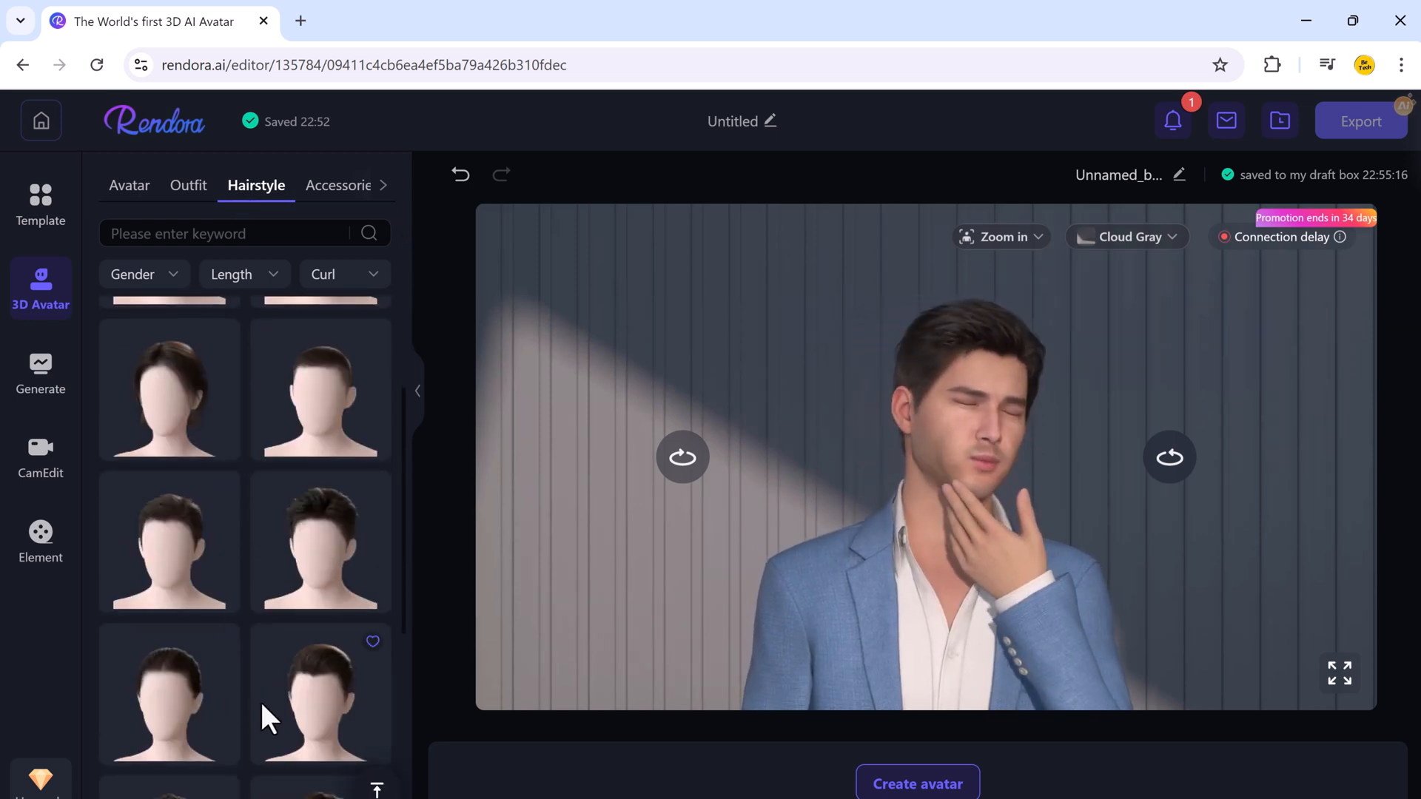
pyautogui.click(320, 694)
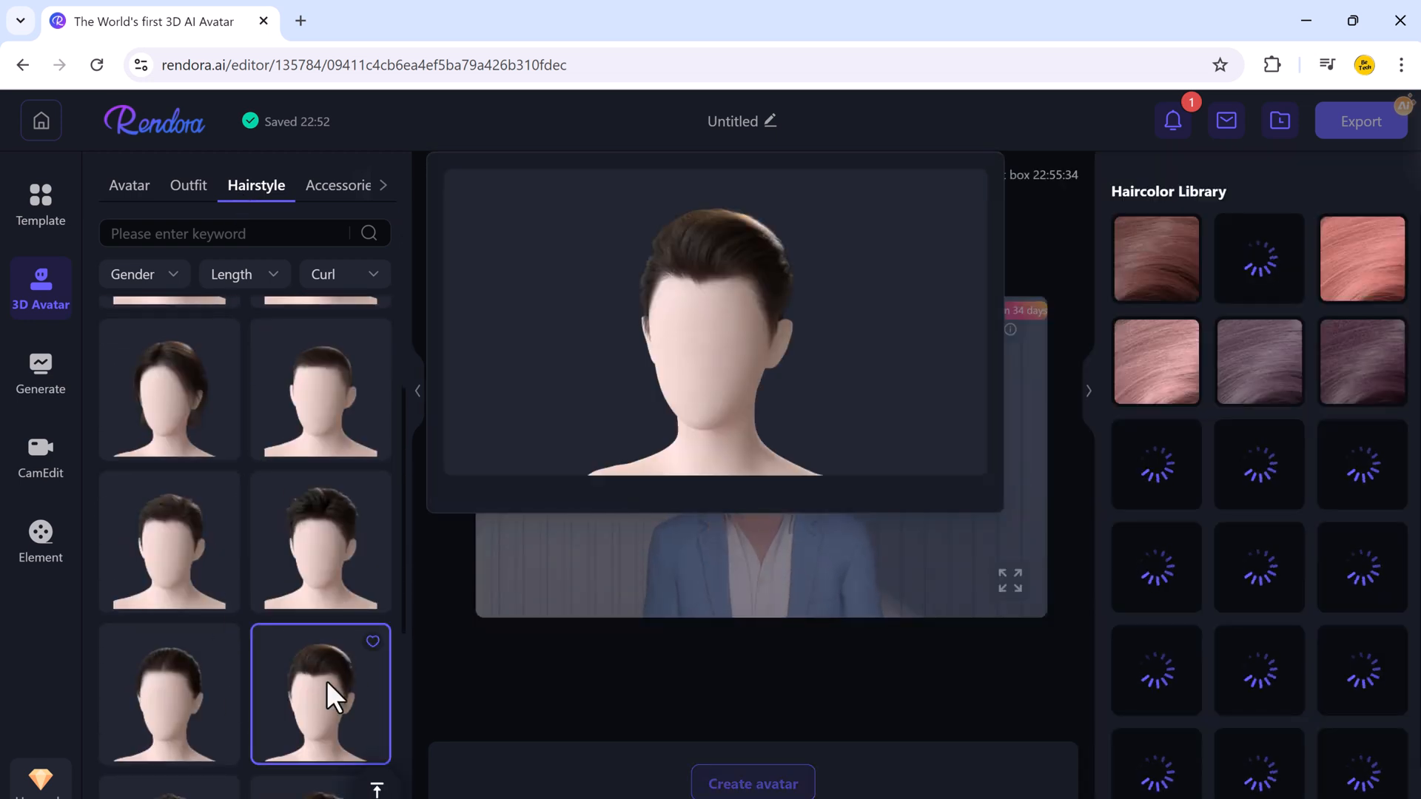
pyautogui.click(320, 693)
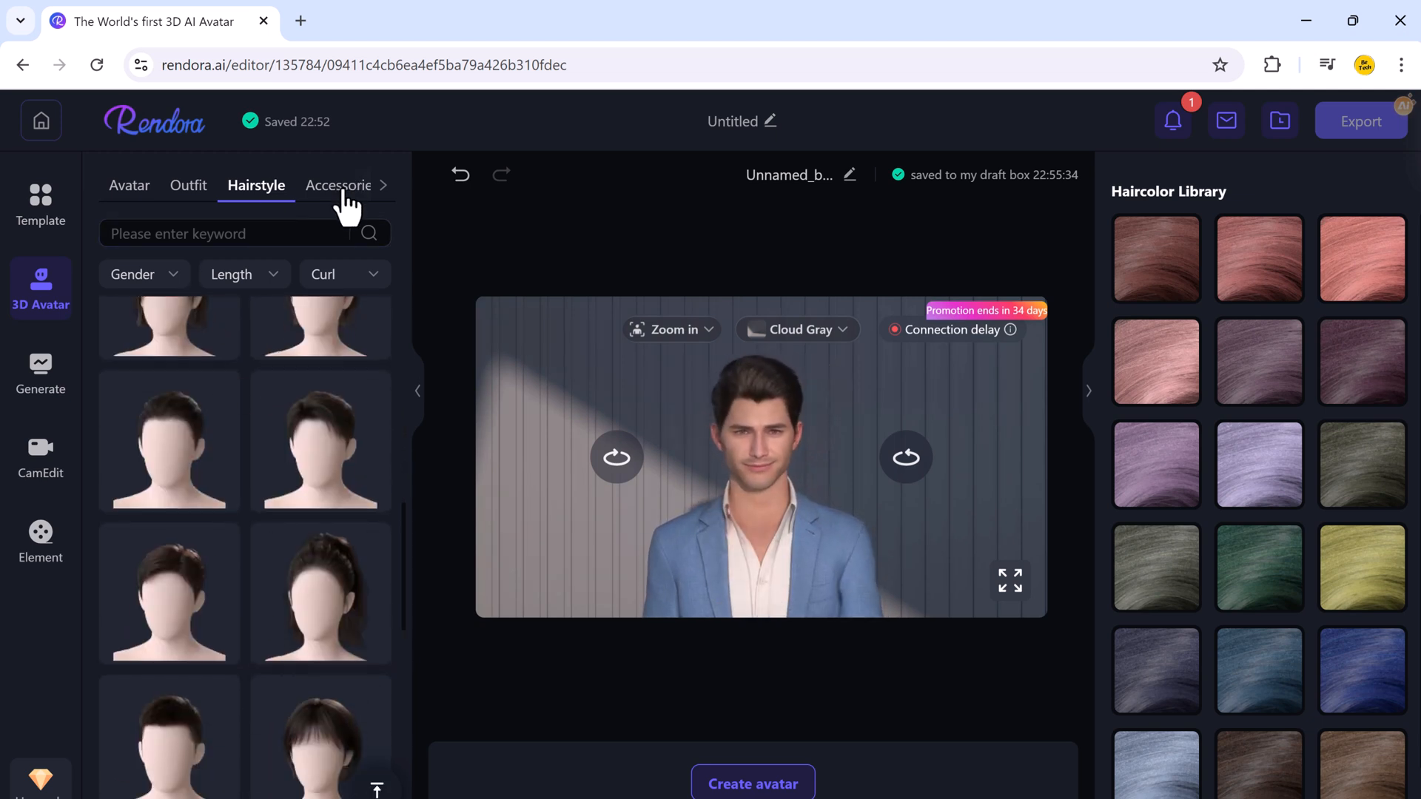
# Show the glasses and earrings accessory choices without applying any
pyautogui.click(339, 185)
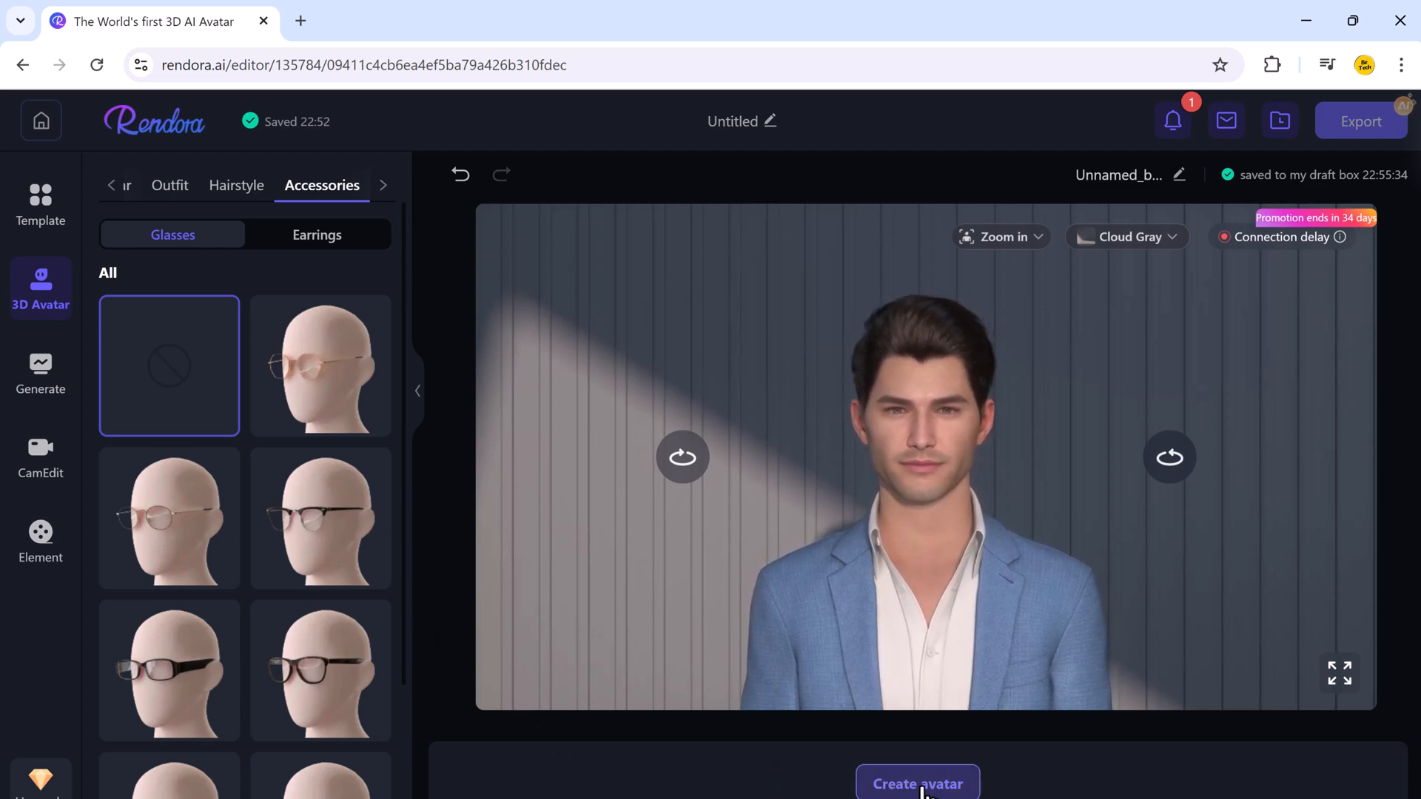
# Create the avatar under the name 'Avatar' and view it among My avatars
pyautogui.click(916, 783)
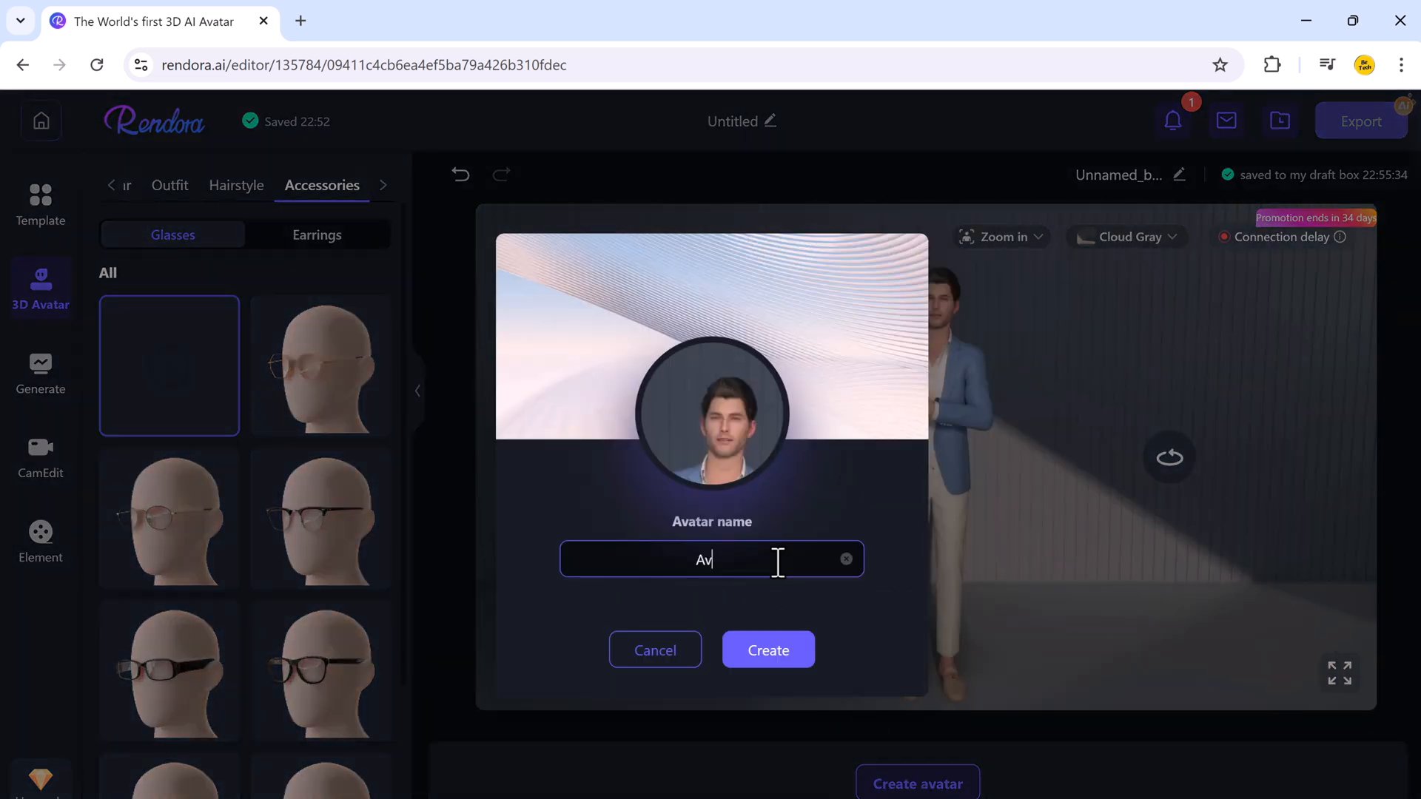
pyautogui.write('atar')
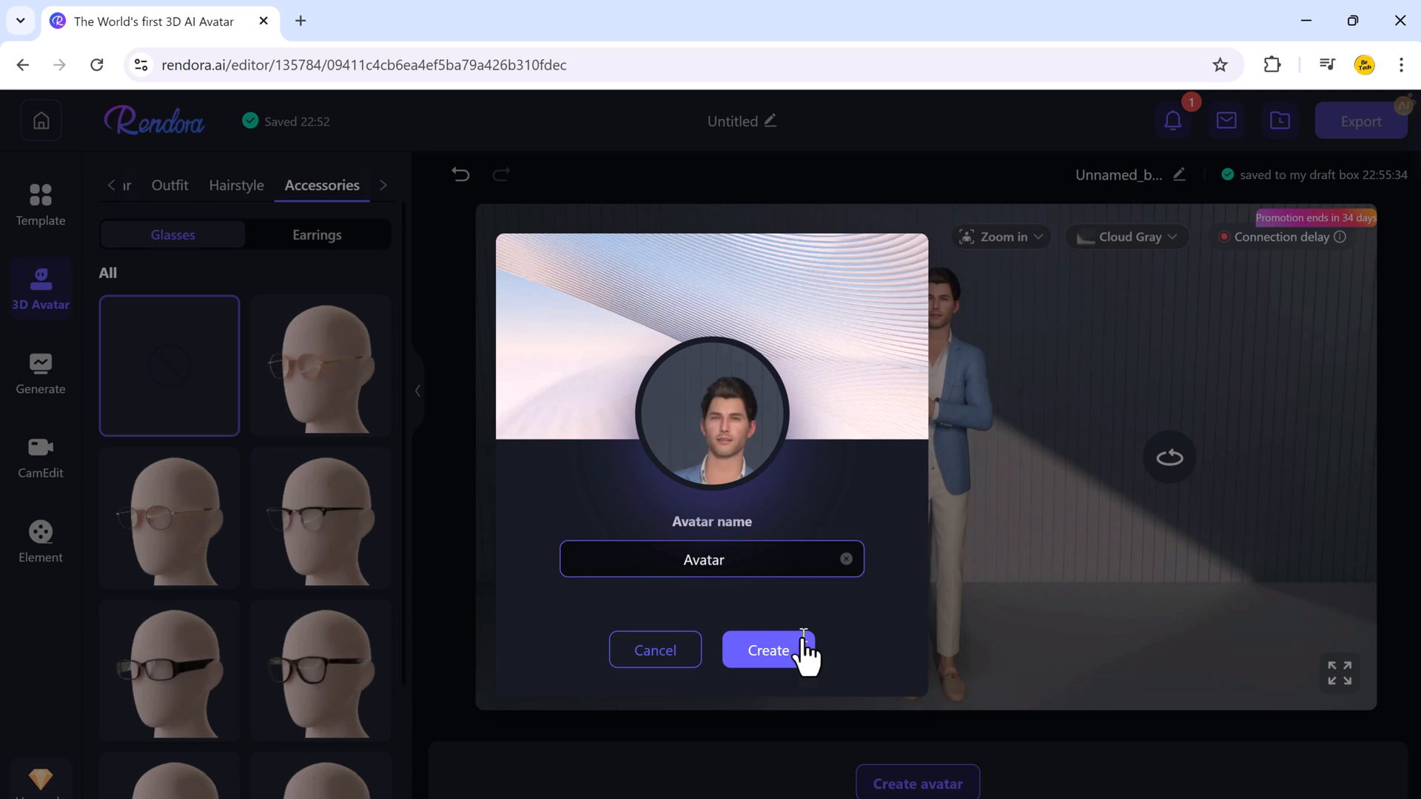
pyautogui.click(767, 649)
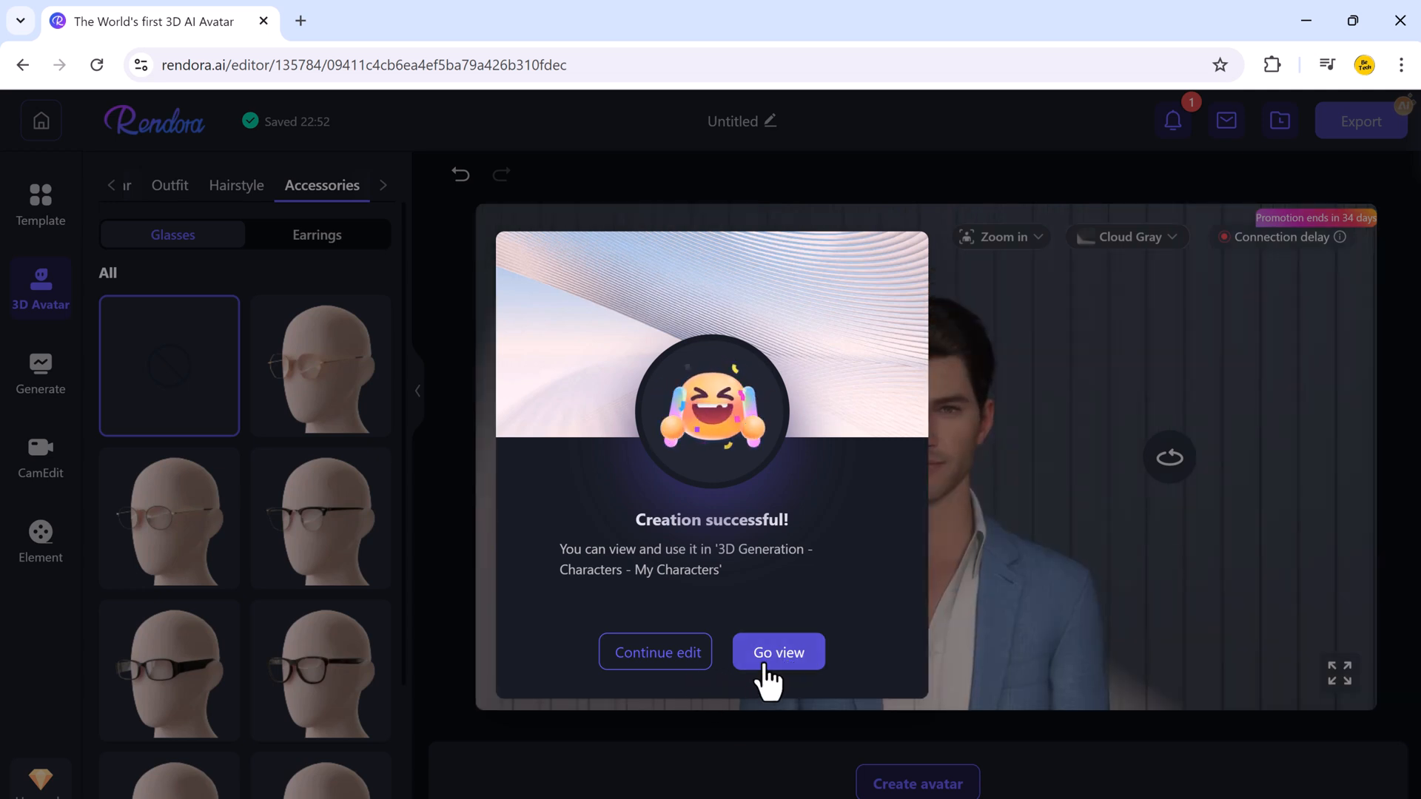
pyautogui.click(776, 653)
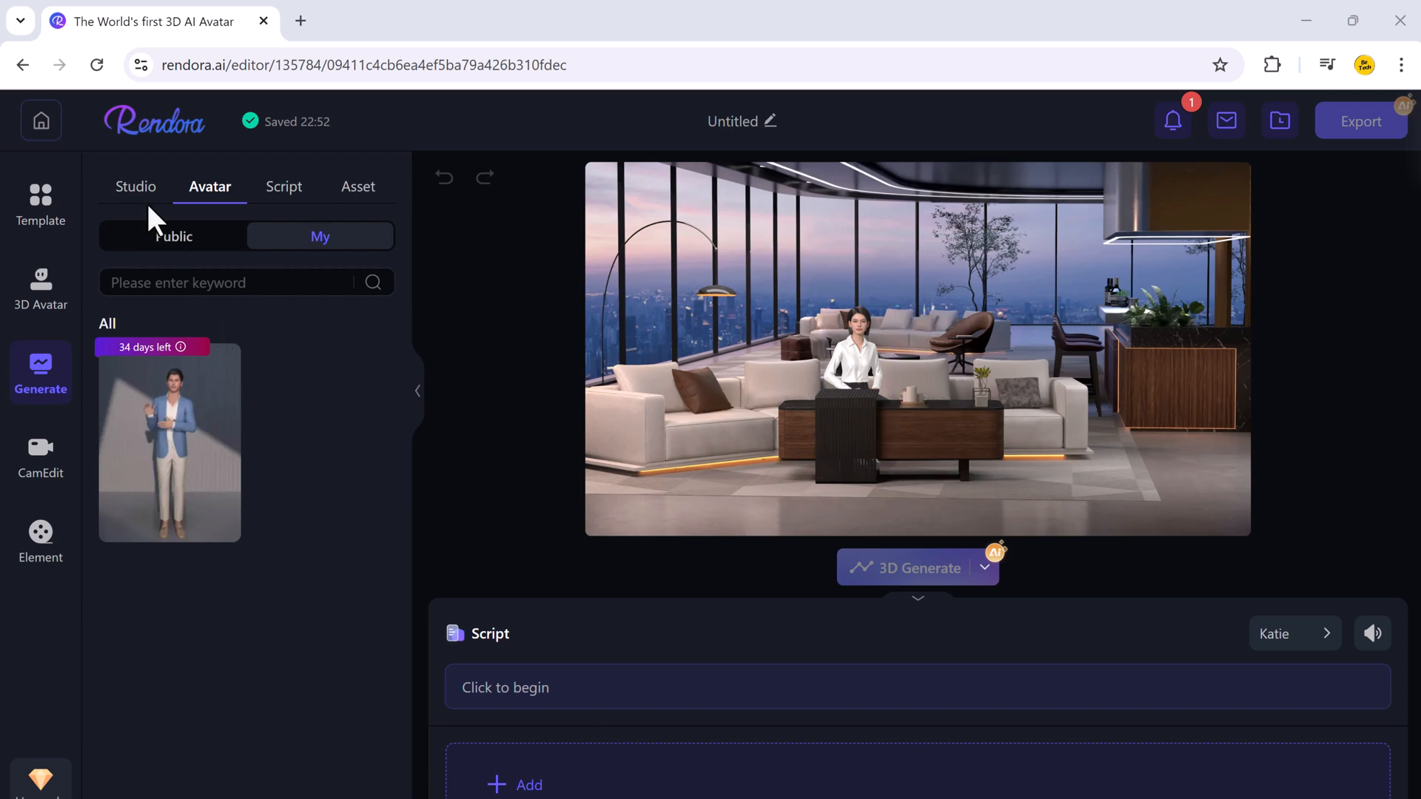
# Choose the purple geometric Workspace studio as the video's scene
pyautogui.click(134, 187)
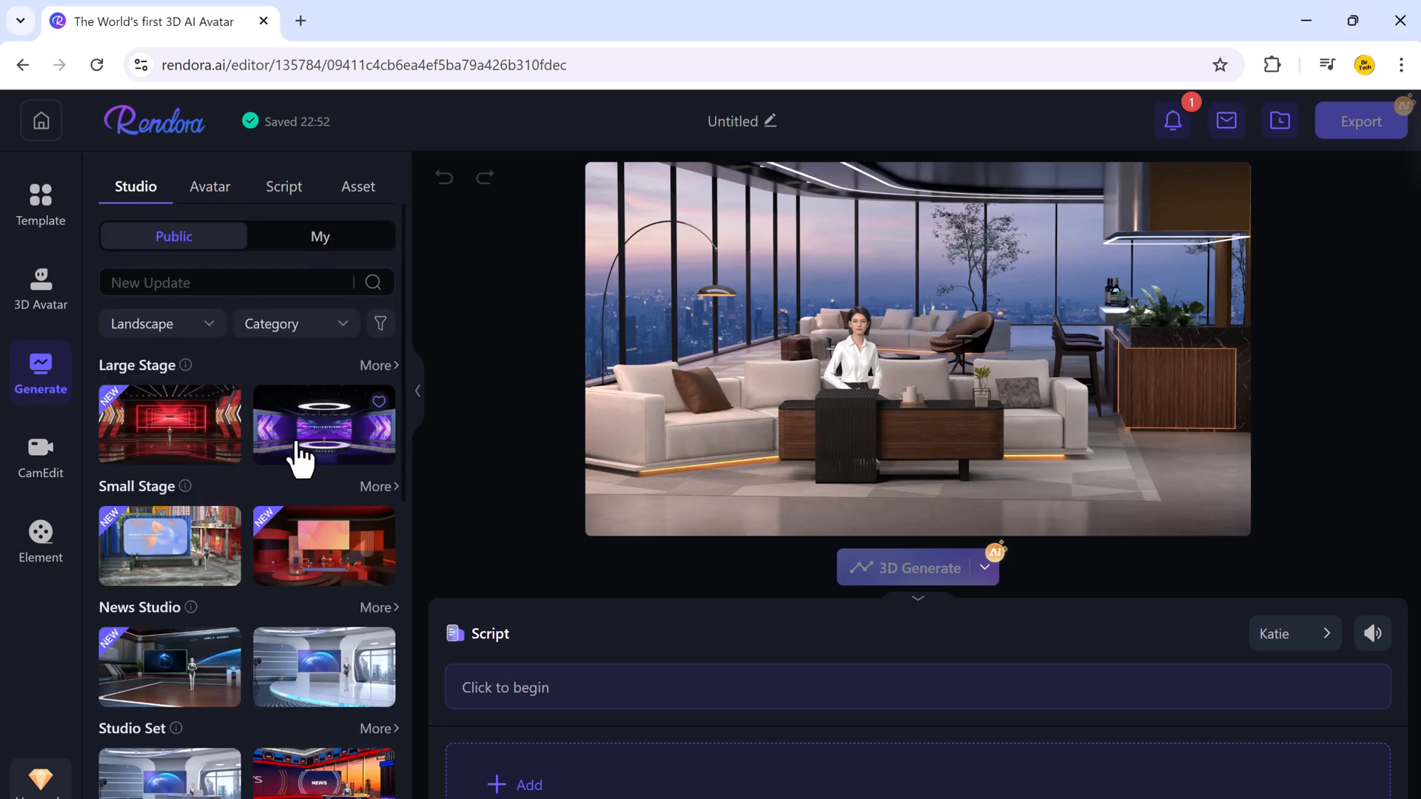
pyautogui.scroll(-3)
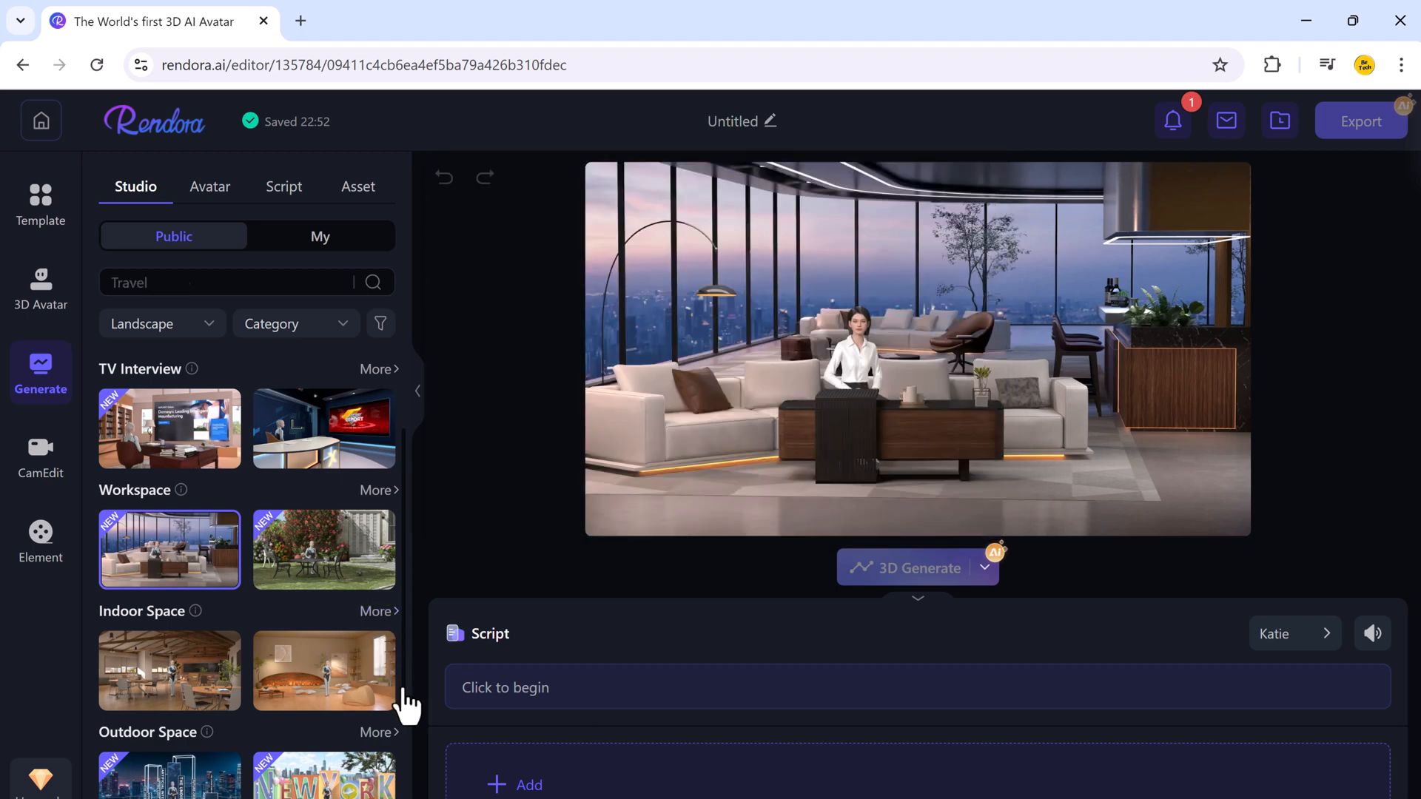
pyautogui.click(376, 489)
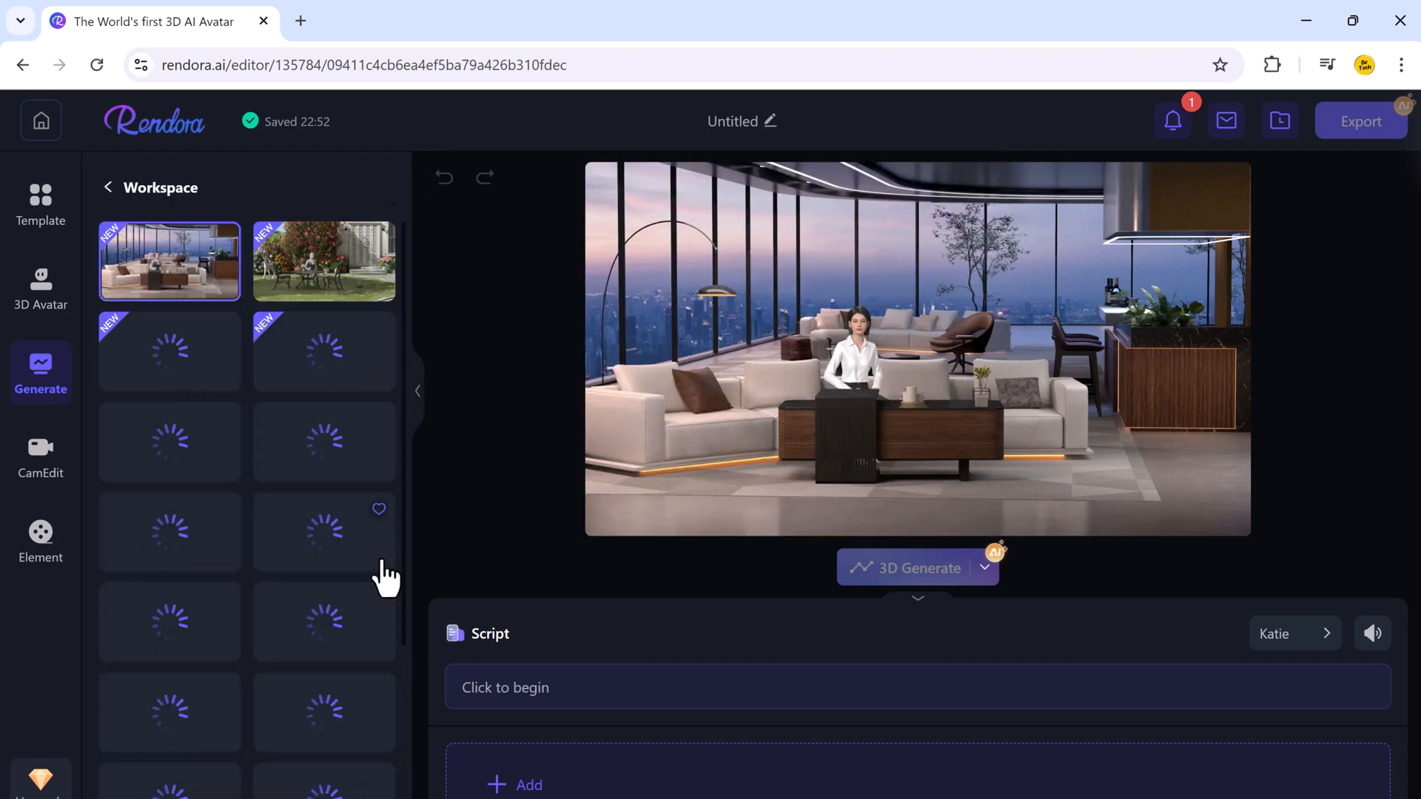
pyautogui.click(322, 442)
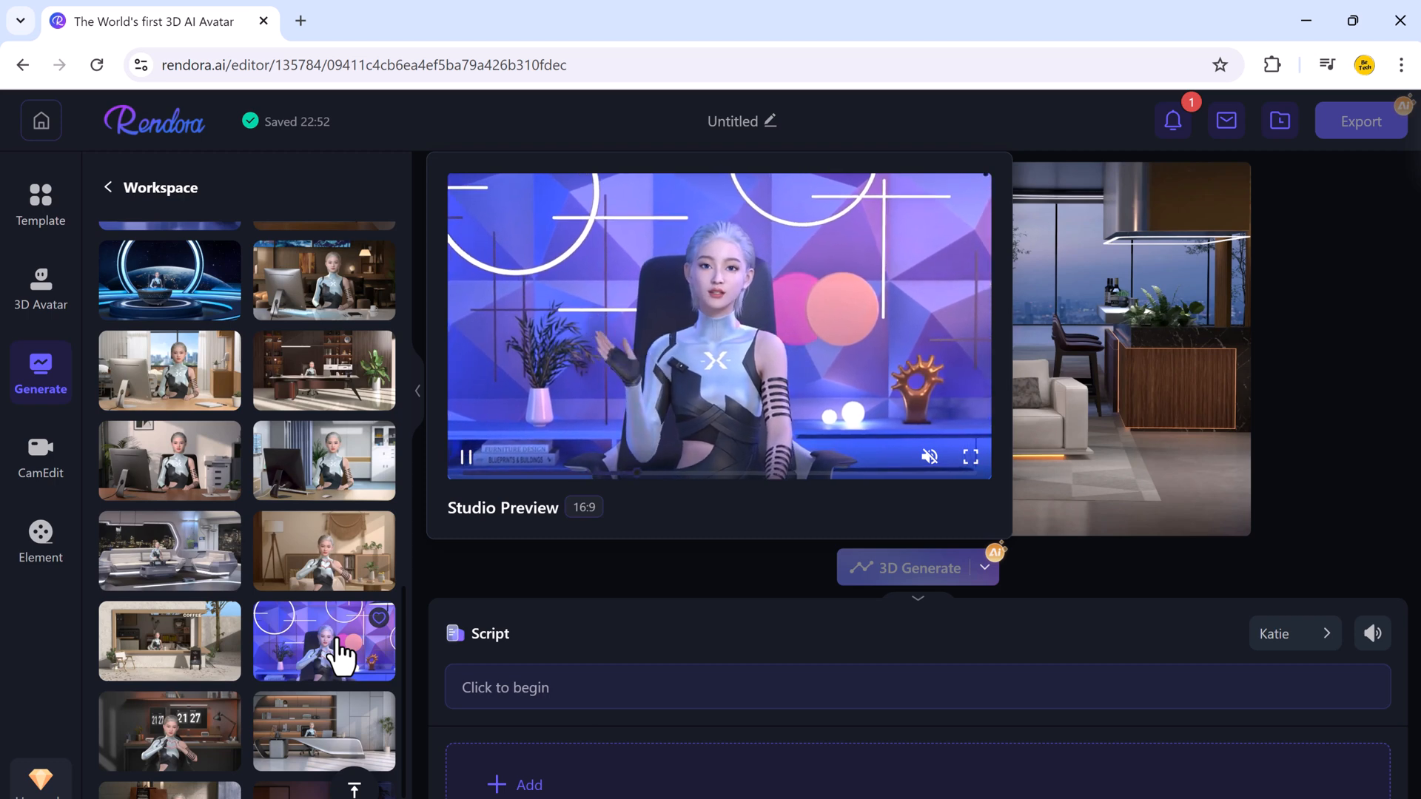
pyautogui.click(324, 639)
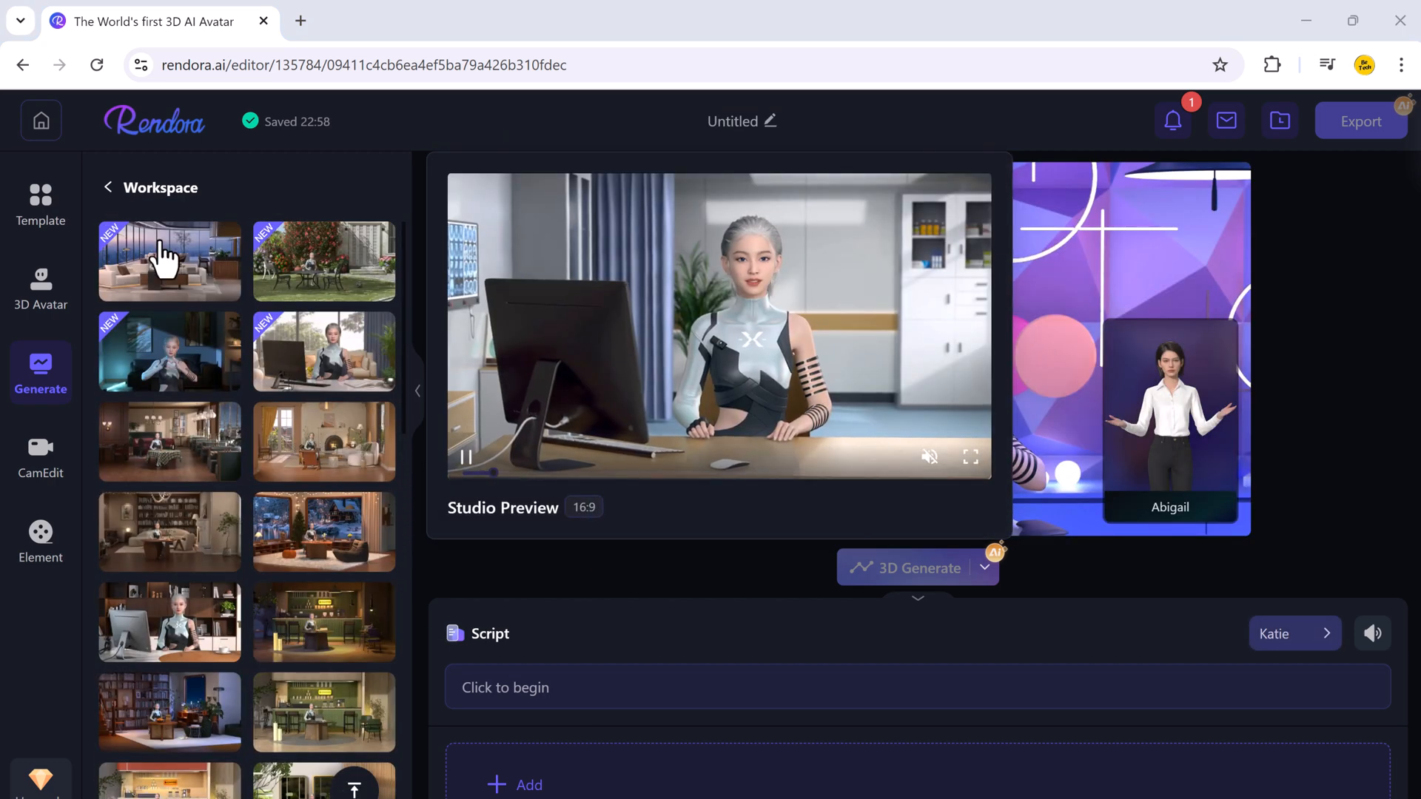
pyautogui.click(295, 324)
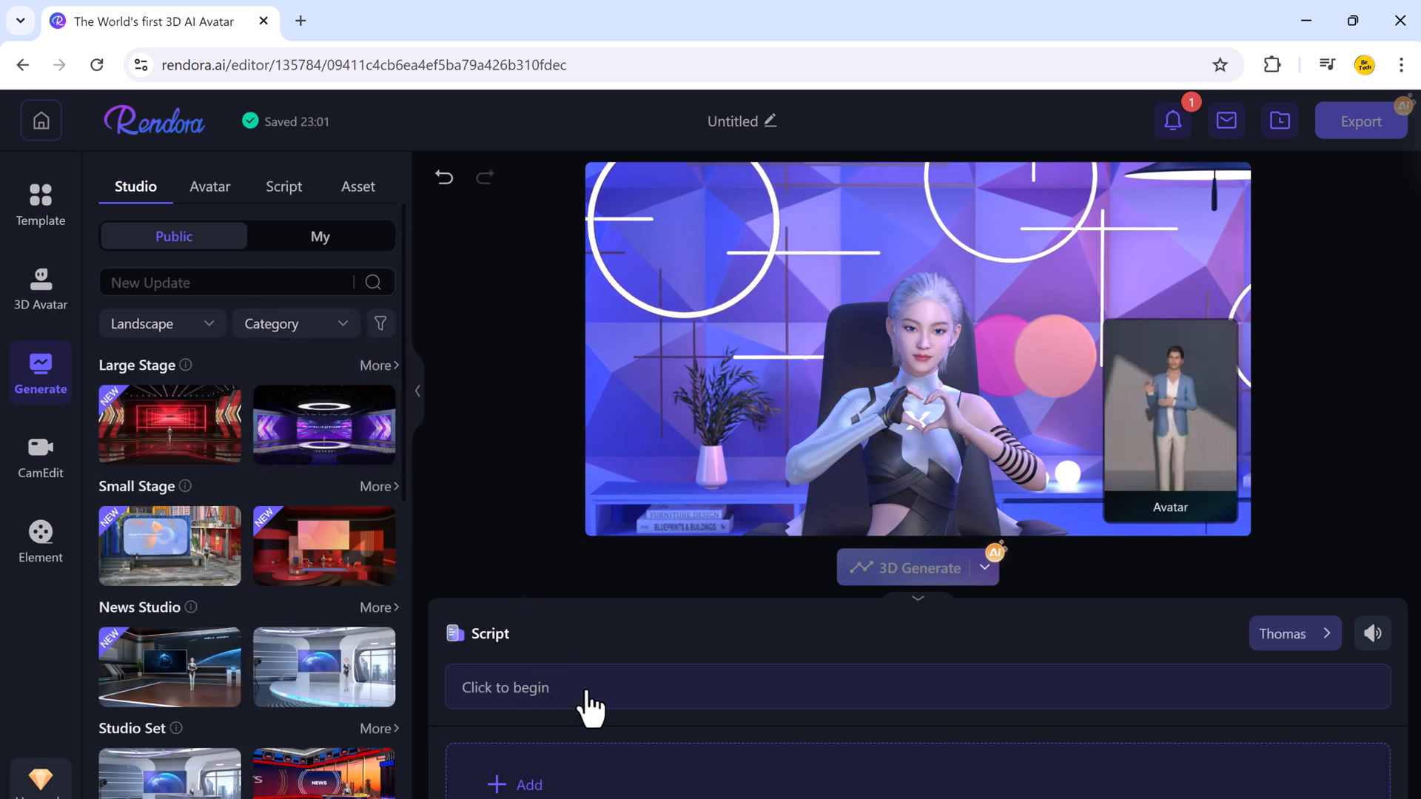
# Begin the script so the avatar's lines can be written with the AI Script assistant
pyautogui.click(505, 686)
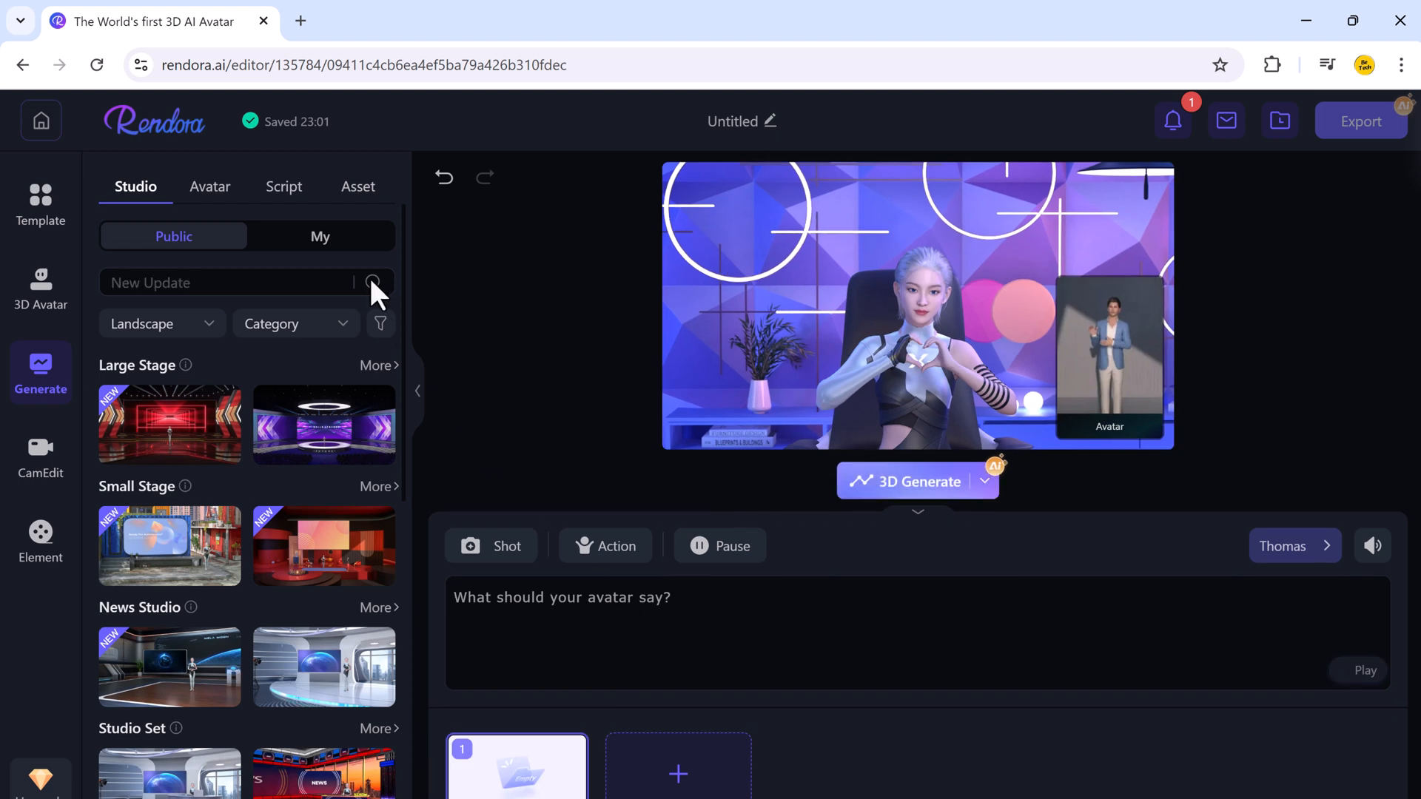
pyautogui.click(282, 186)
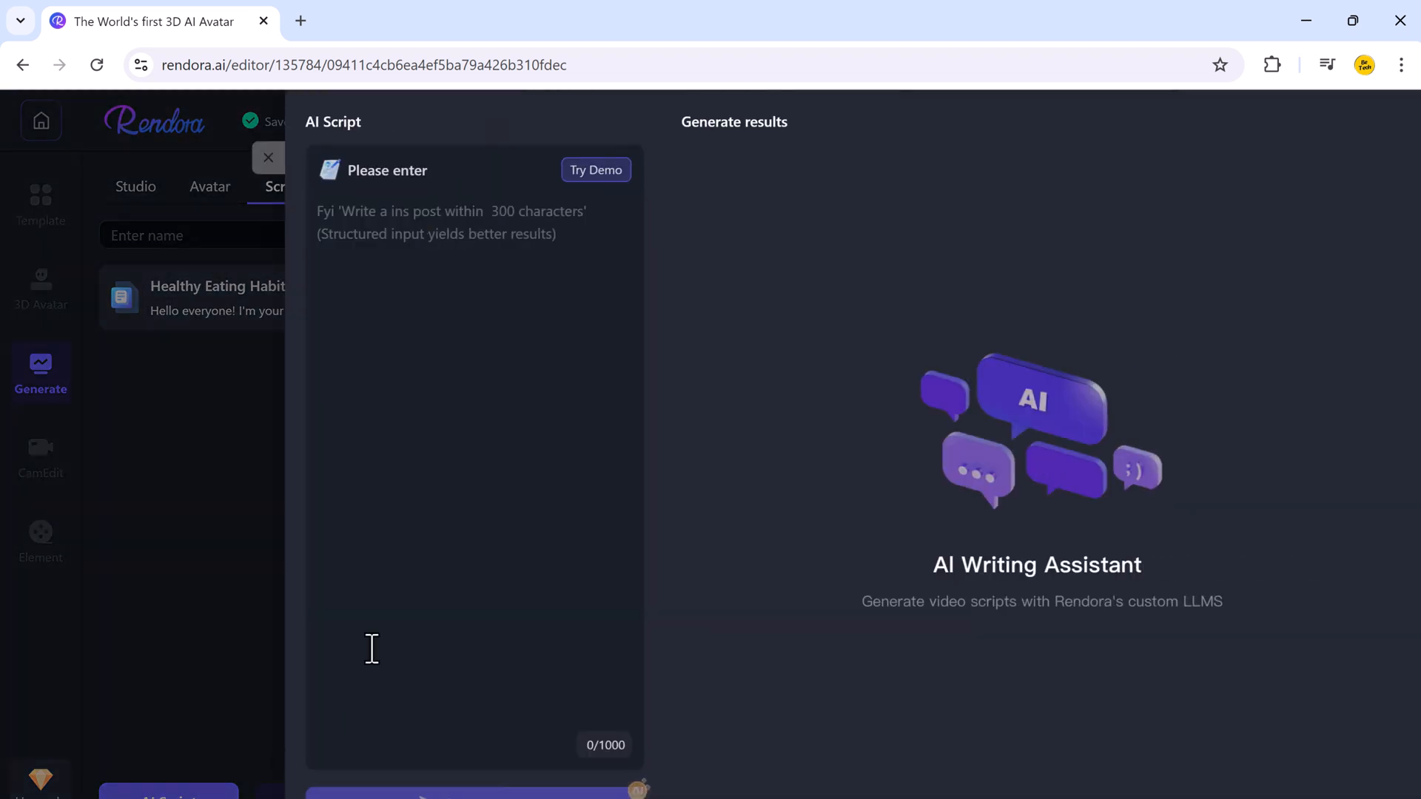
pyautogui.moveTo(516, 272)
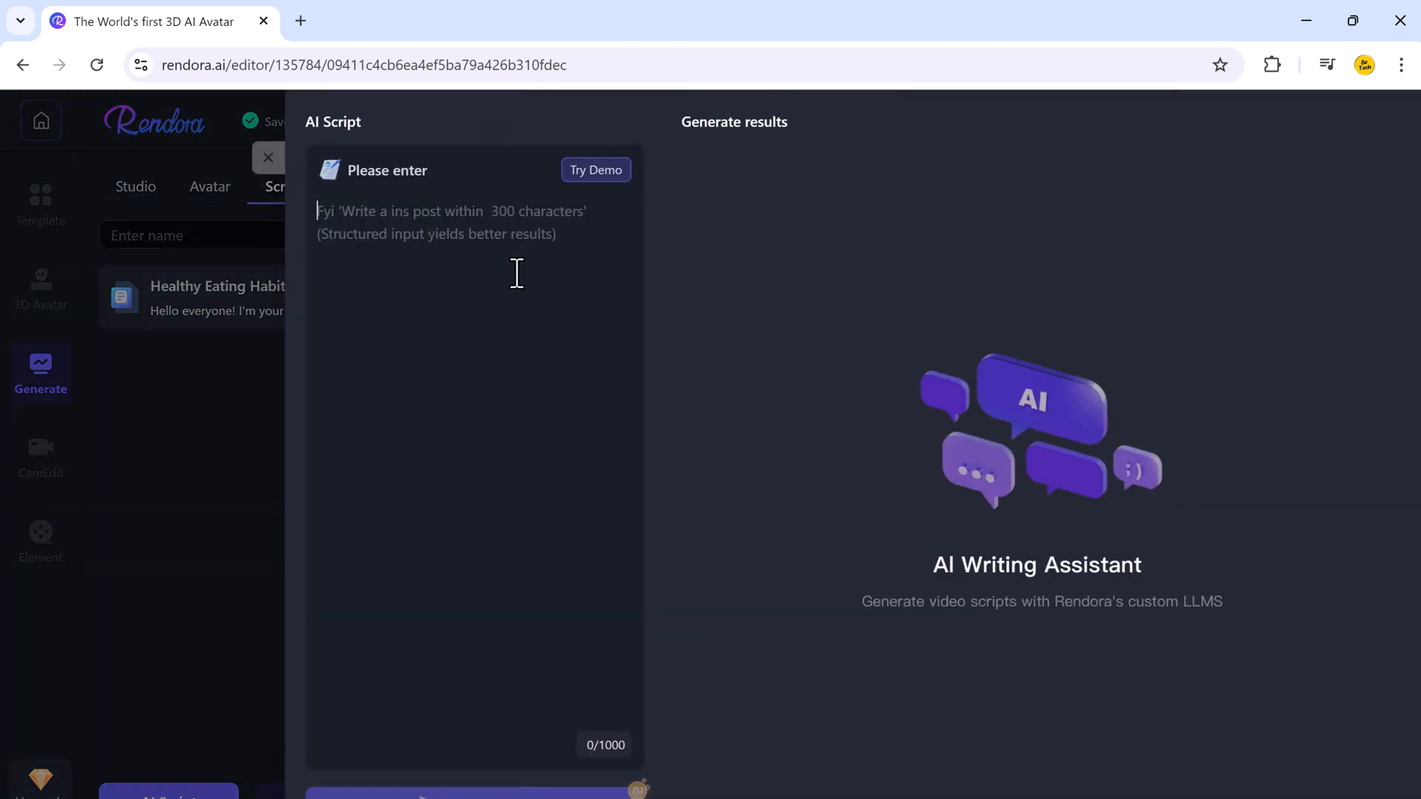
pyautogui.moveTo(544, 314)
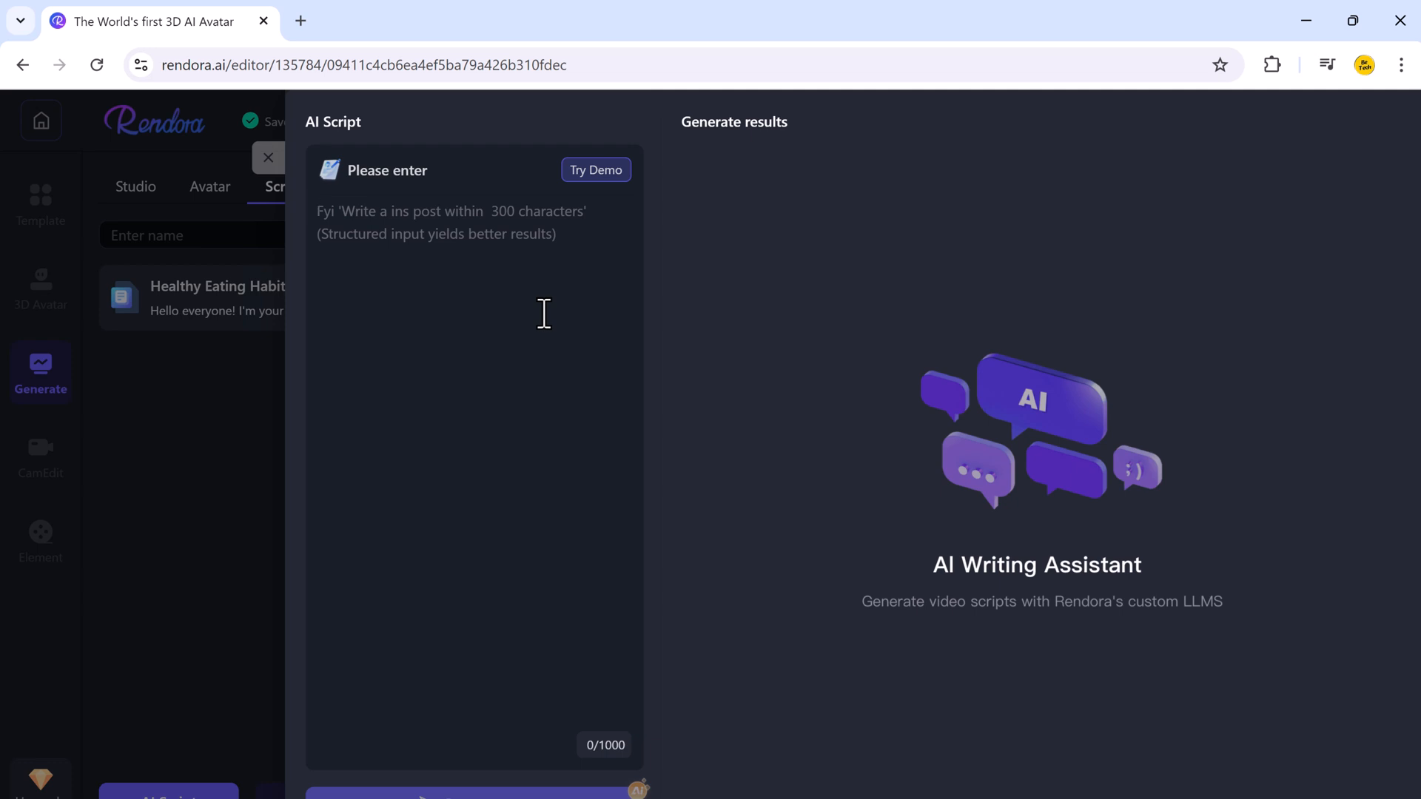
# Generate and apply an AI script on 'How to make faceless youtube videos', then bring up the voice choices
pyautogui.write('How to')
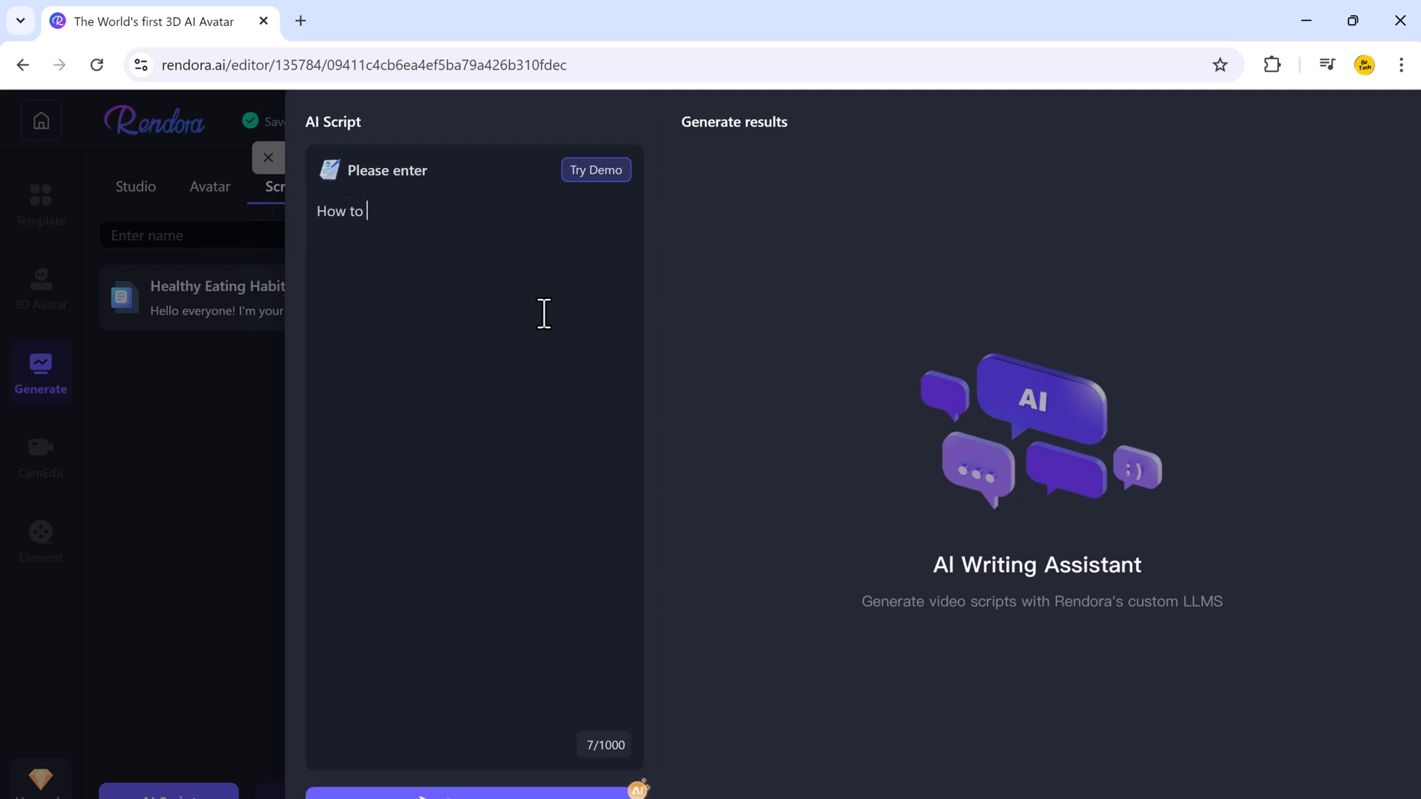
pyautogui.write('make faceless y')
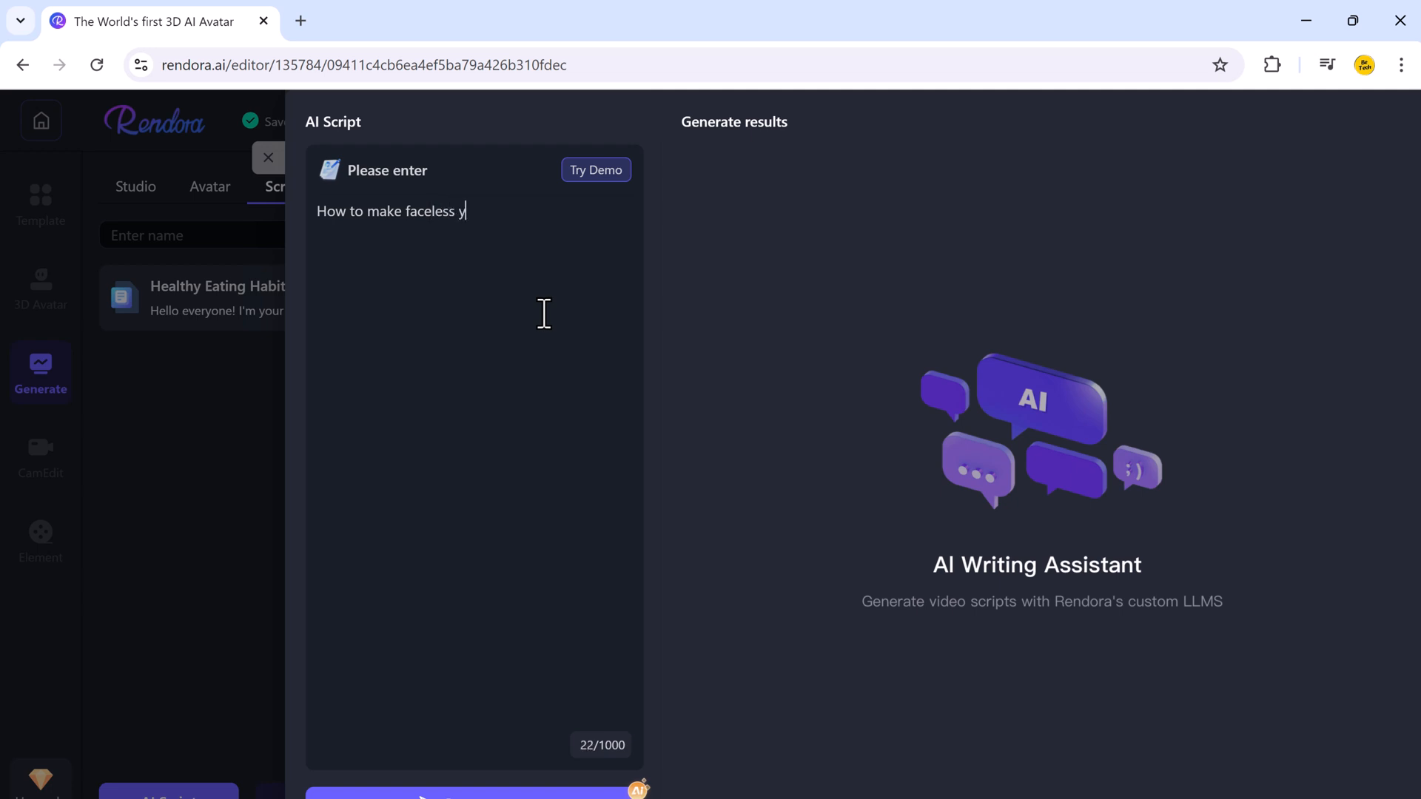
pyautogui.write('outube videos')
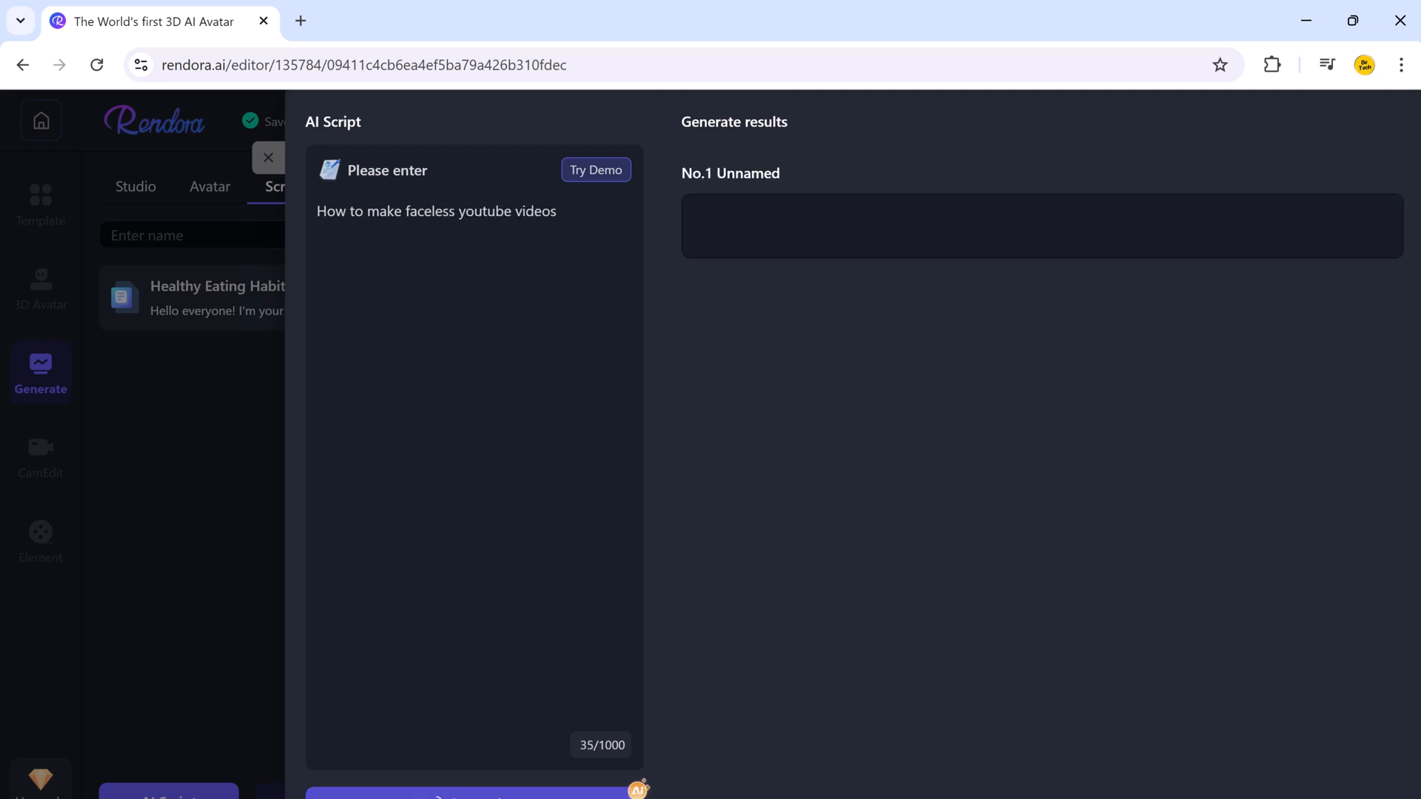
pyautogui.click(473, 793)
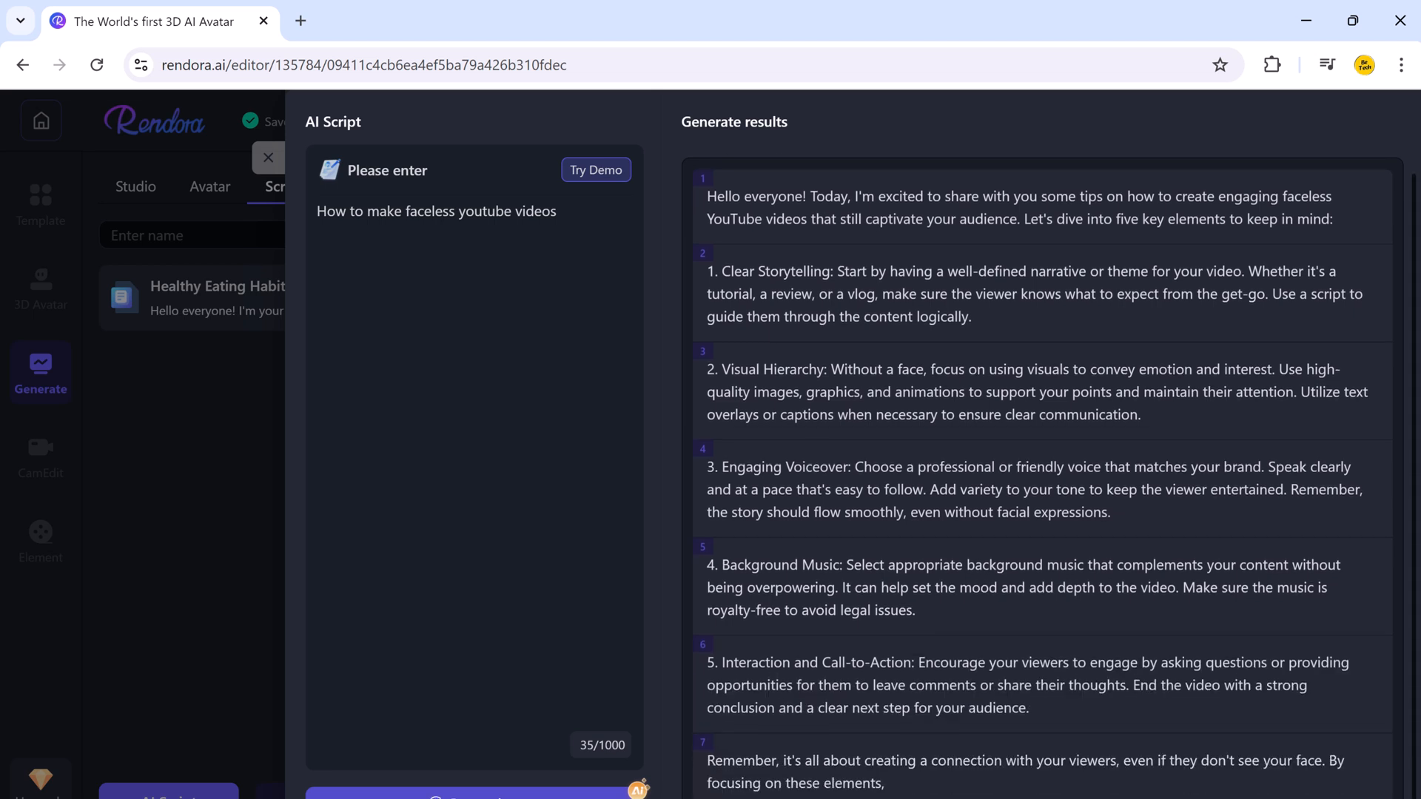
pyautogui.scroll(-3)
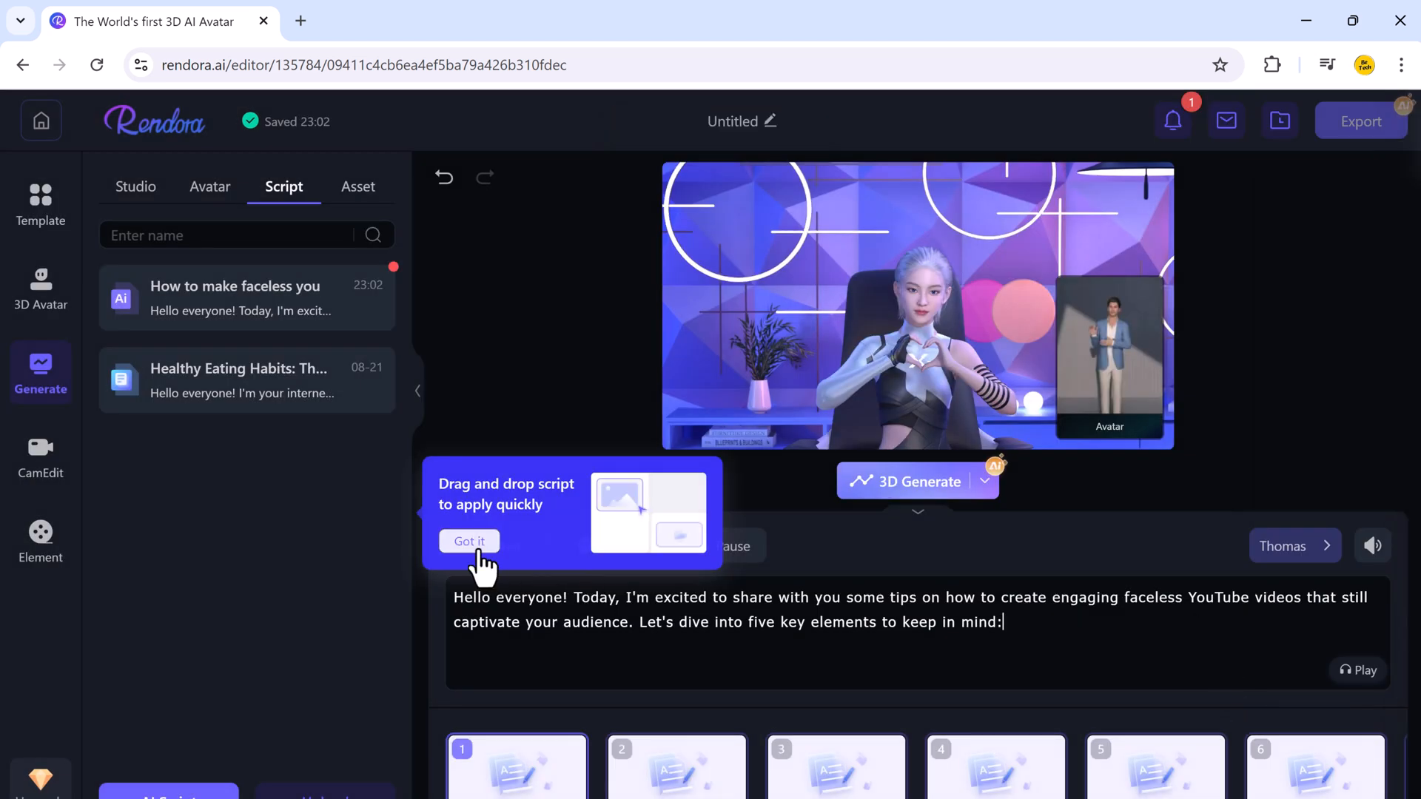
pyautogui.click(469, 540)
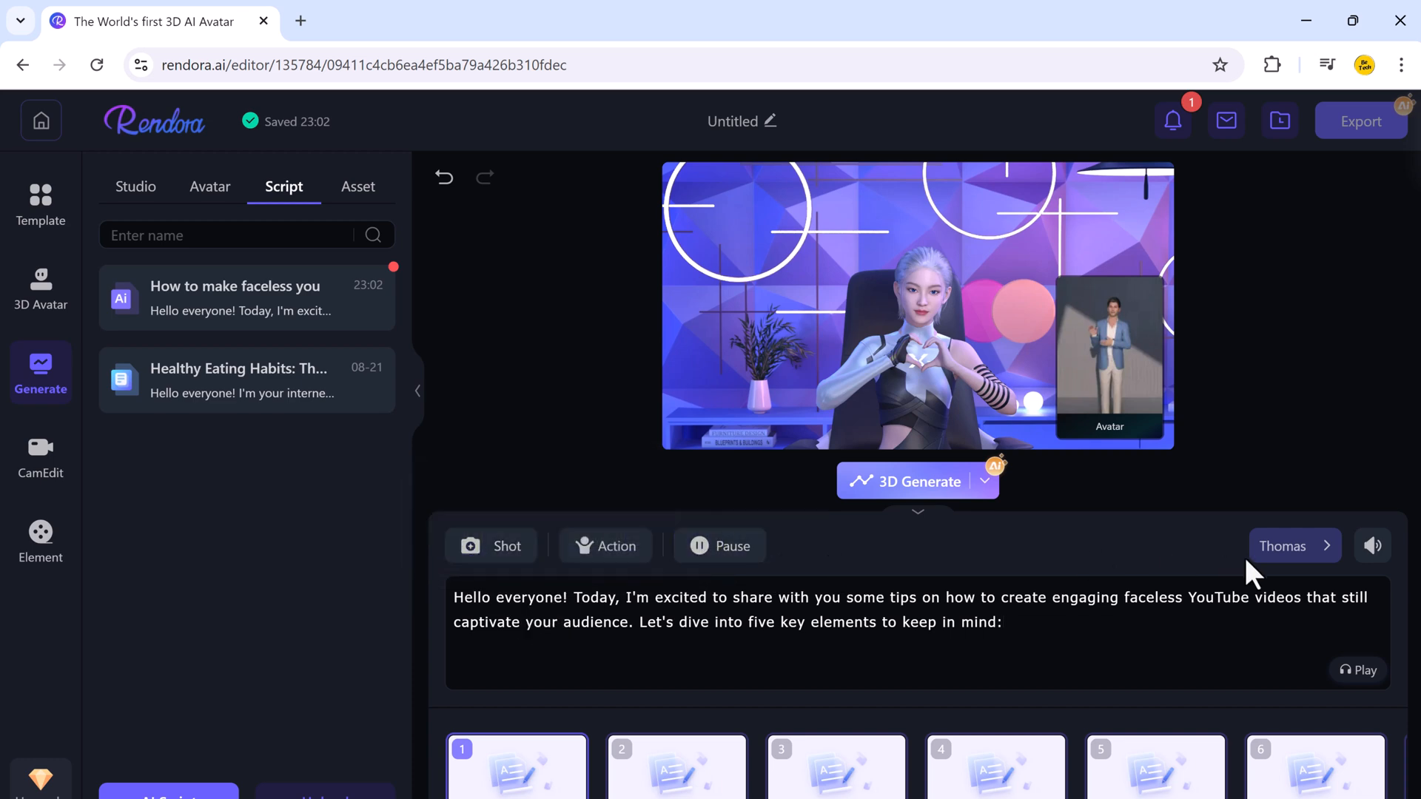
pyautogui.click(1288, 545)
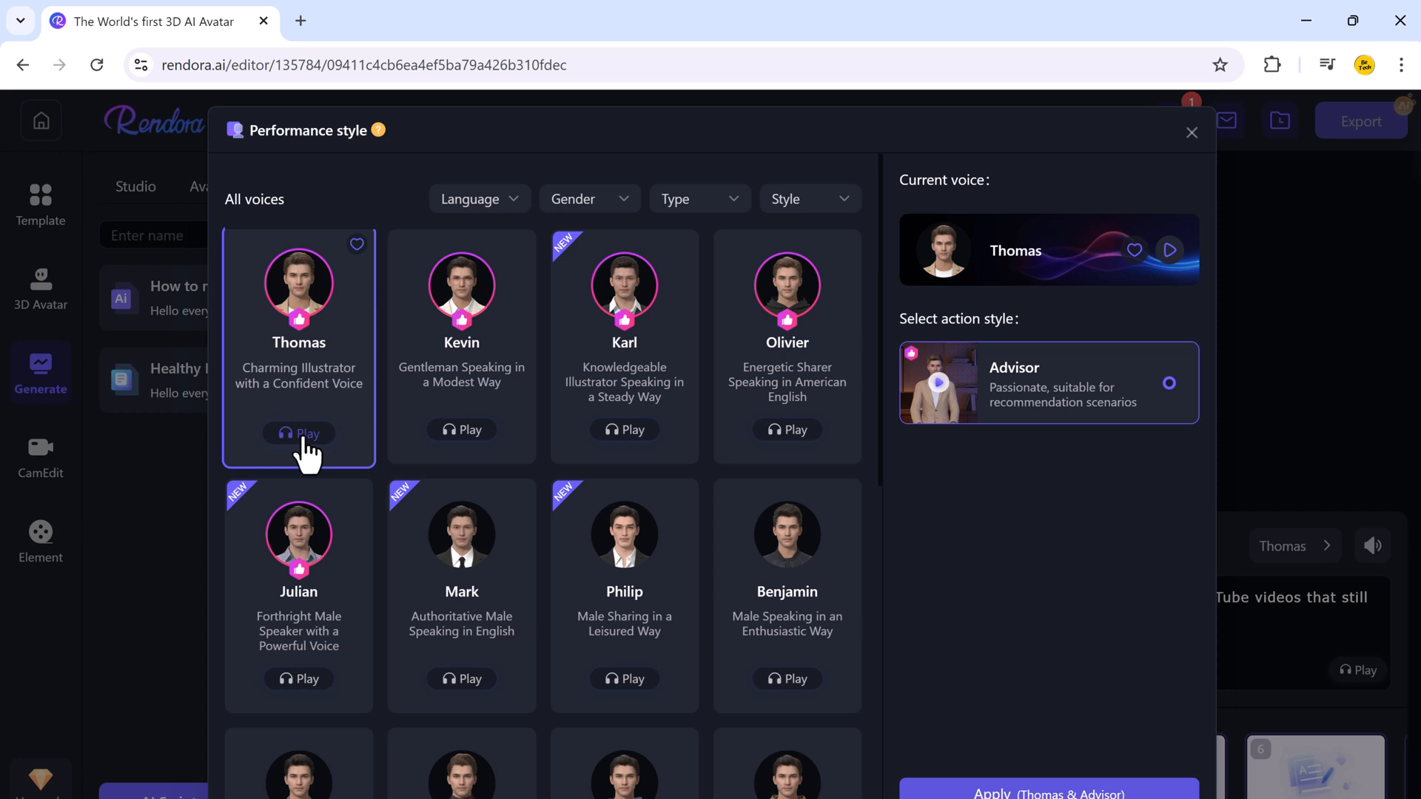
# Preview the Thomas, Kevin and Olivier voices, keep Thomas, and run 3D Generate
pyautogui.click(298, 433)
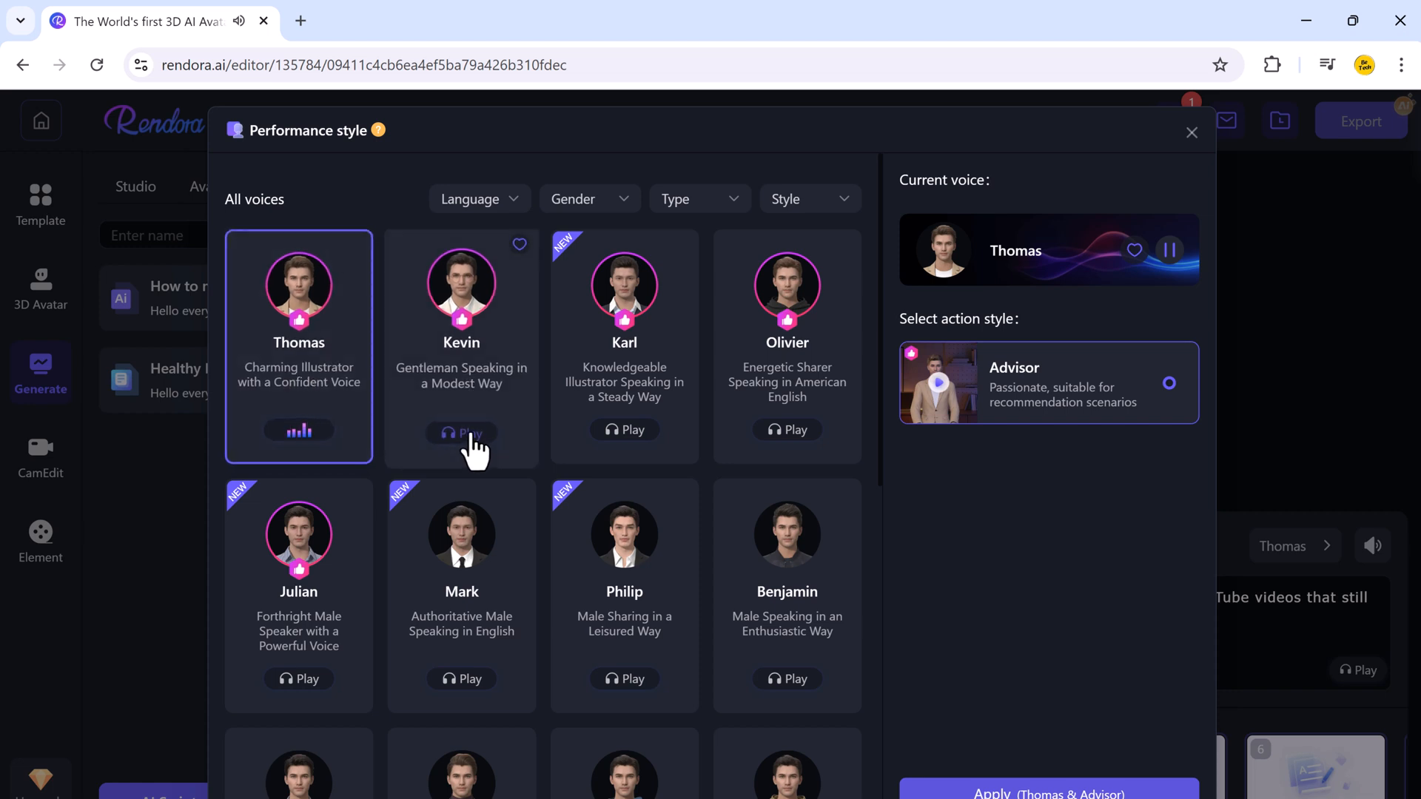
pyautogui.click(461, 429)
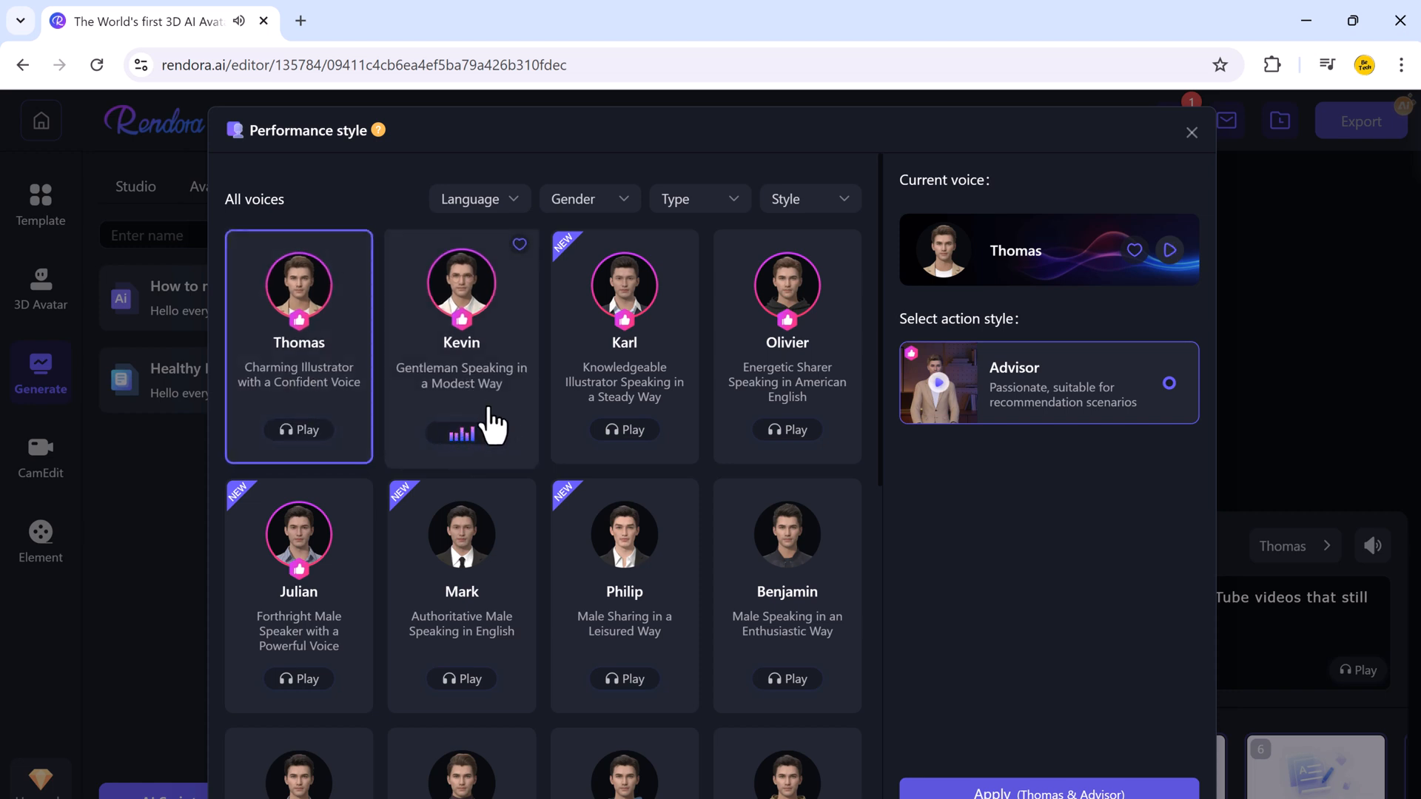
pyautogui.click(624, 429)
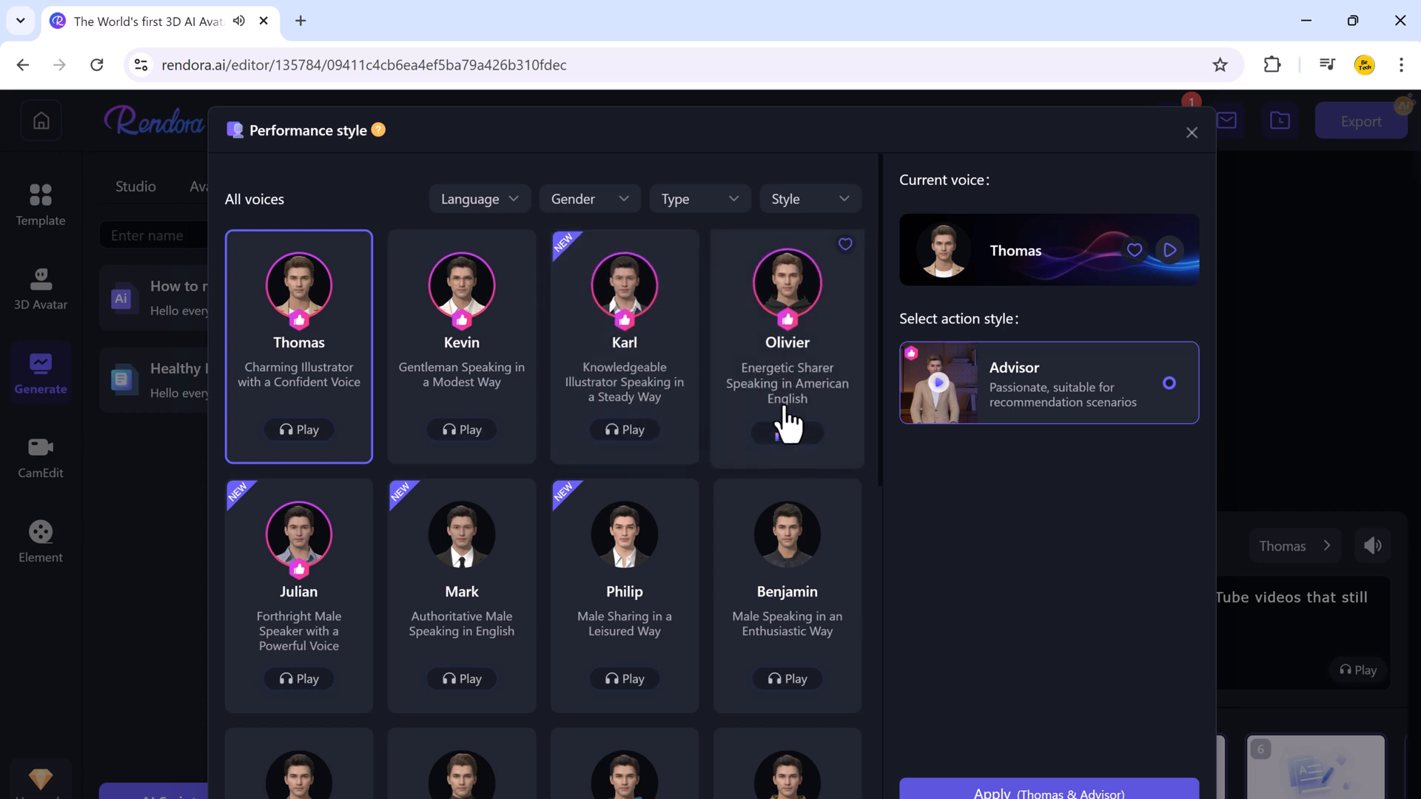
pyautogui.click(298, 429)
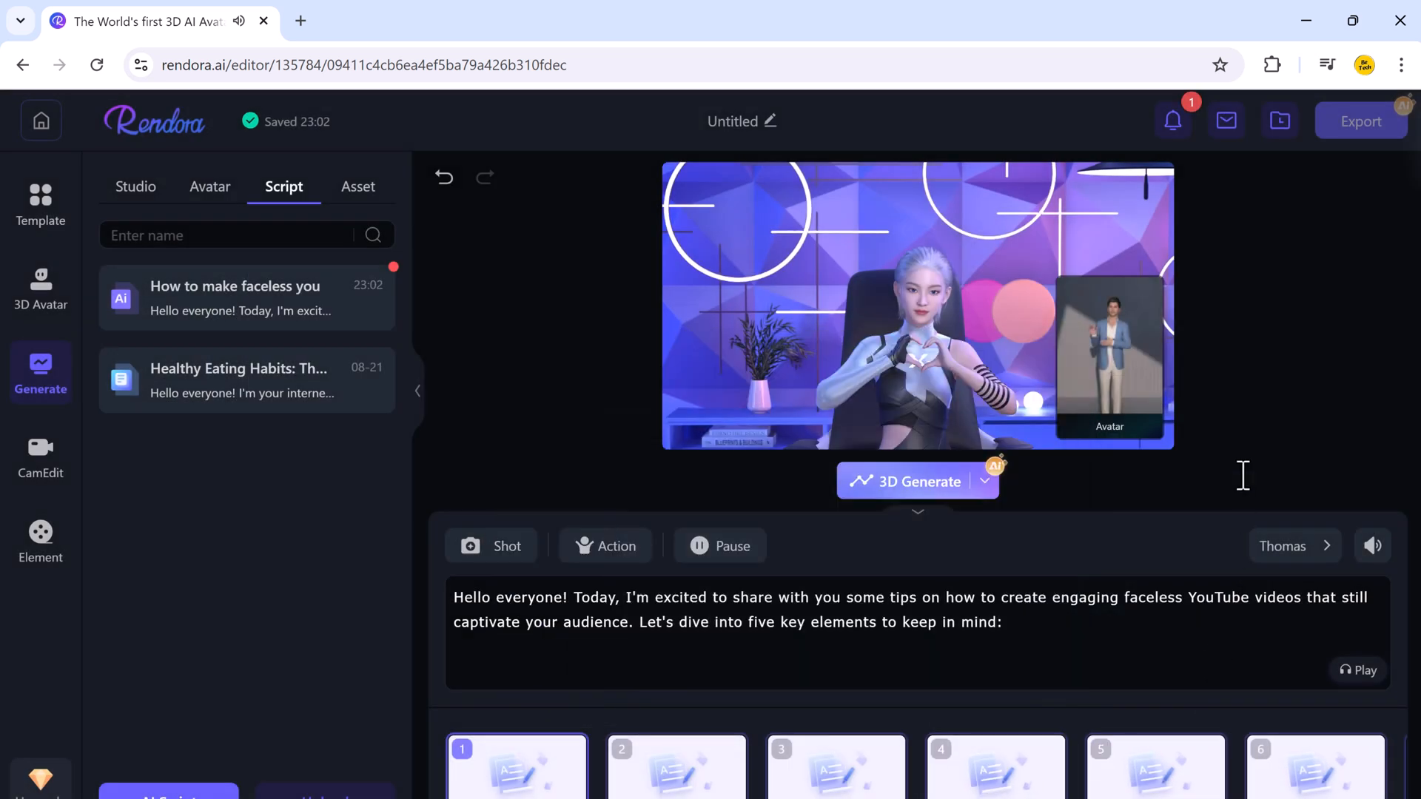
pyautogui.click(917, 481)
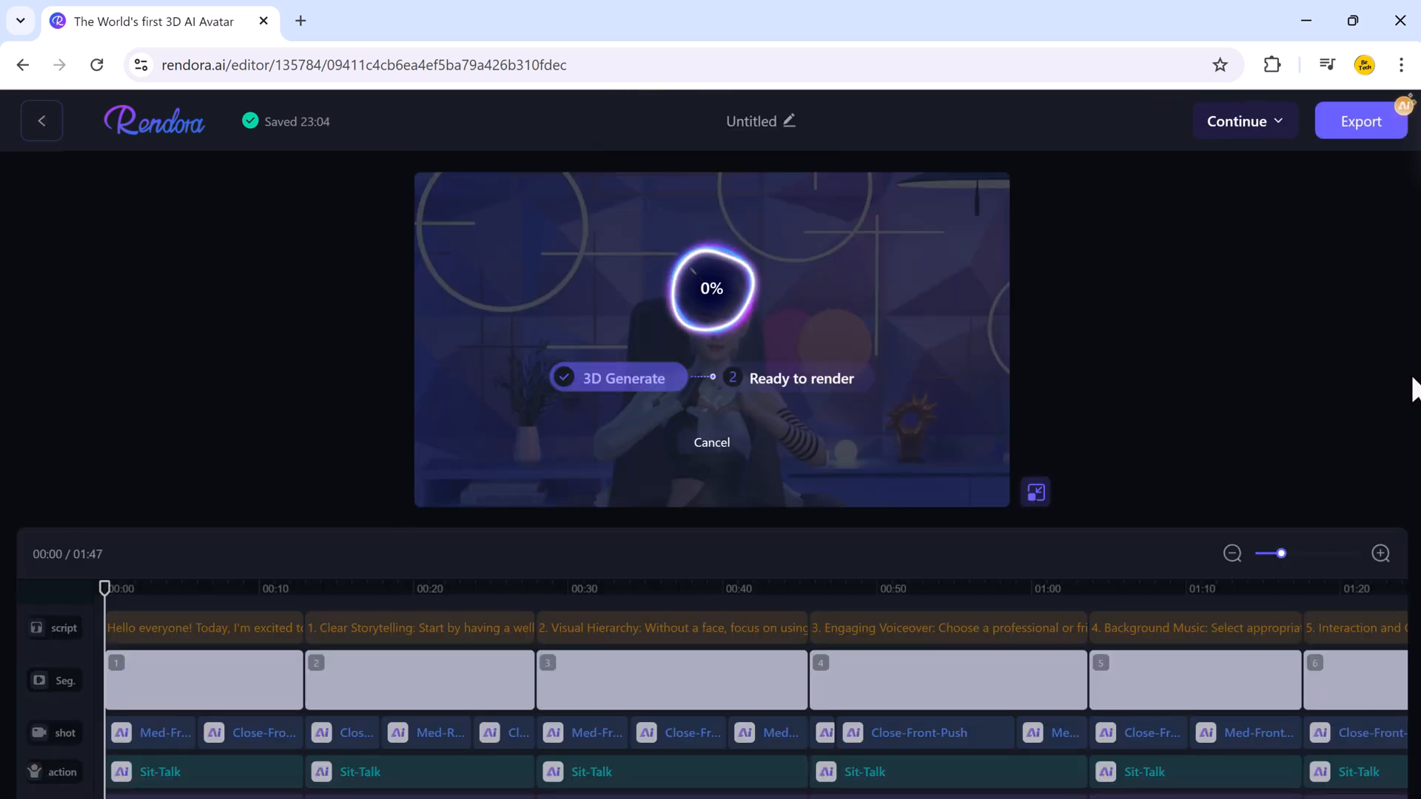
pyautogui.moveTo(390, 213)
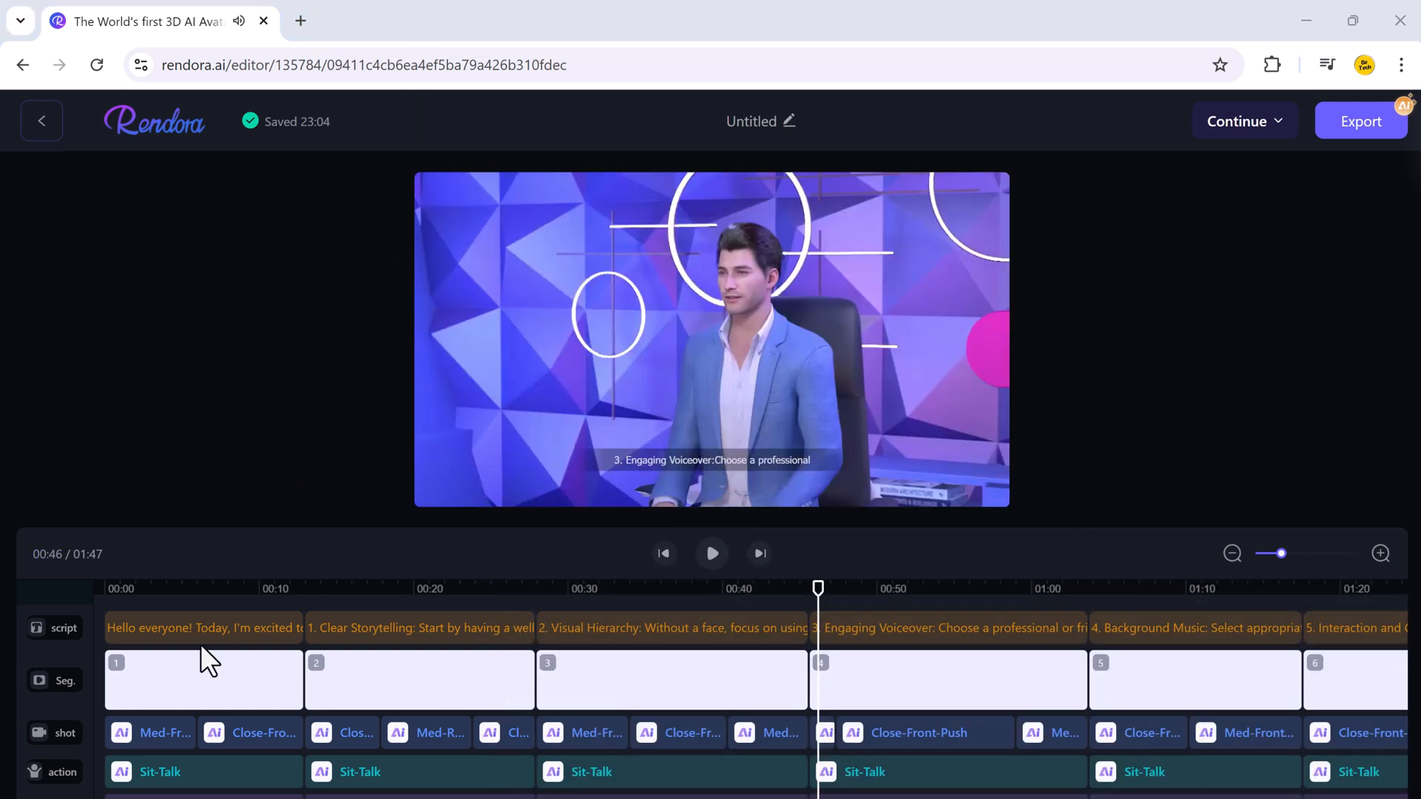
# Play the rendered 1:47 avatar video from the start, then pause partway through
pyautogui.click(663, 554)
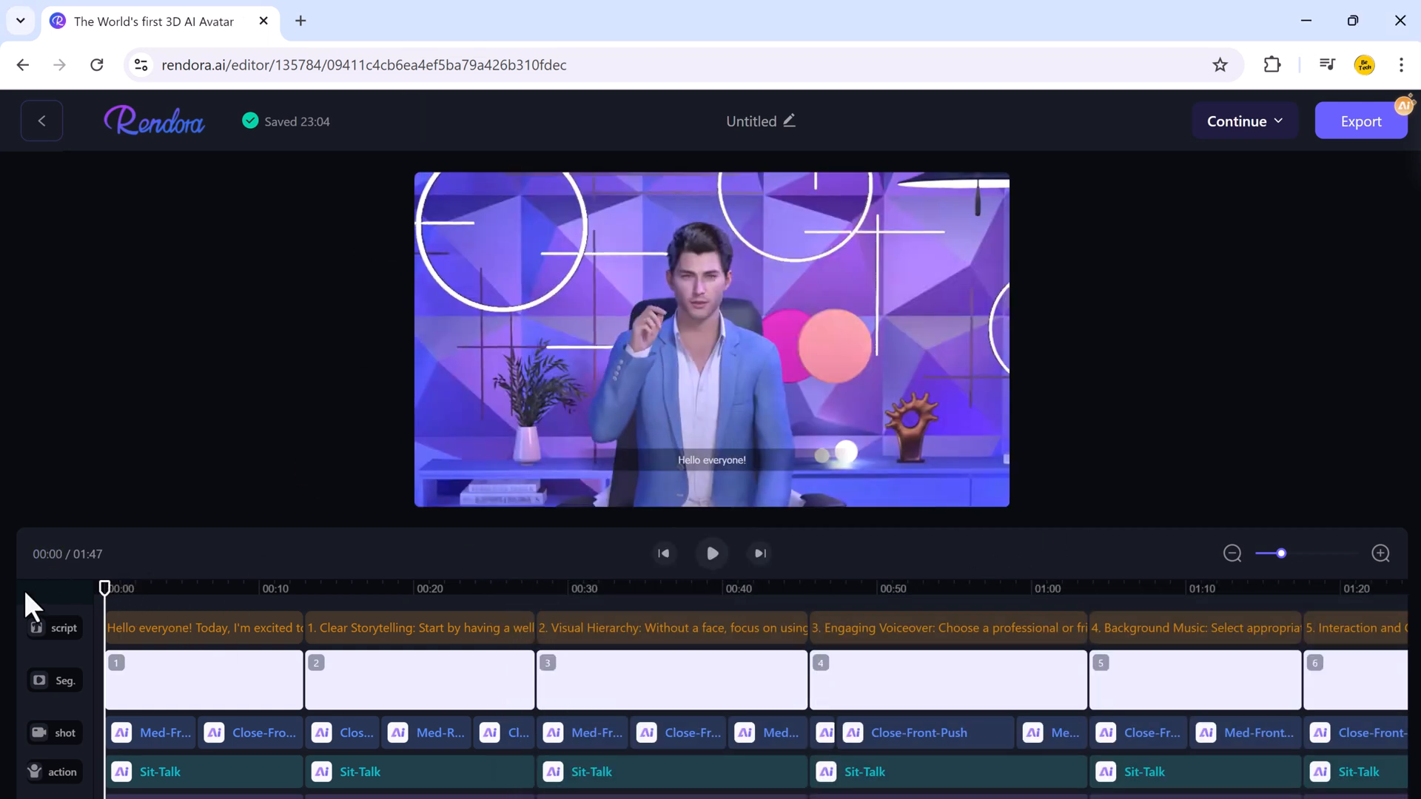
pyautogui.click(711, 554)
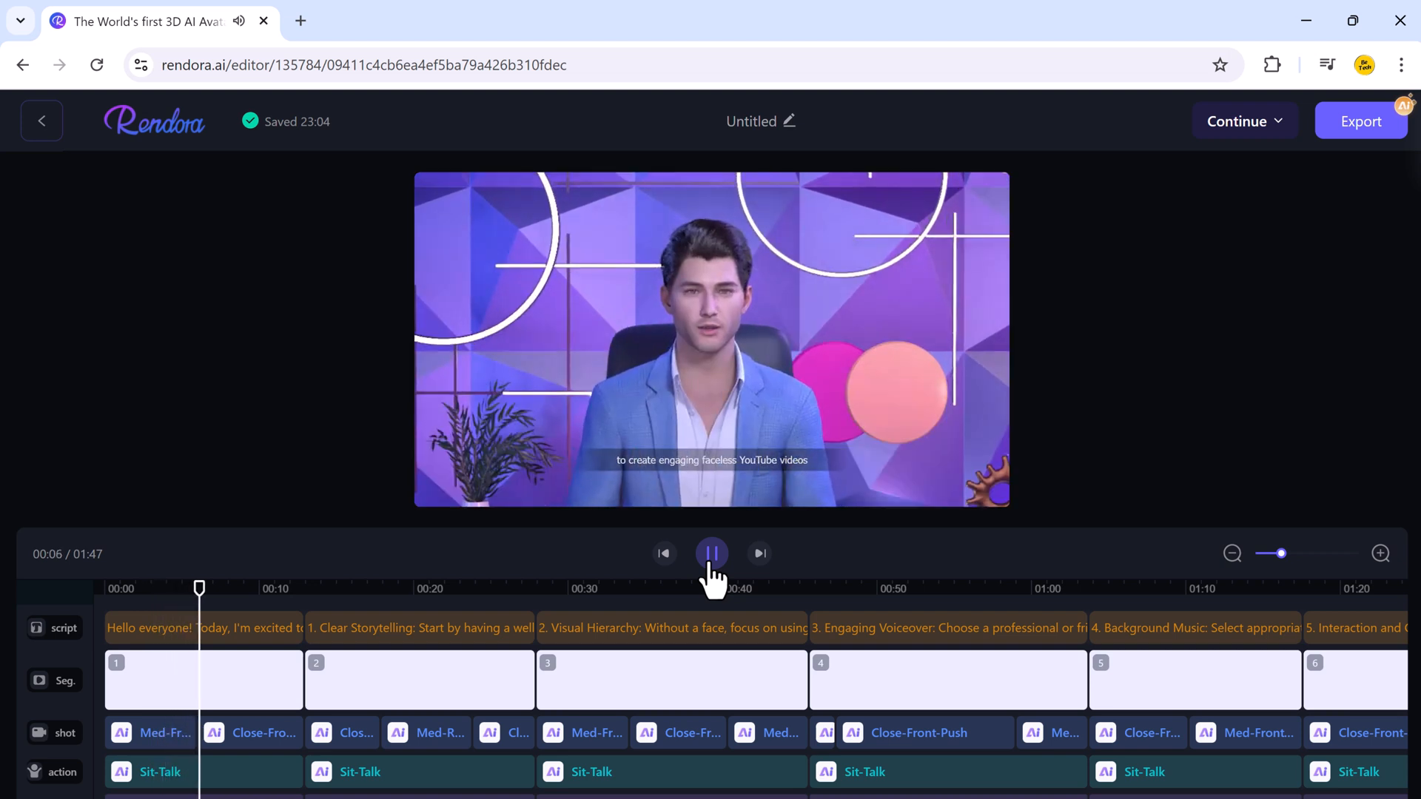
pyautogui.click(711, 554)
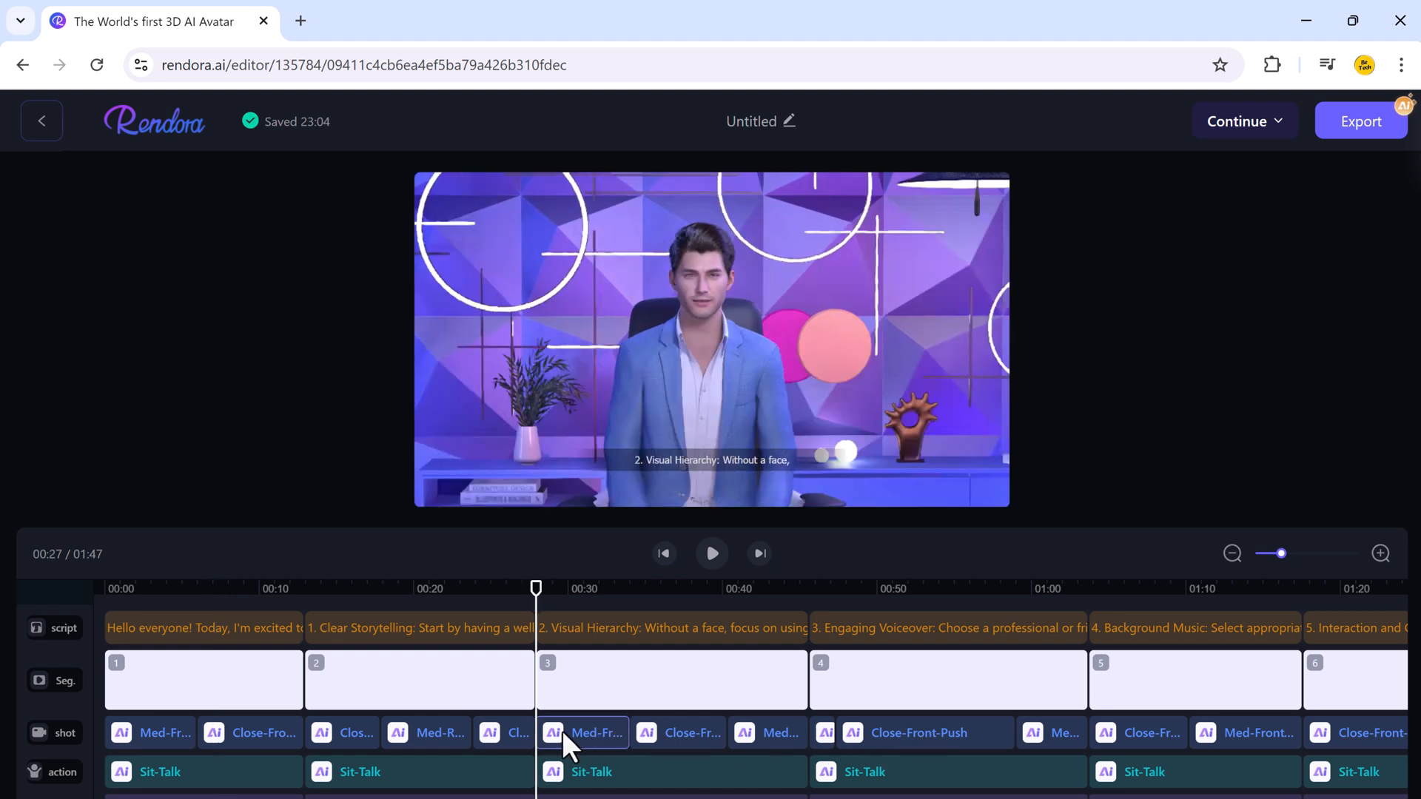
# Choose CamEdit from the Continue options to reopen shot optimization
pyautogui.click(1243, 120)
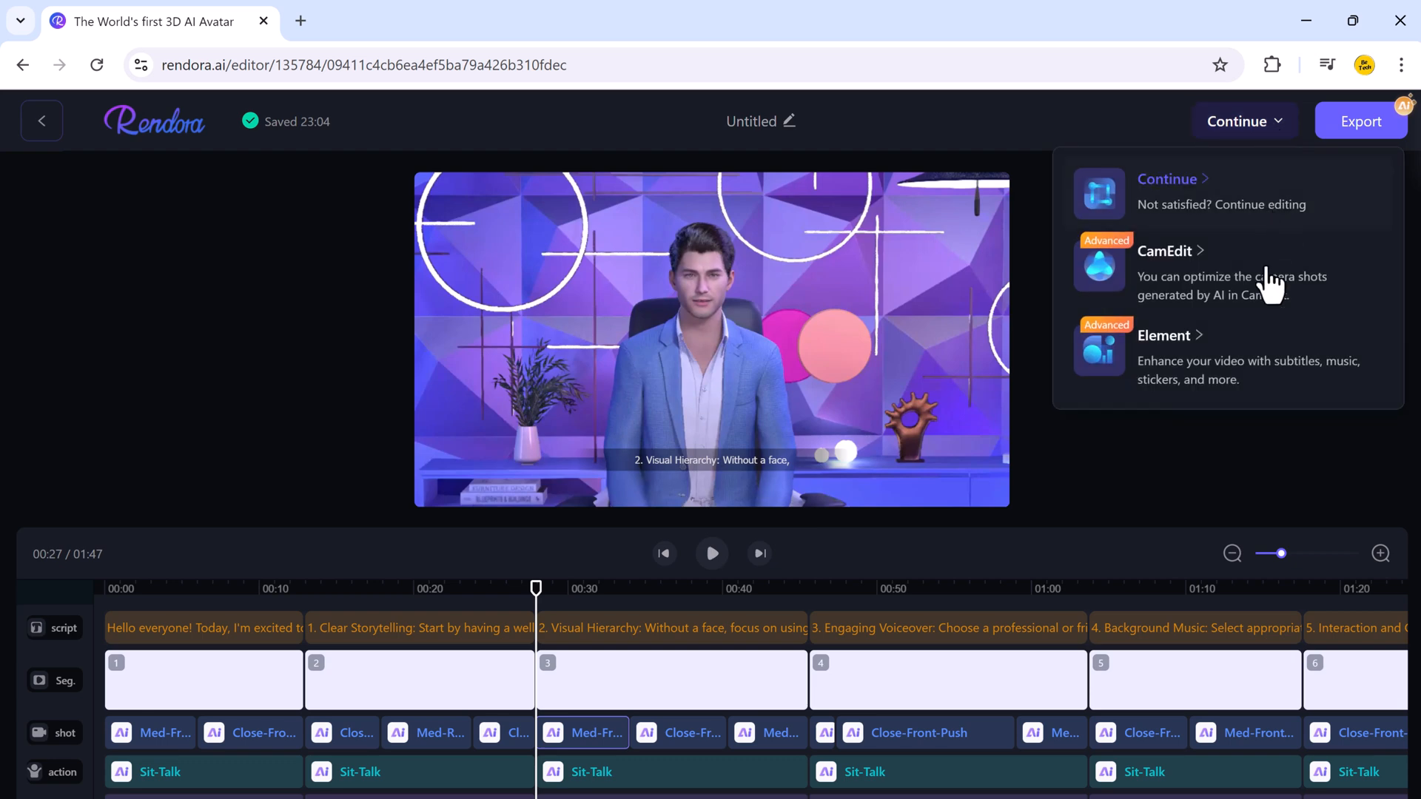
pyautogui.click(1170, 251)
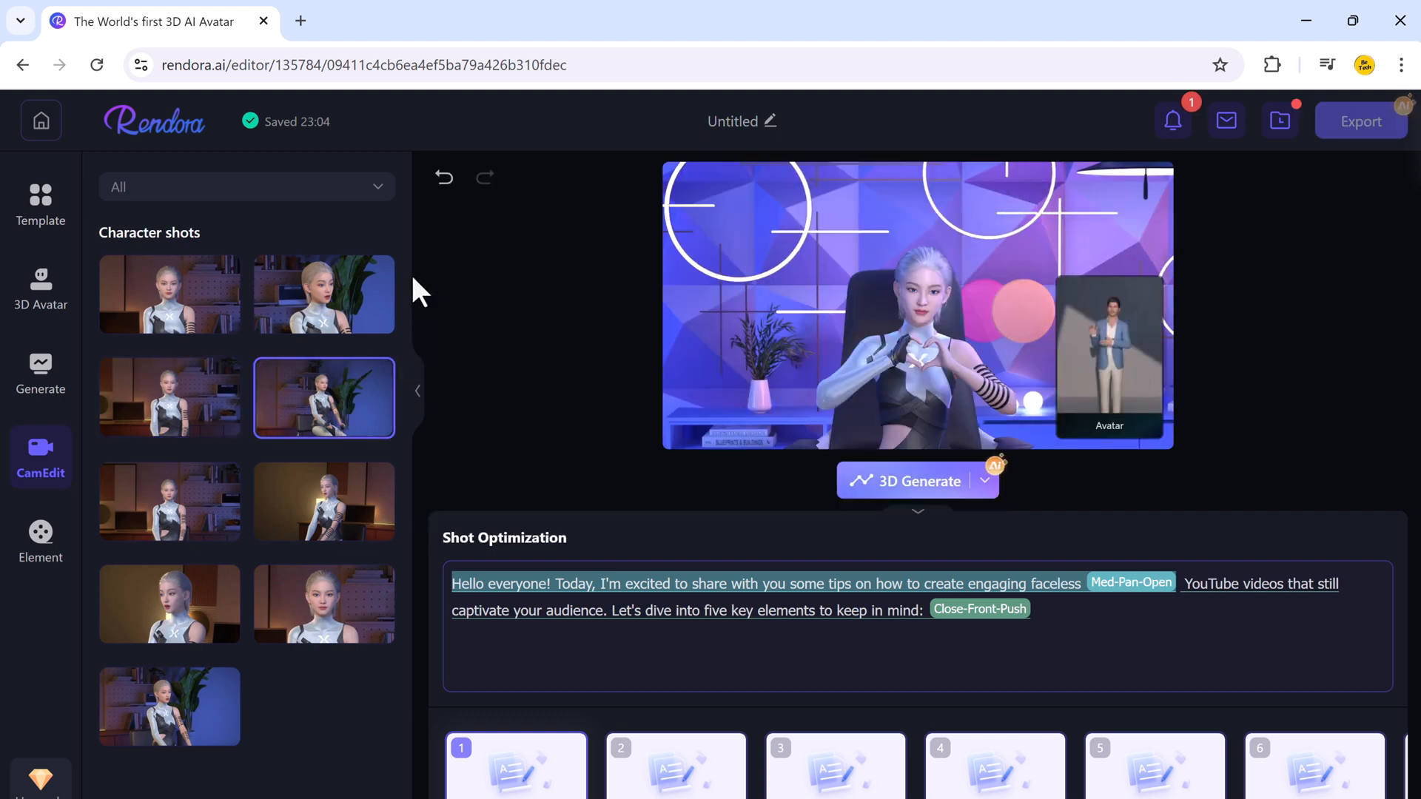
pyautogui.moveTo(323, 294)
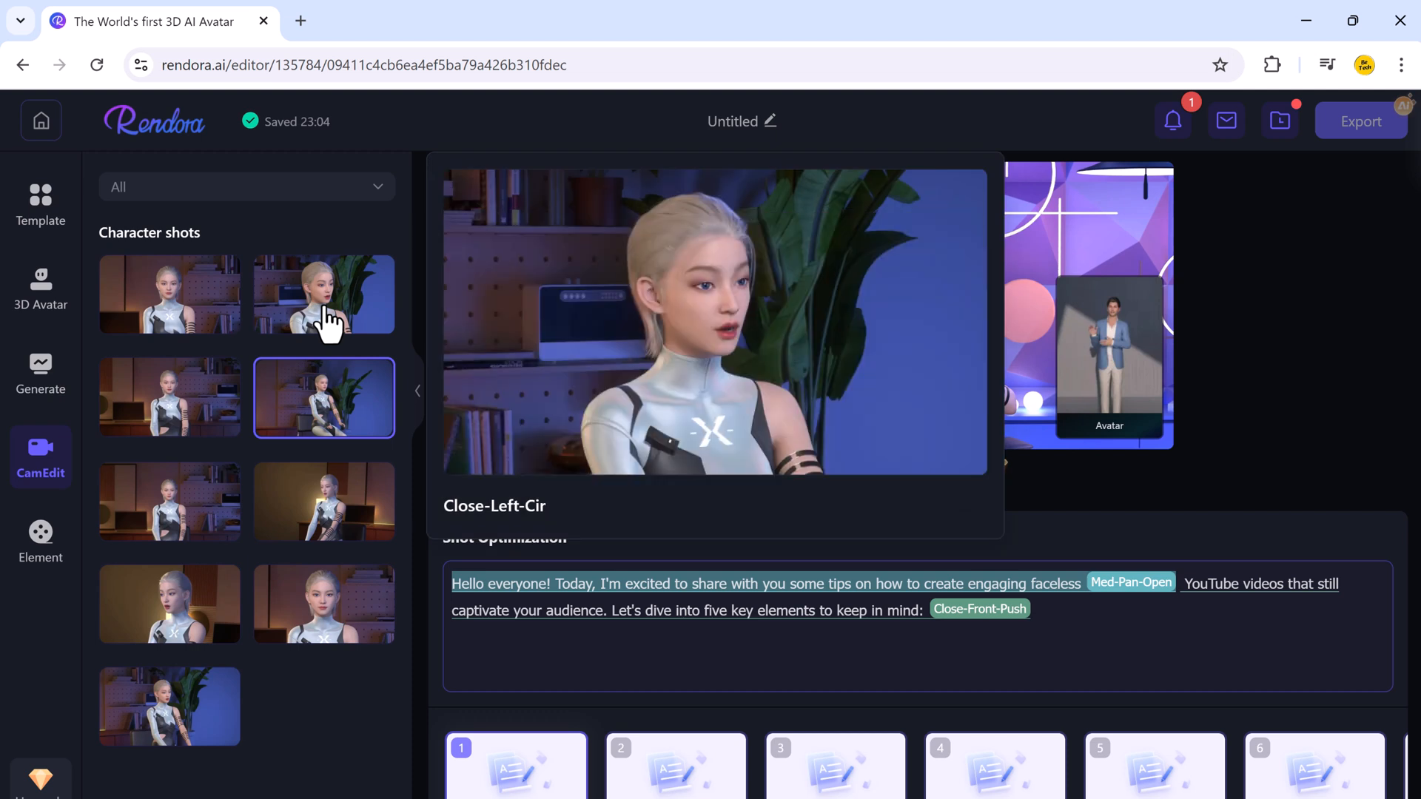
# Give the opening line the Close-Front-Push shot and the Engaging Voiceover paragraph Med-Left-Push
pyautogui.click(323, 294)
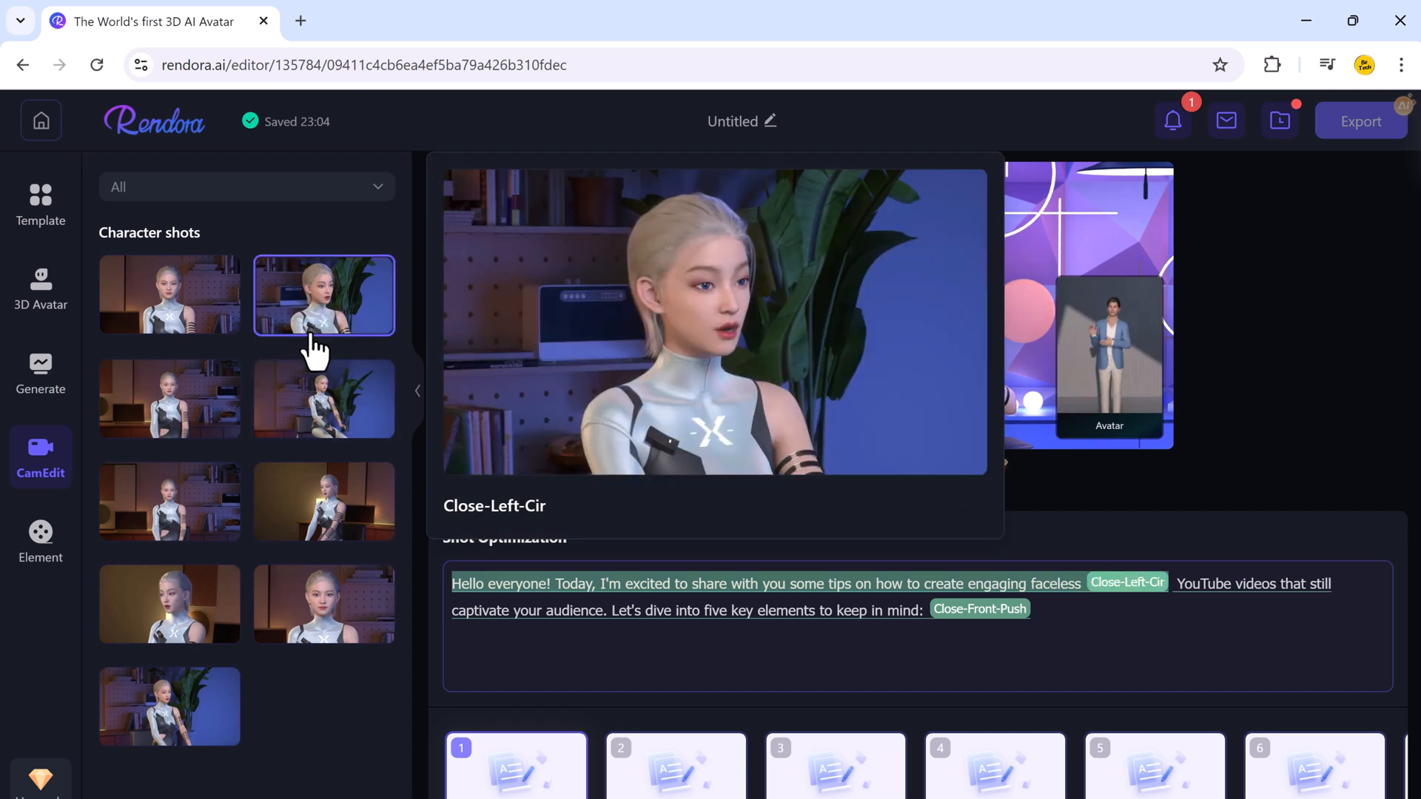
pyautogui.click(323, 398)
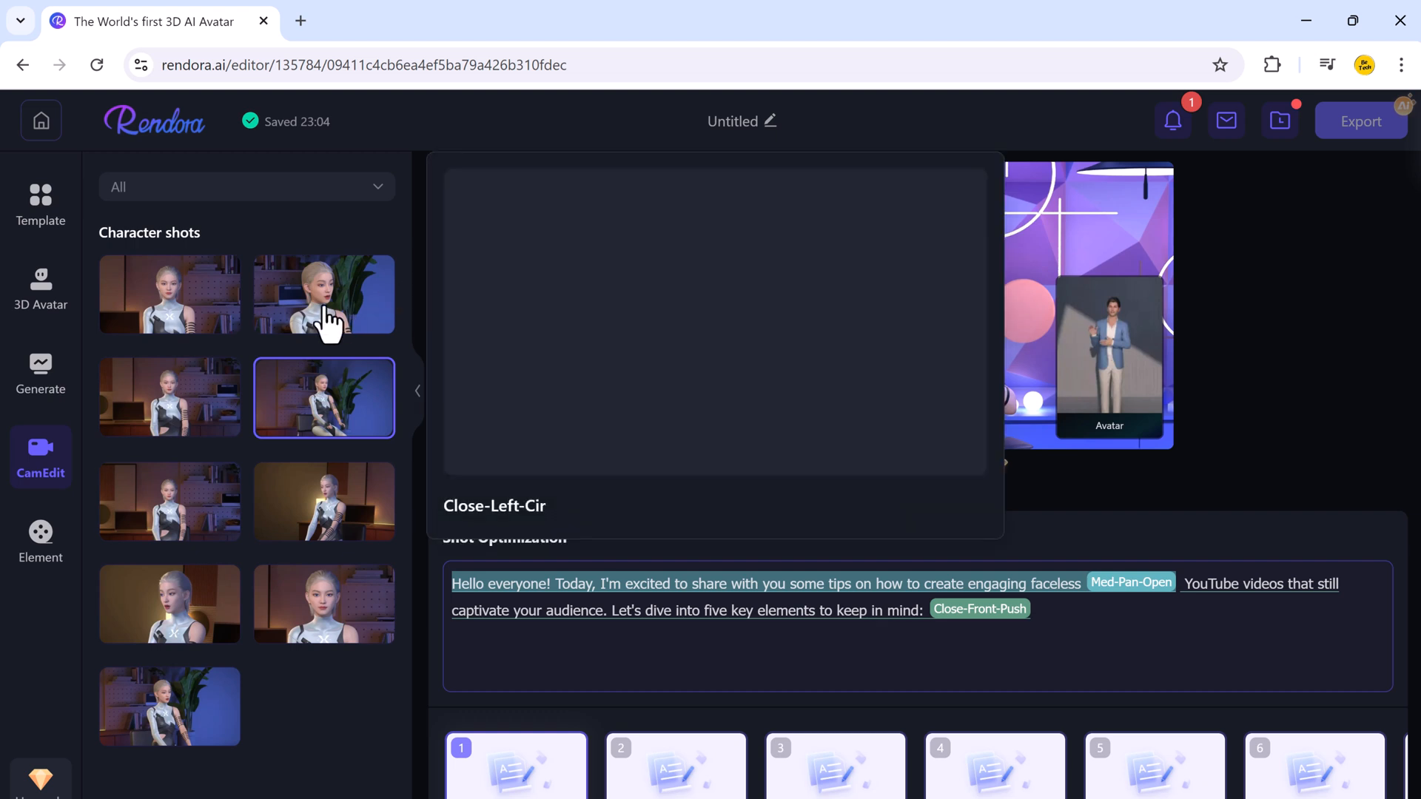
pyautogui.click(324, 295)
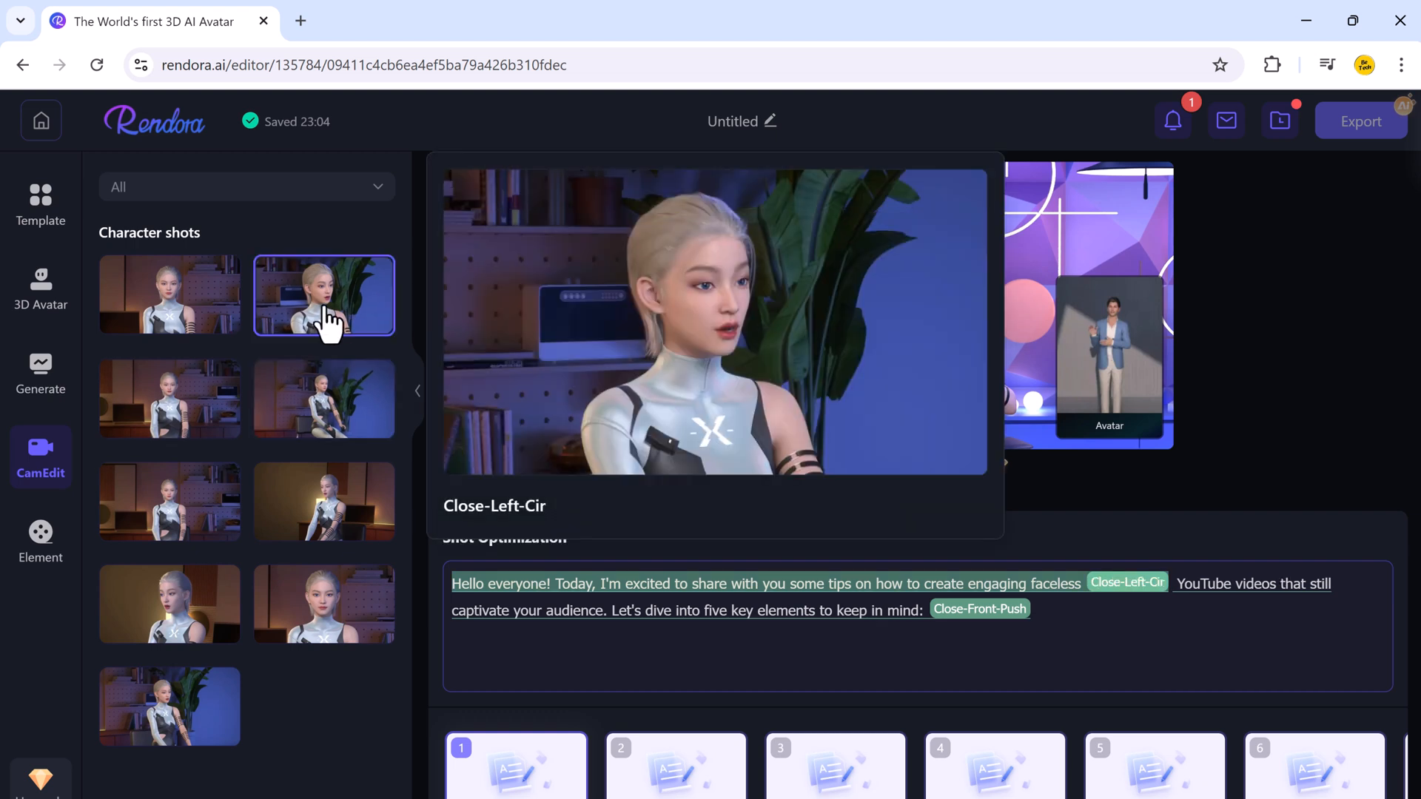
pyautogui.click(169, 295)
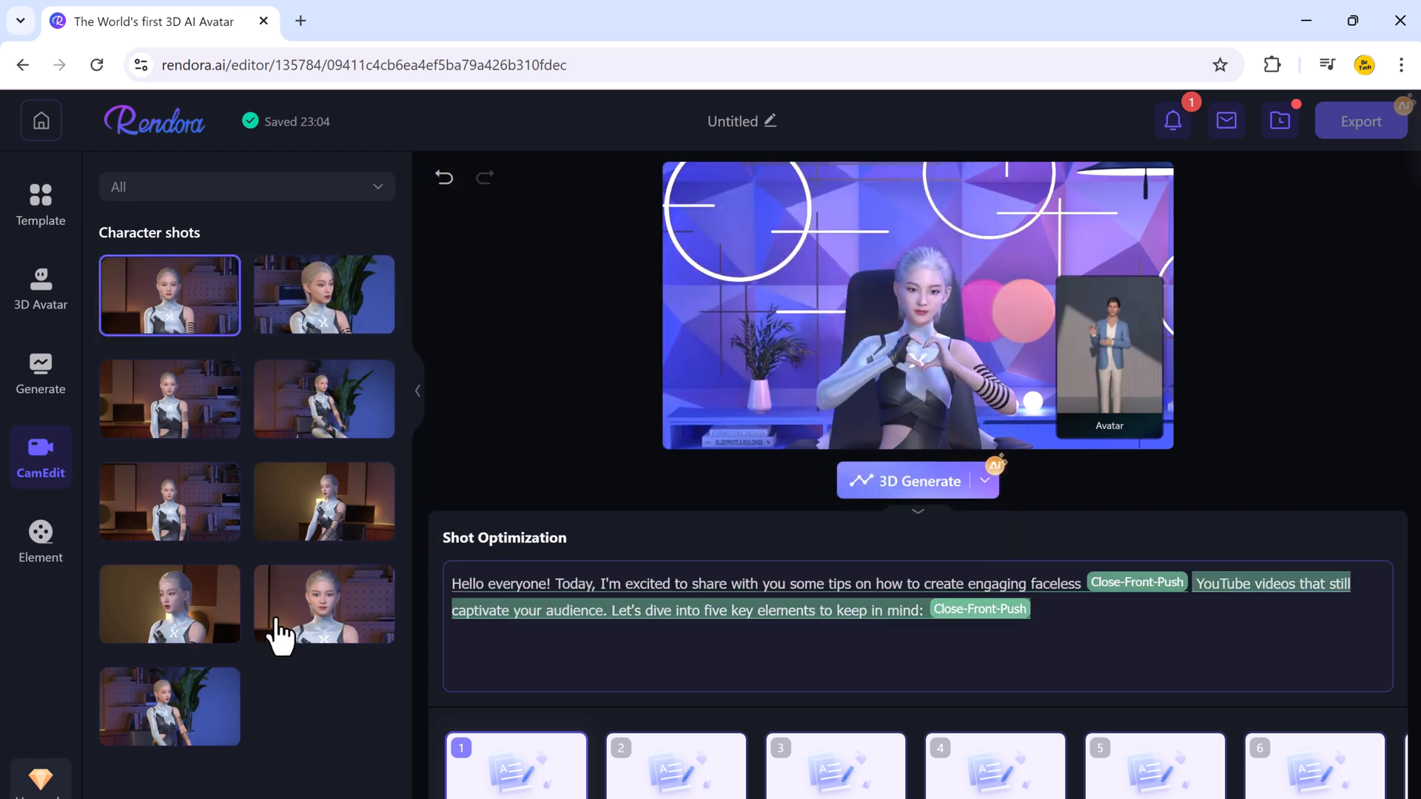
pyautogui.click(323, 604)
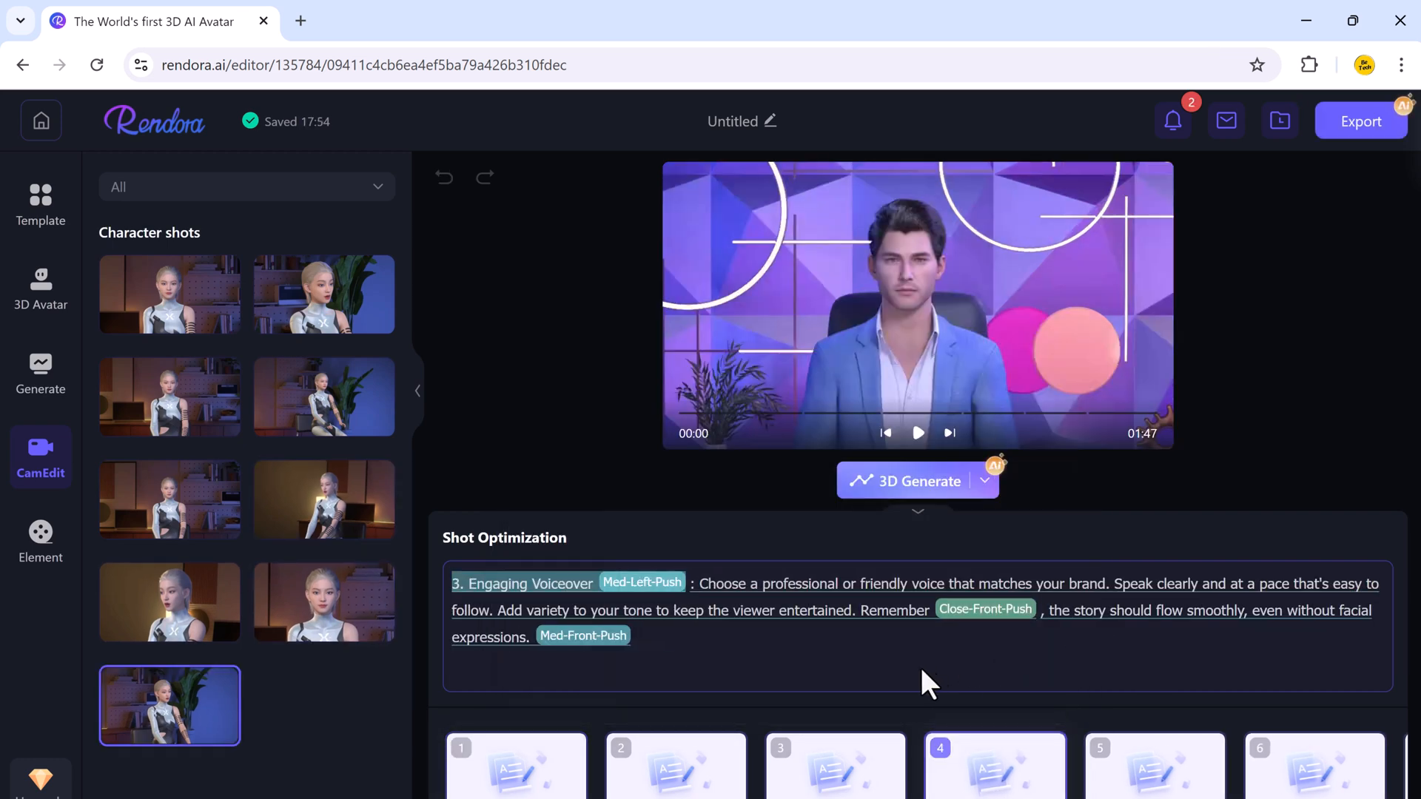
pyautogui.moveTo(41, 558)
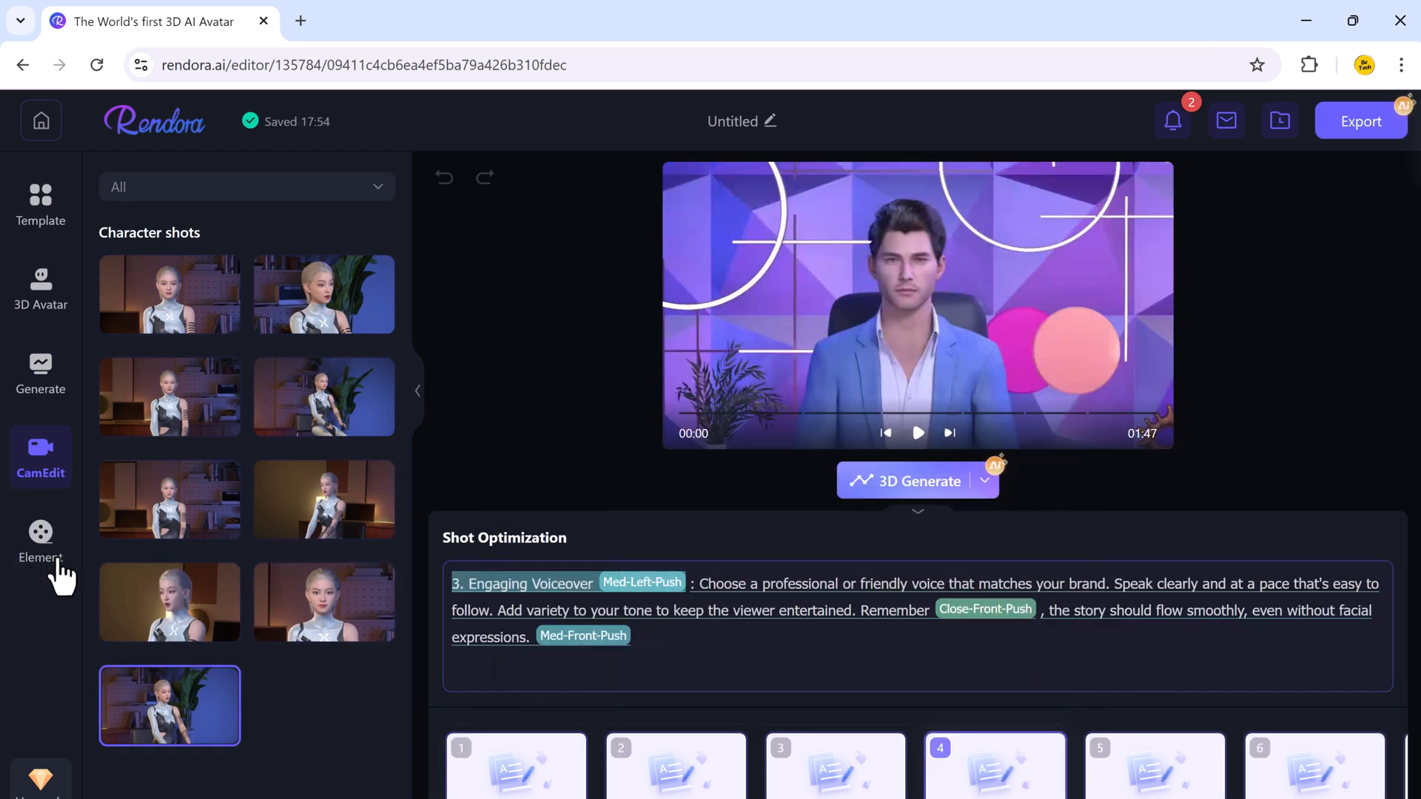
# Add the 'Fashionable, Fresh and Wonderful' BGM from the Audio library, then browse sound effects
pyautogui.click(40, 532)
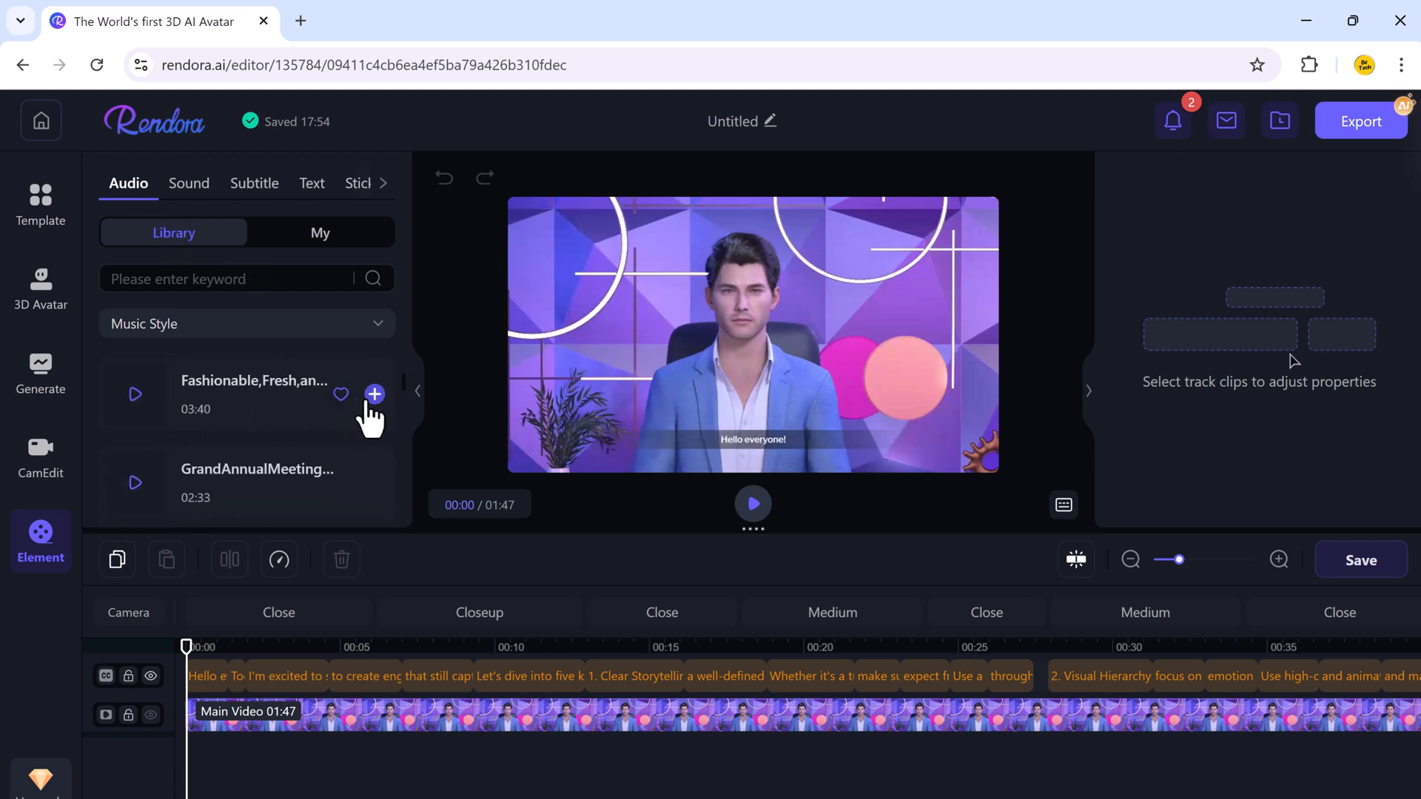
pyautogui.click(374, 393)
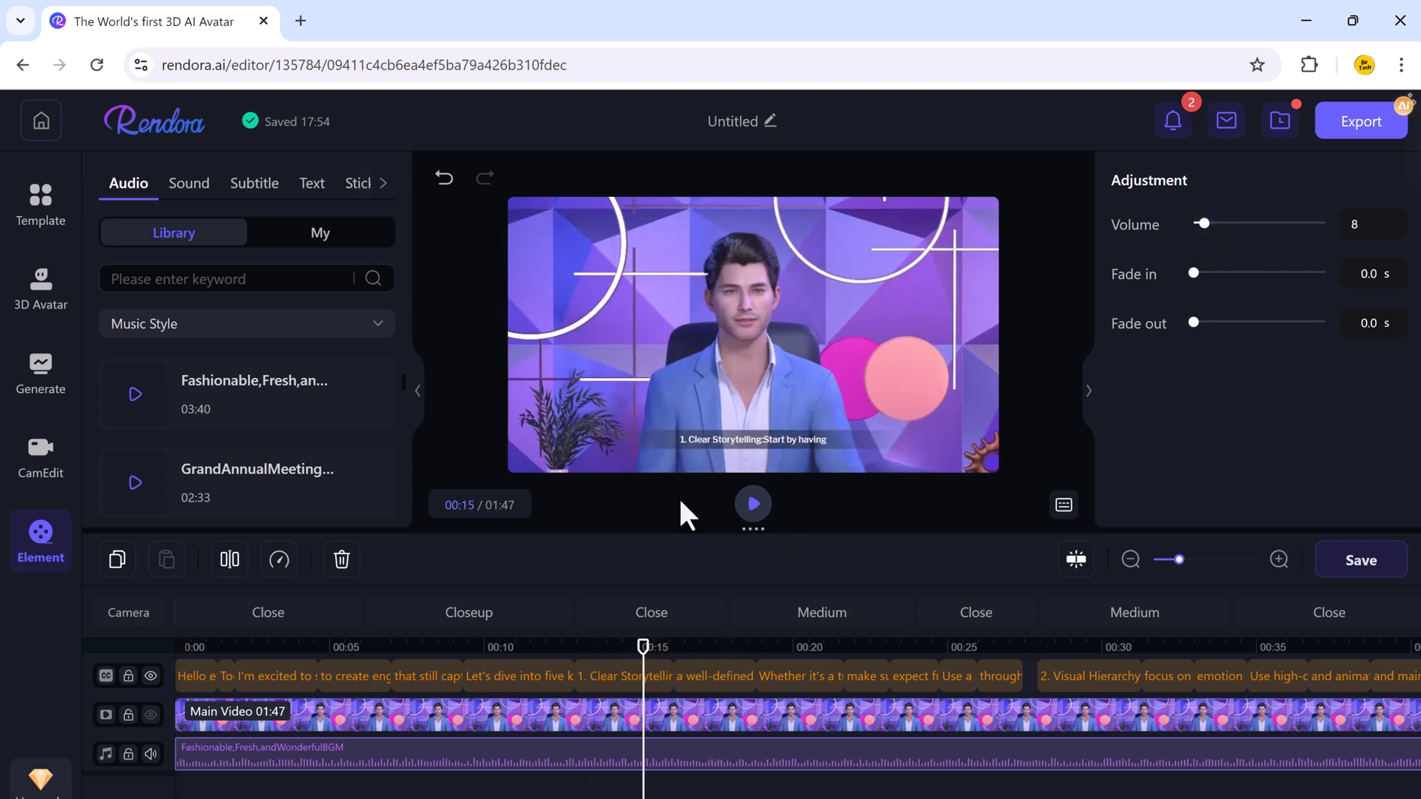
pyautogui.click(187, 183)
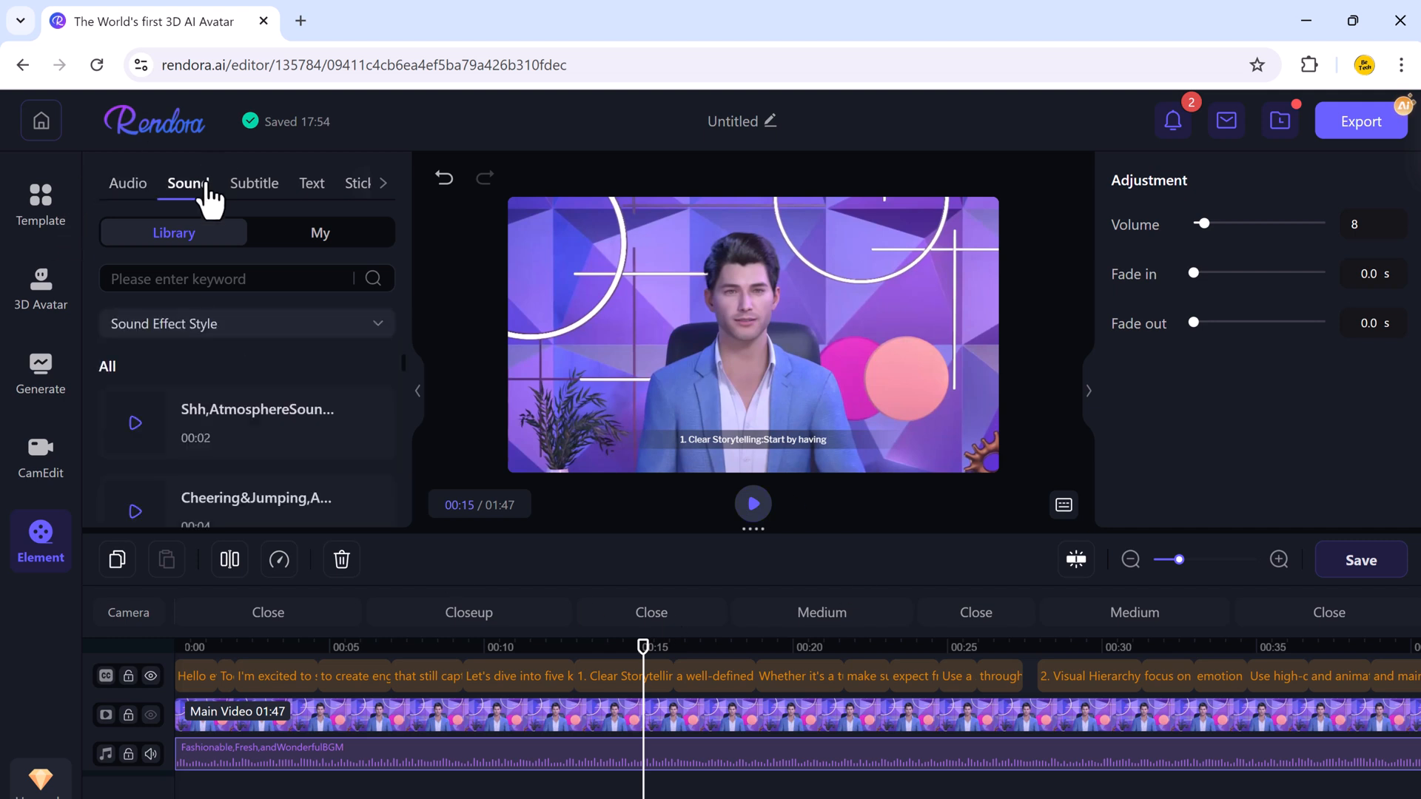
# Apply the white glowing-outline subtitle preset to the captions, keeping Libre Franklin size 35
pyautogui.click(254, 183)
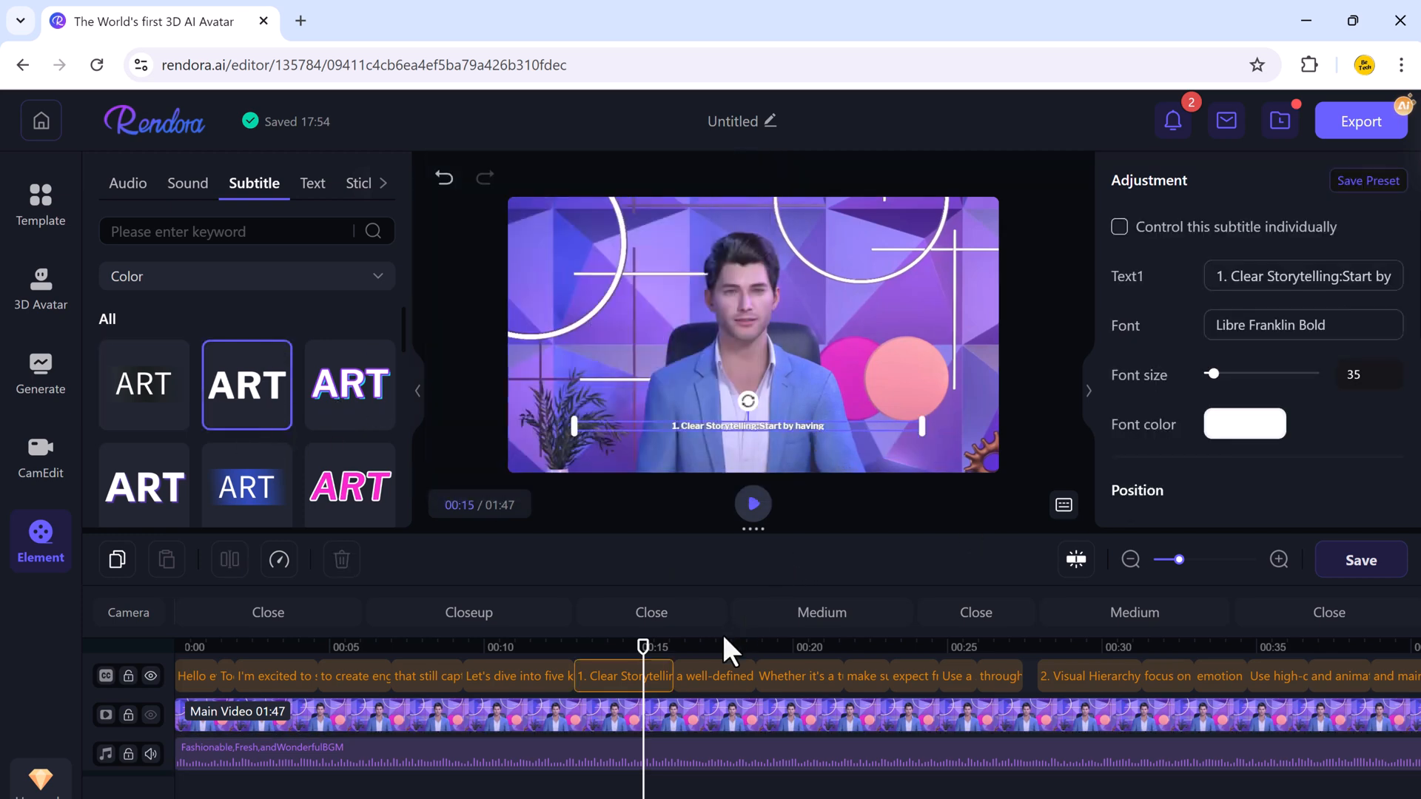
pyautogui.click(824, 647)
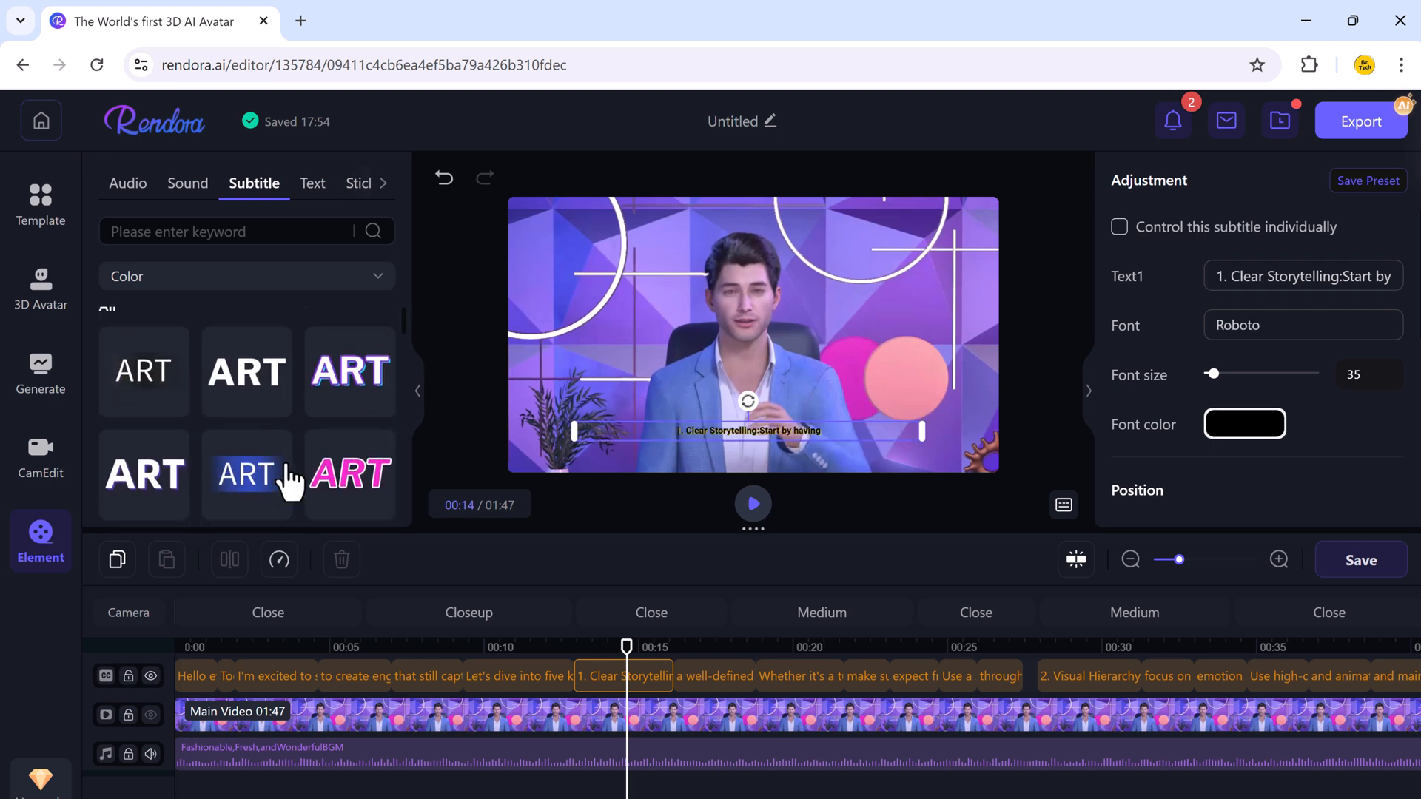
pyautogui.click(246, 453)
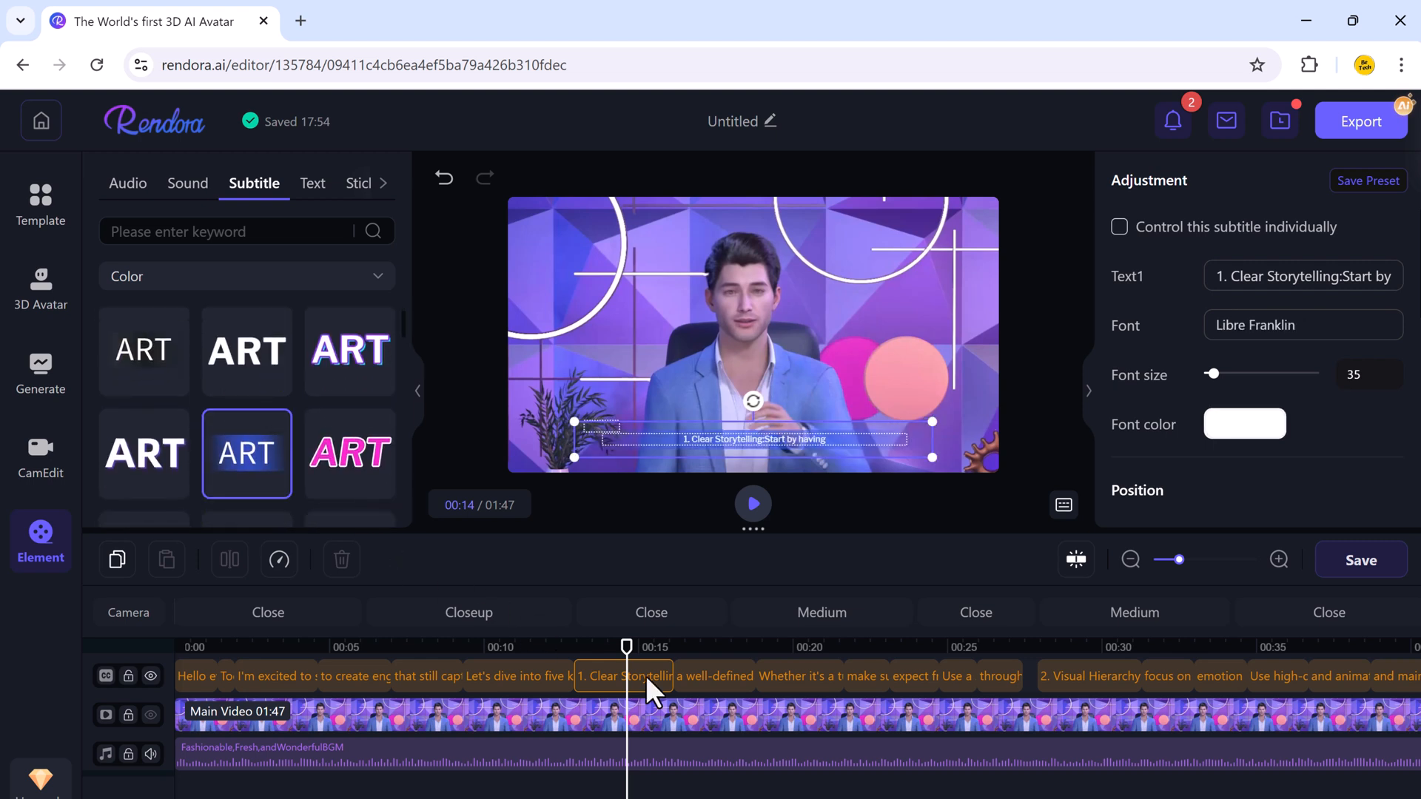
pyautogui.click(311, 182)
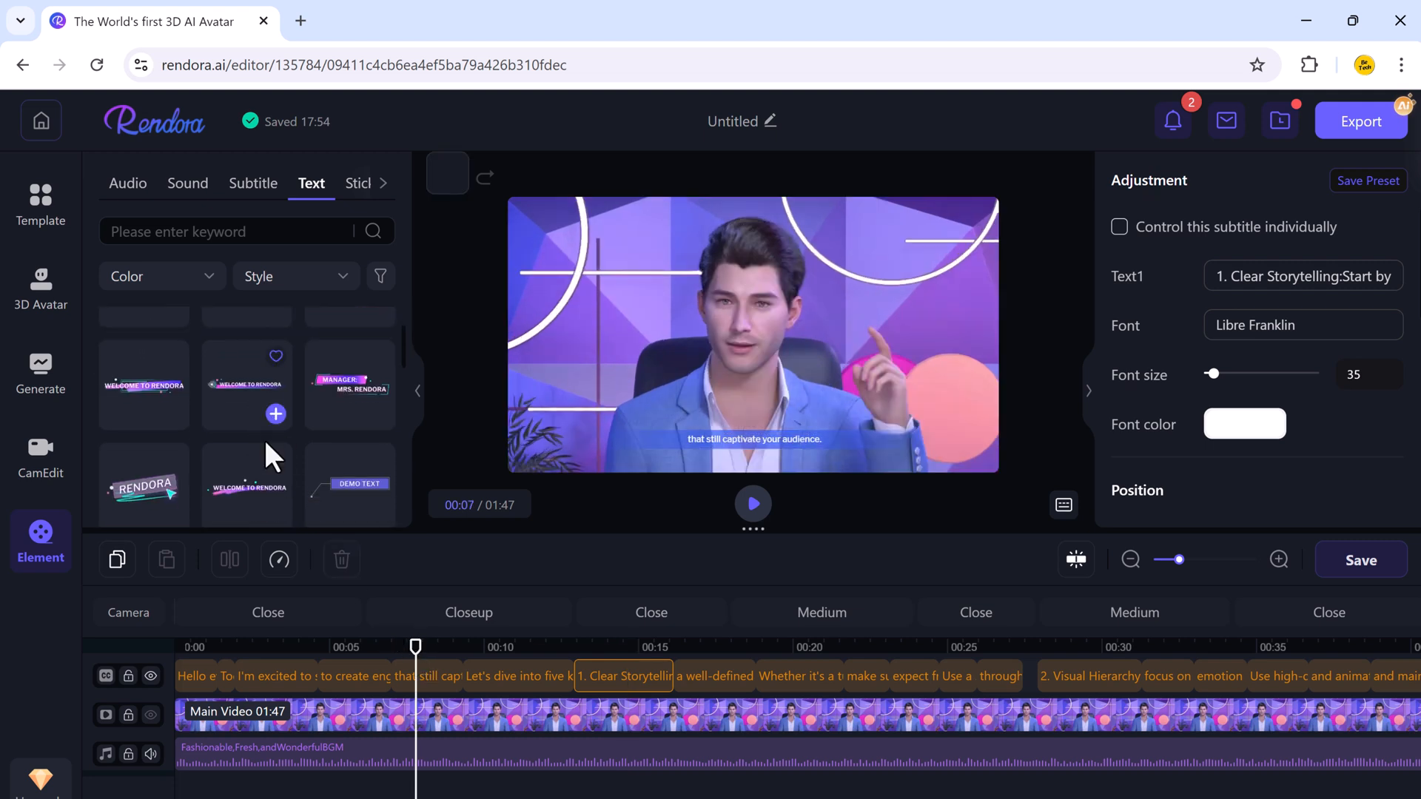
# Add a LIKE & SUBSCRIBE title template and place a LIKE IT sticker on the video
pyautogui.scroll(-3)
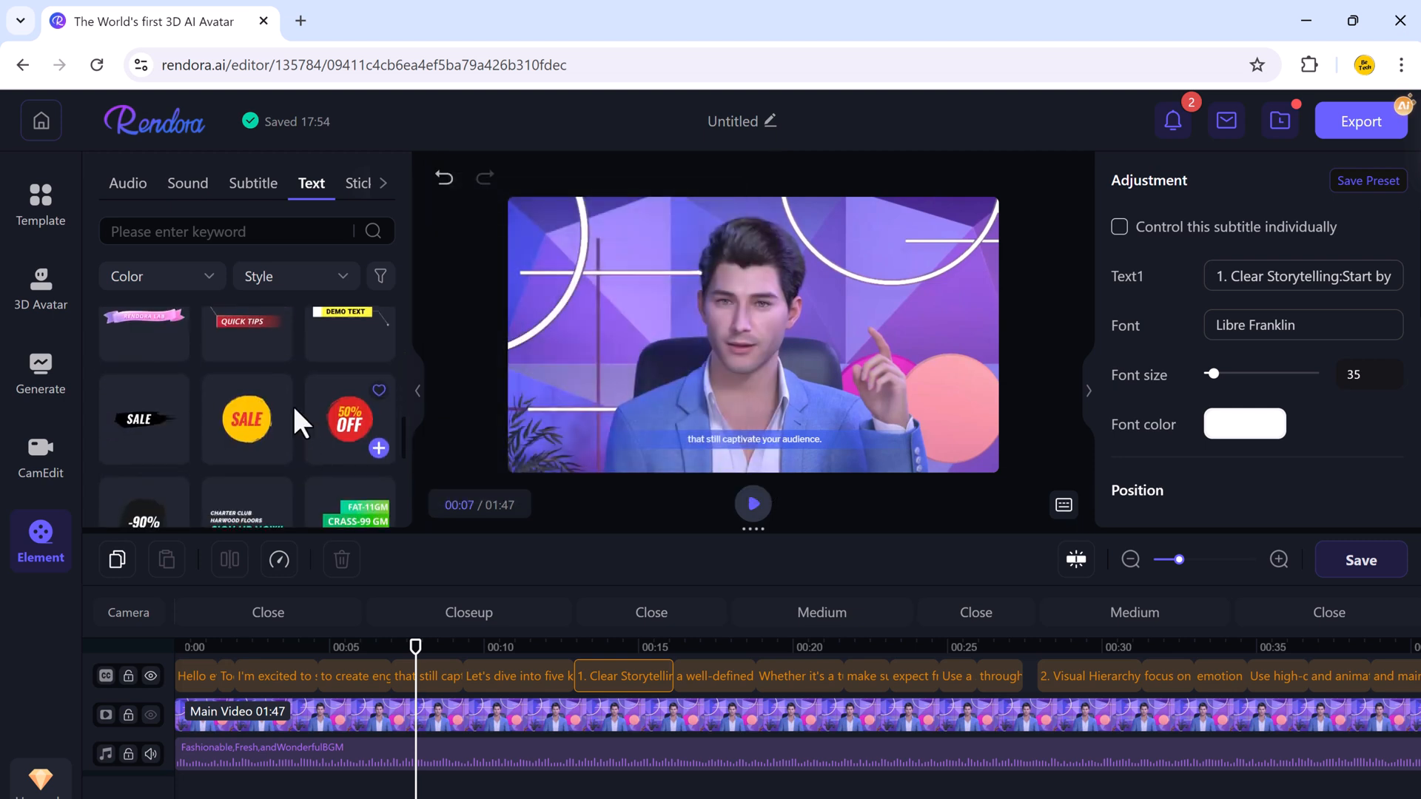
pyautogui.click(358, 183)
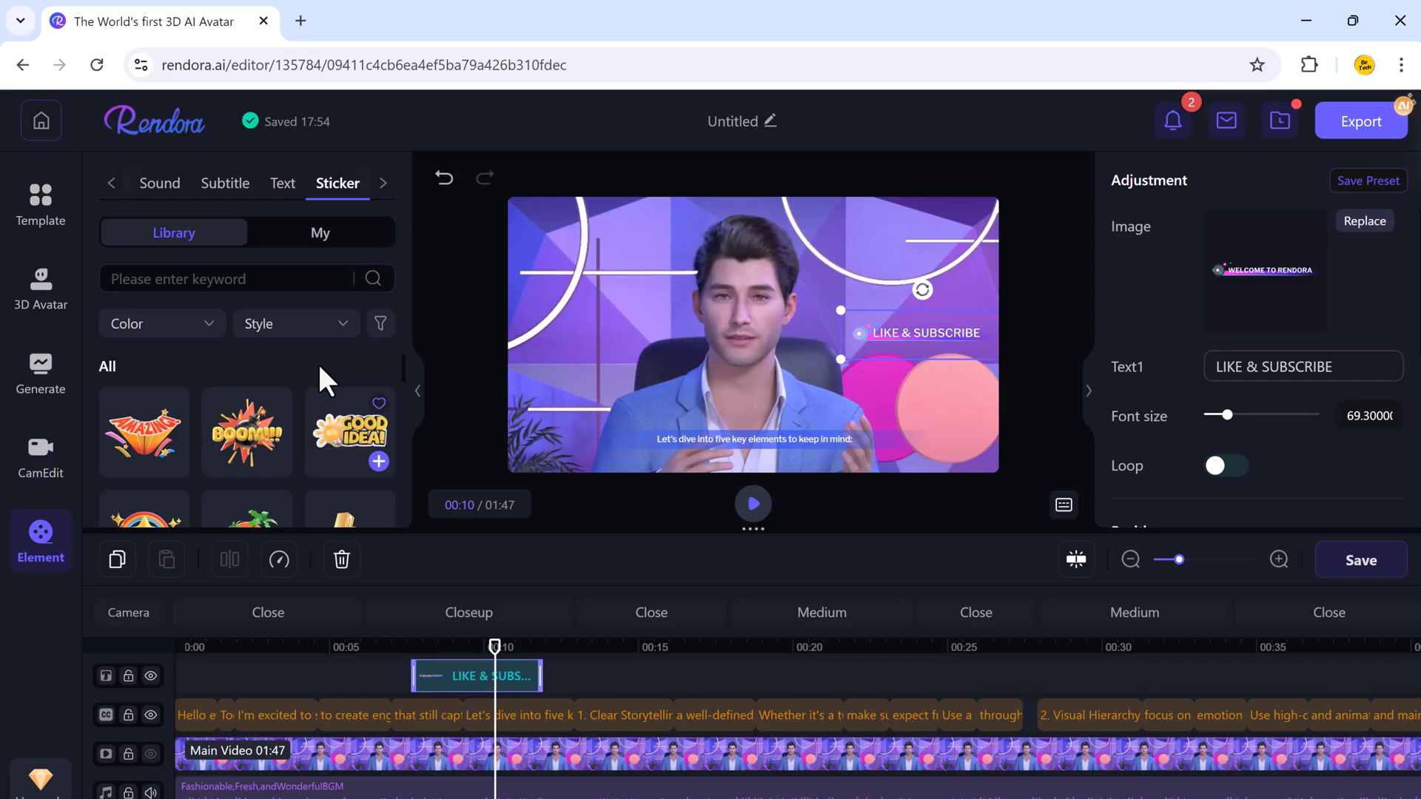
pyautogui.scroll(-3)
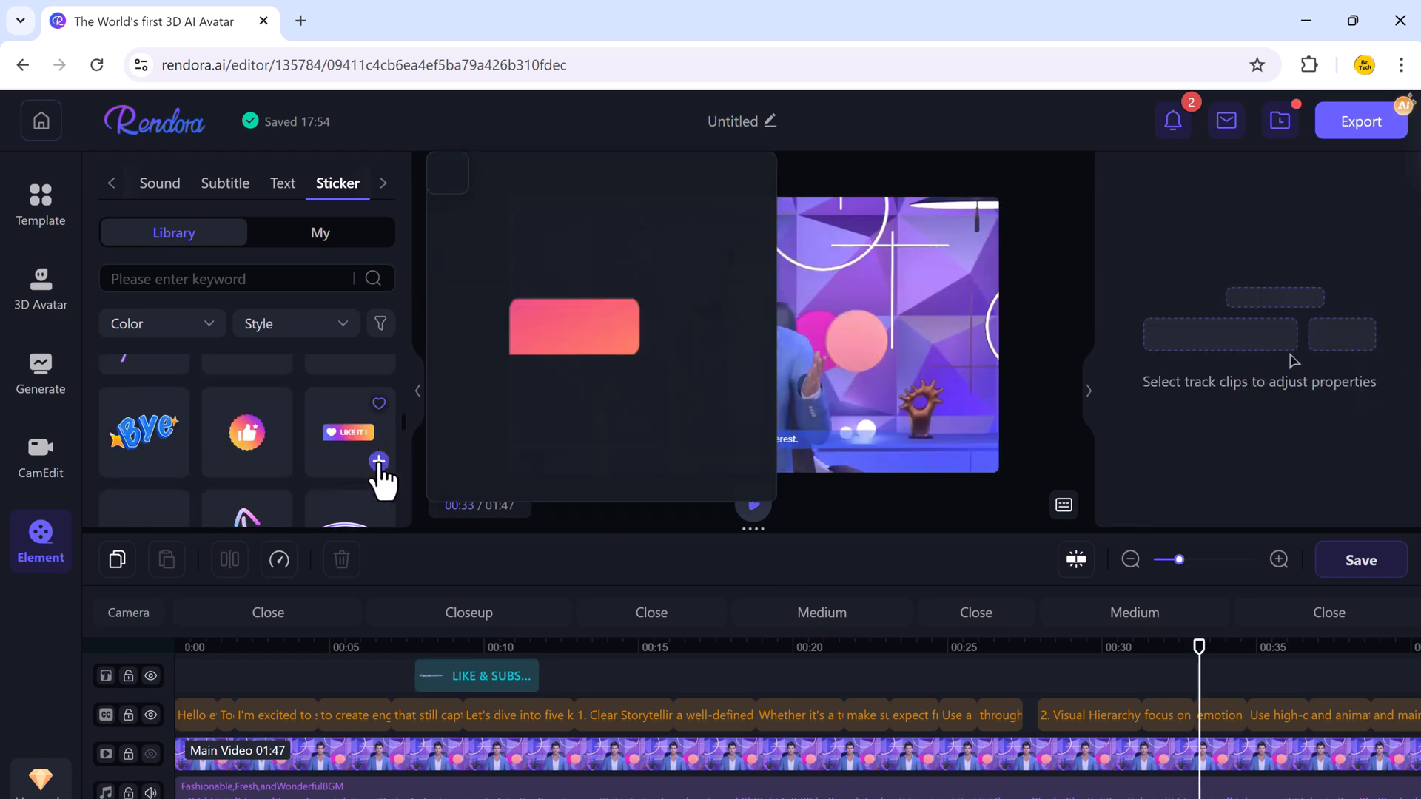
pyautogui.click(379, 458)
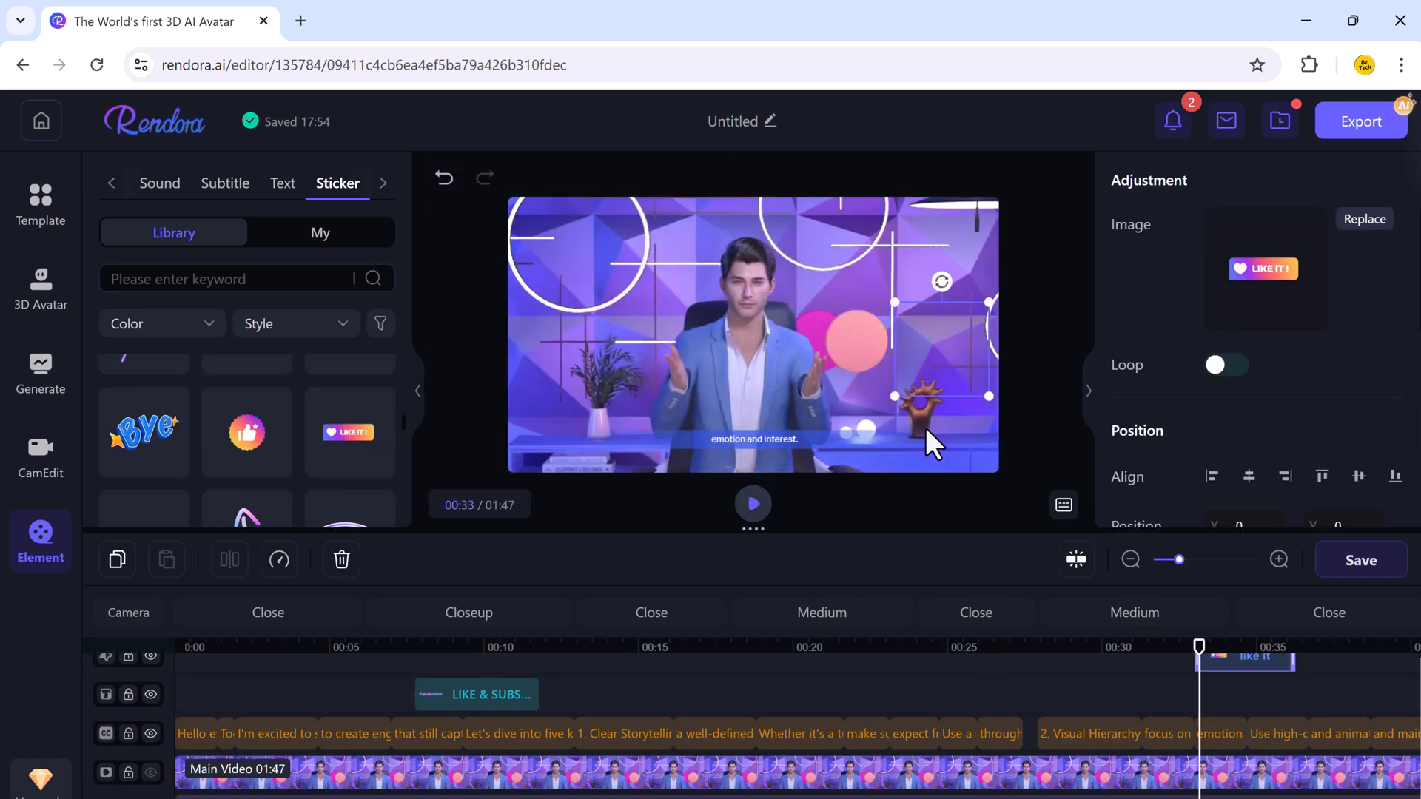
pyautogui.click(752, 504)
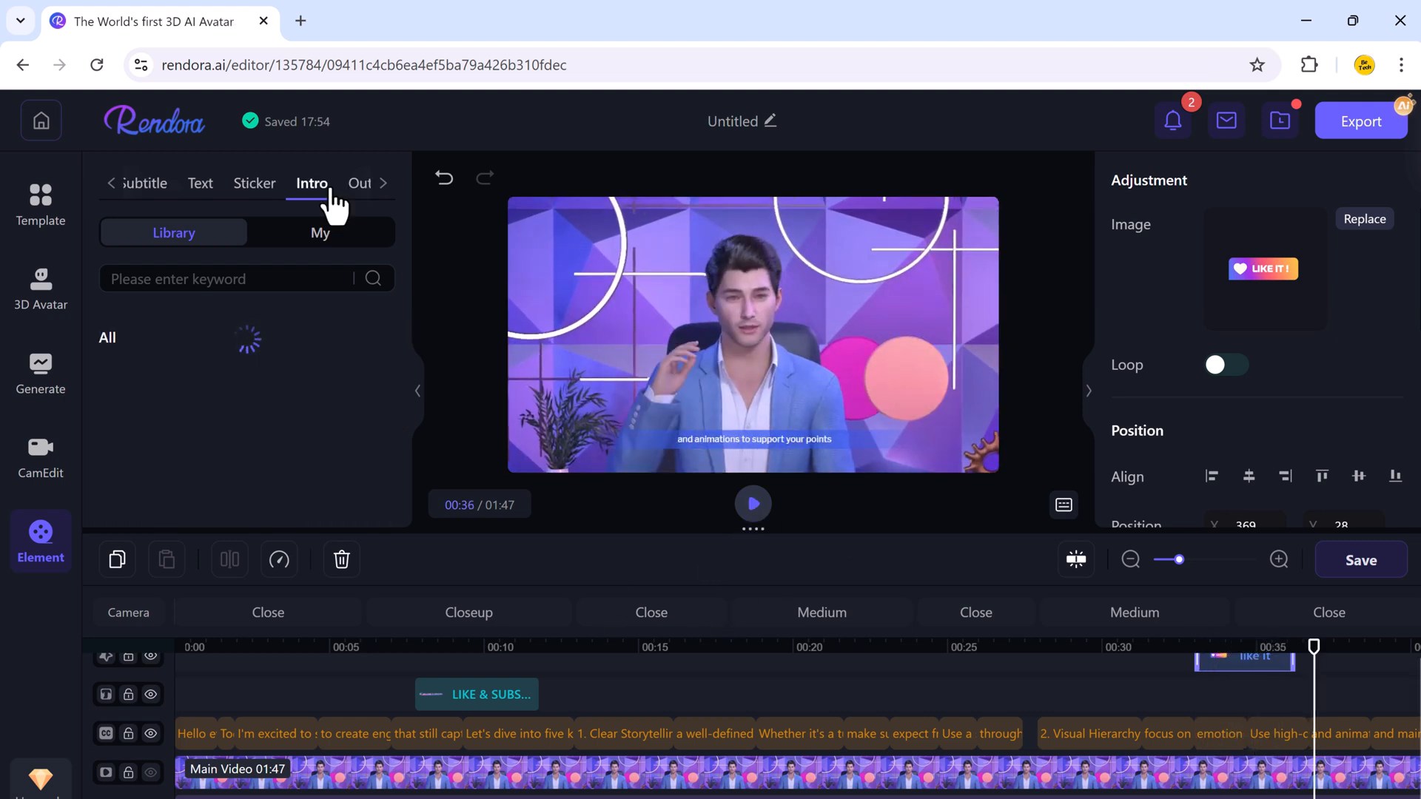
# Browse the Intro/Outro templates and start exporting the finished video
pyautogui.click(366, 182)
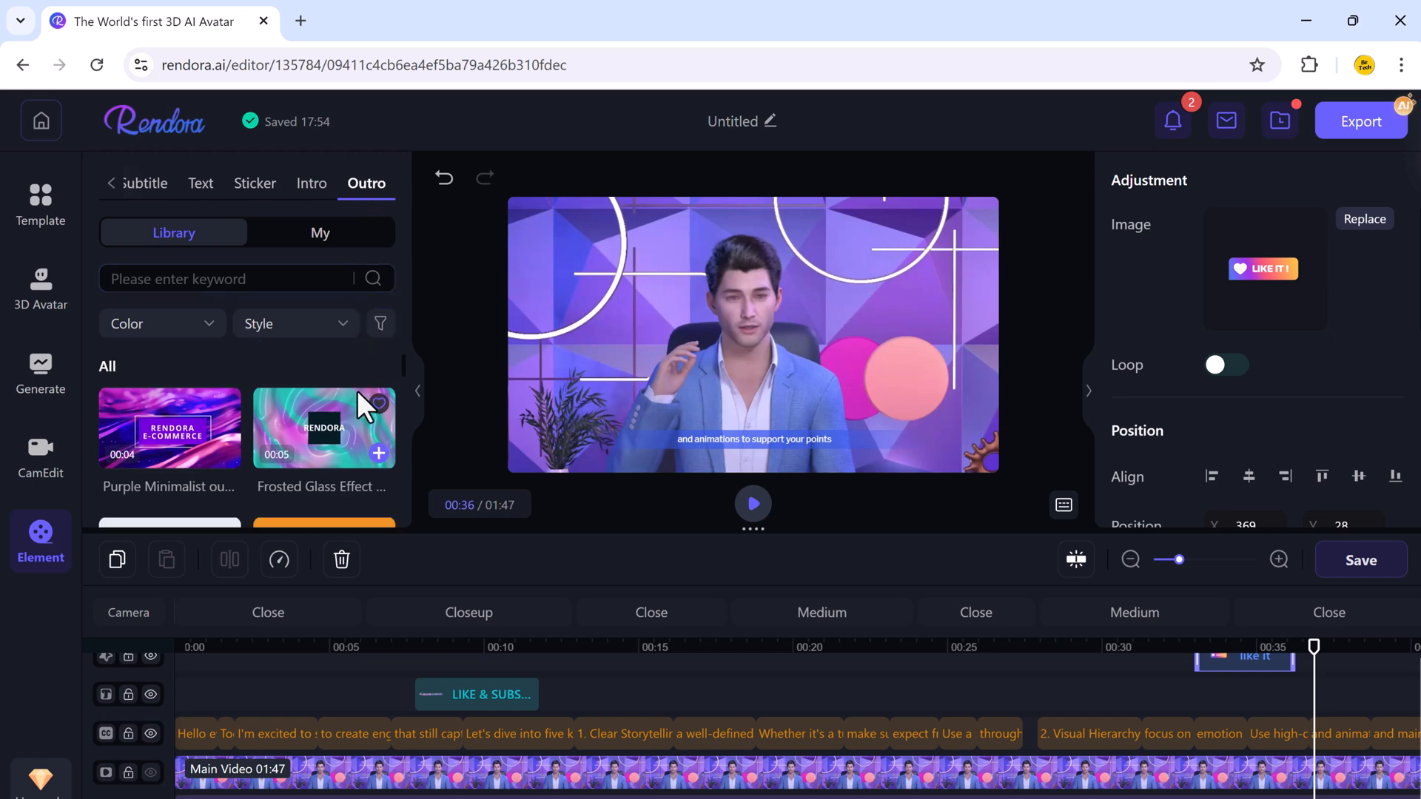
pyautogui.click(1360, 121)
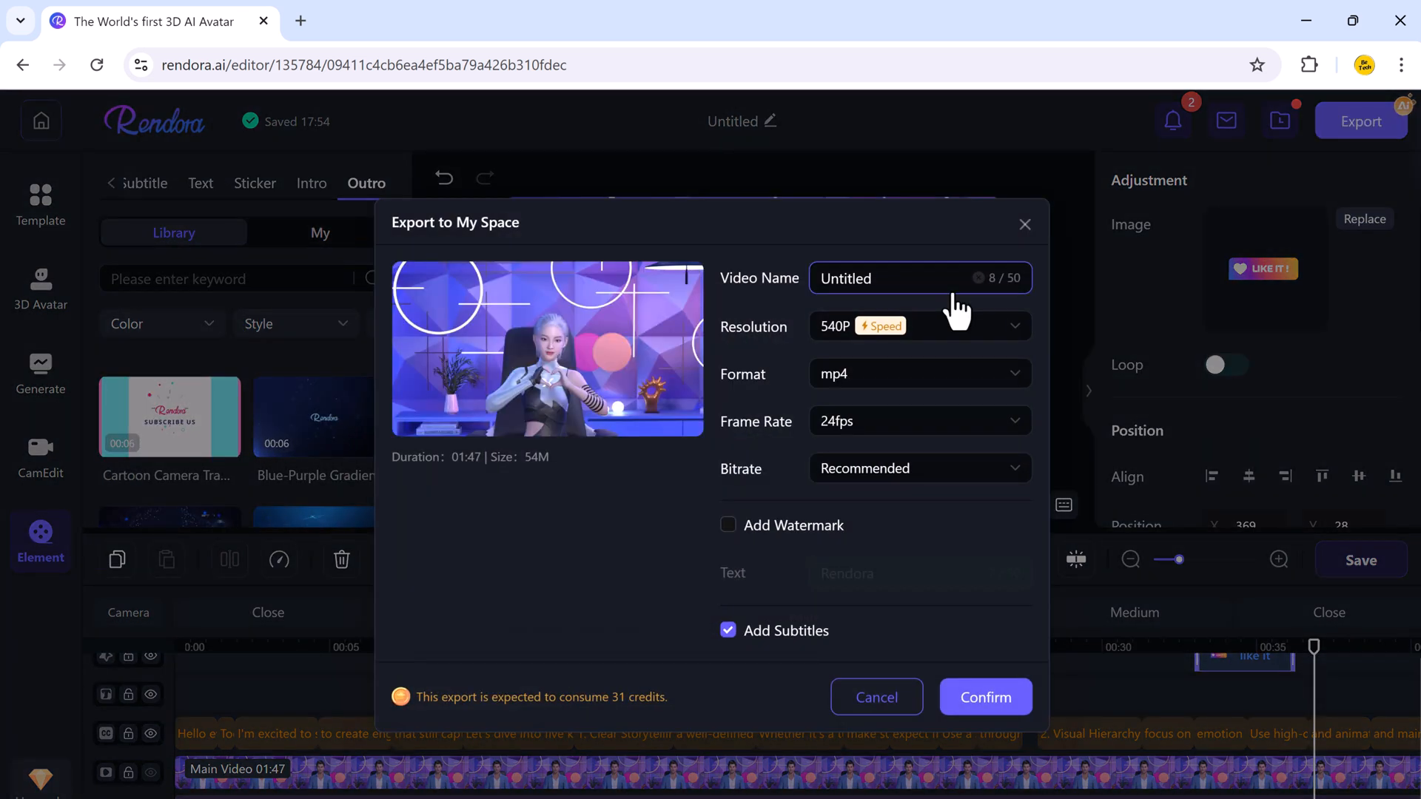
# Export the video to My Space at 1080P resolution and confirm
pyautogui.click(870, 278)
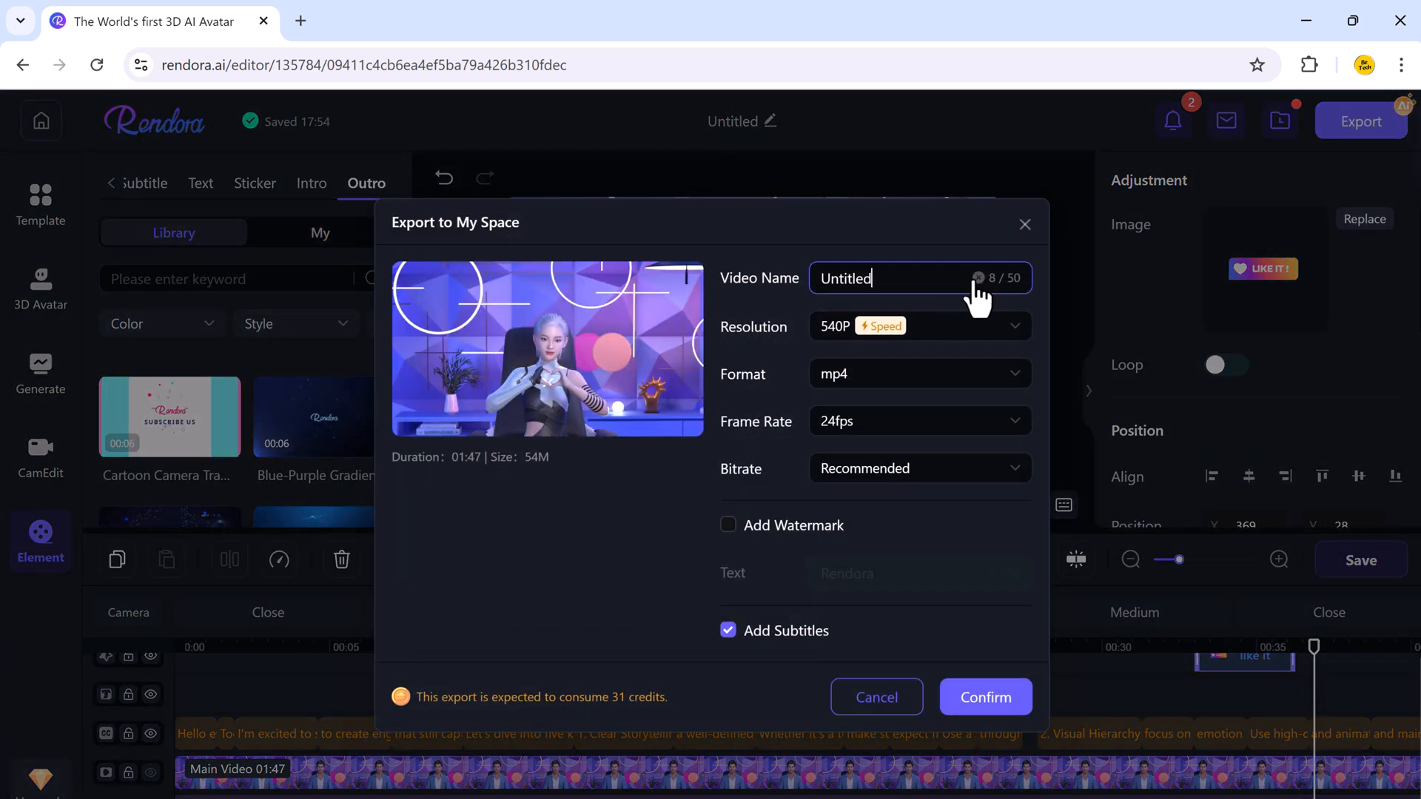
pyautogui.click(918, 326)
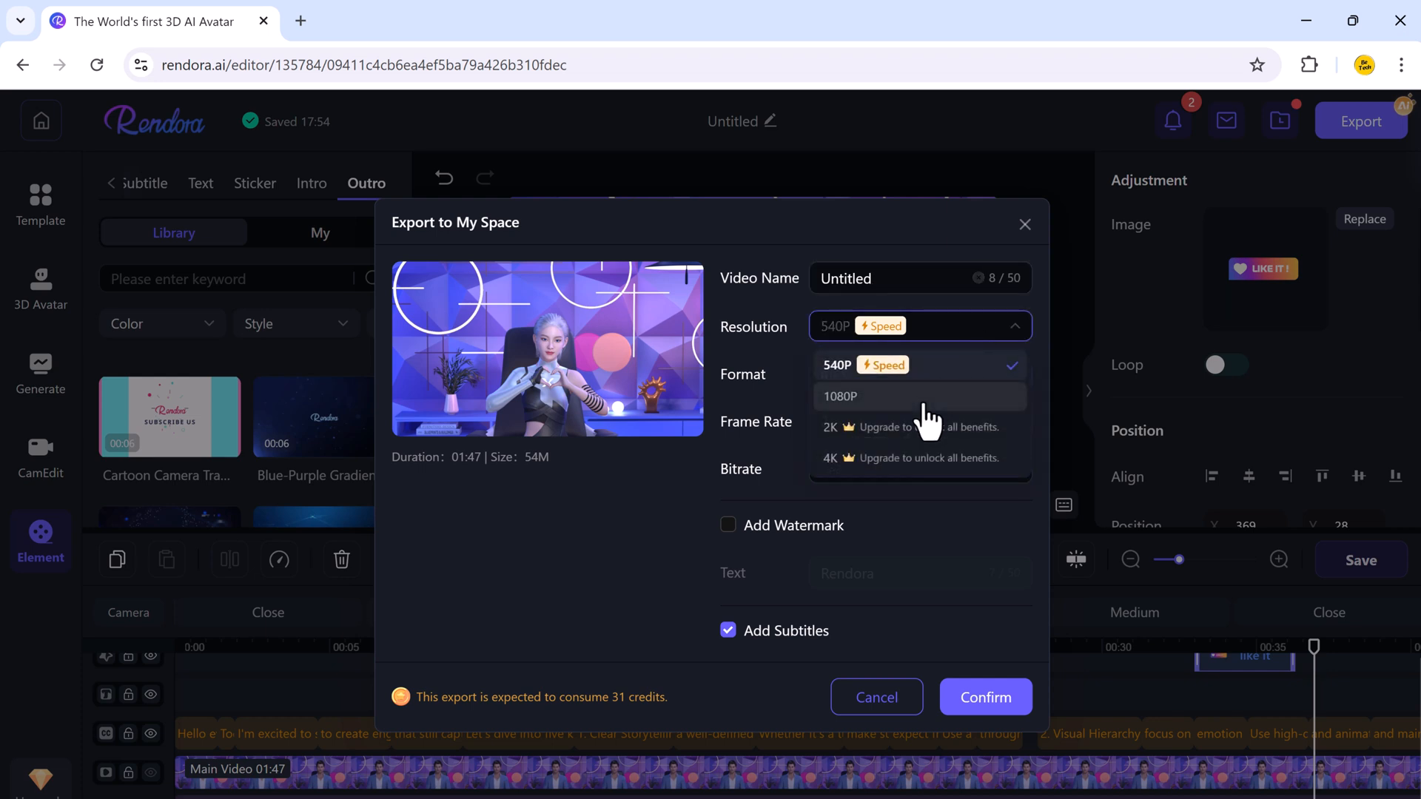
pyautogui.click(840, 396)
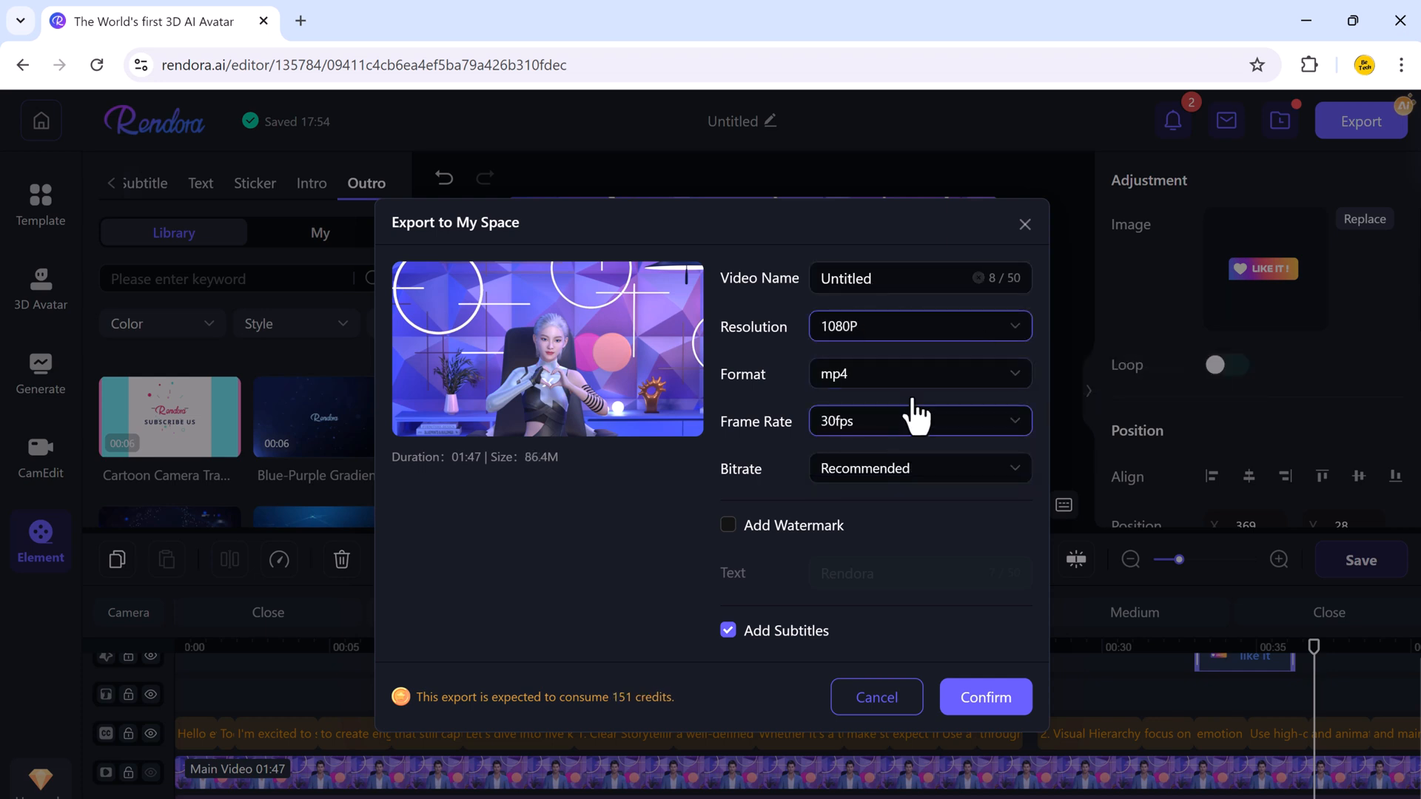
pyautogui.moveTo(985, 697)
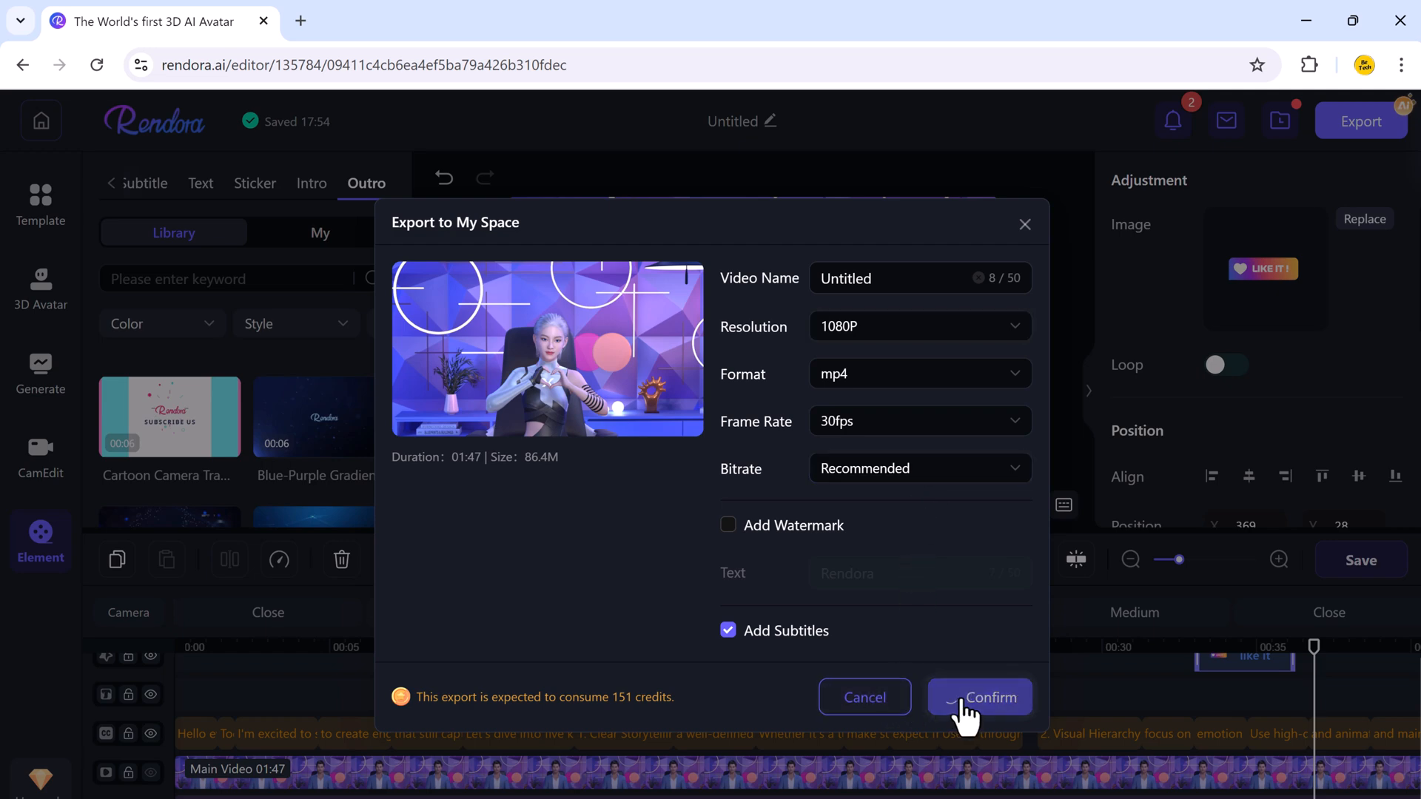
pyautogui.click(978, 697)
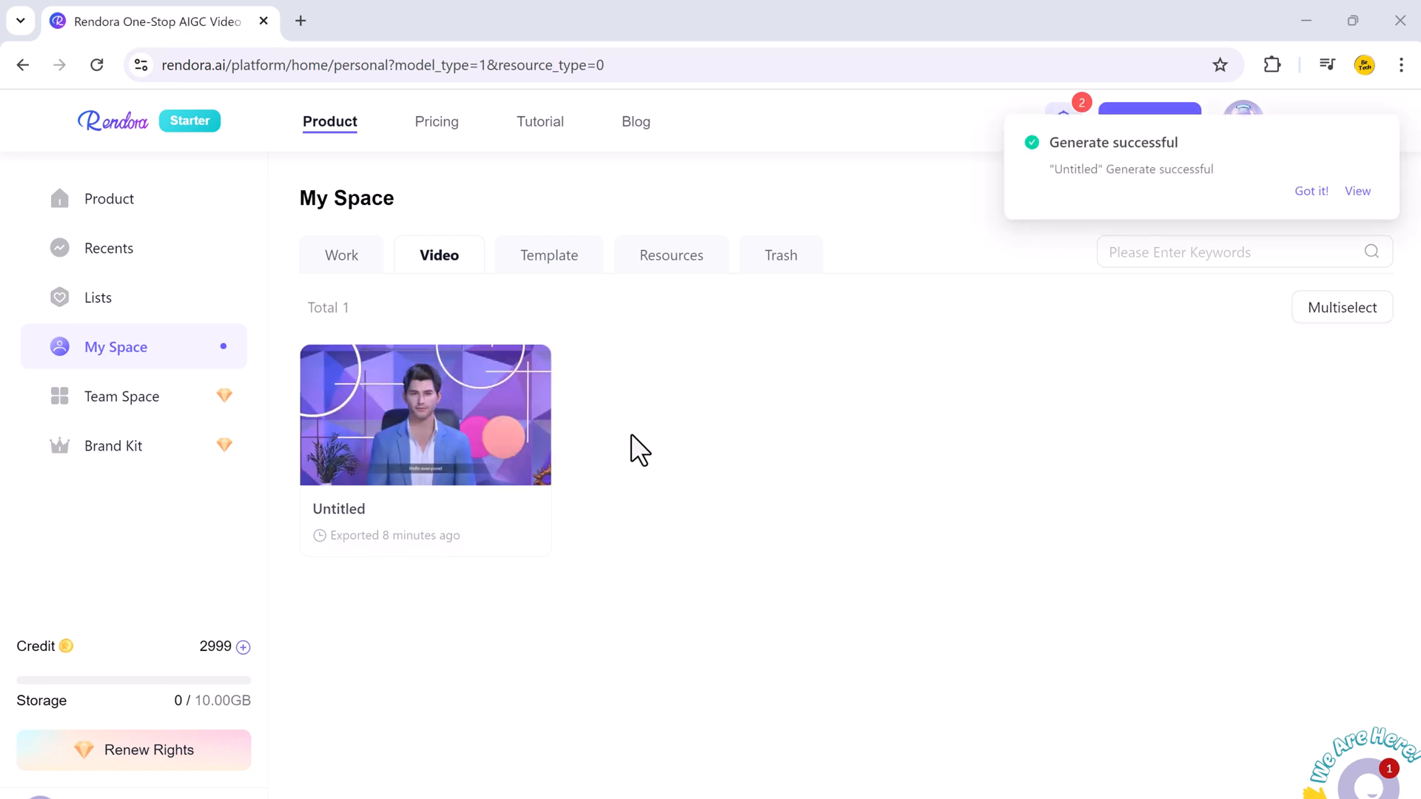
# Download the exported Untitled video from its card menu and close the playback window
pyautogui.click(1311, 191)
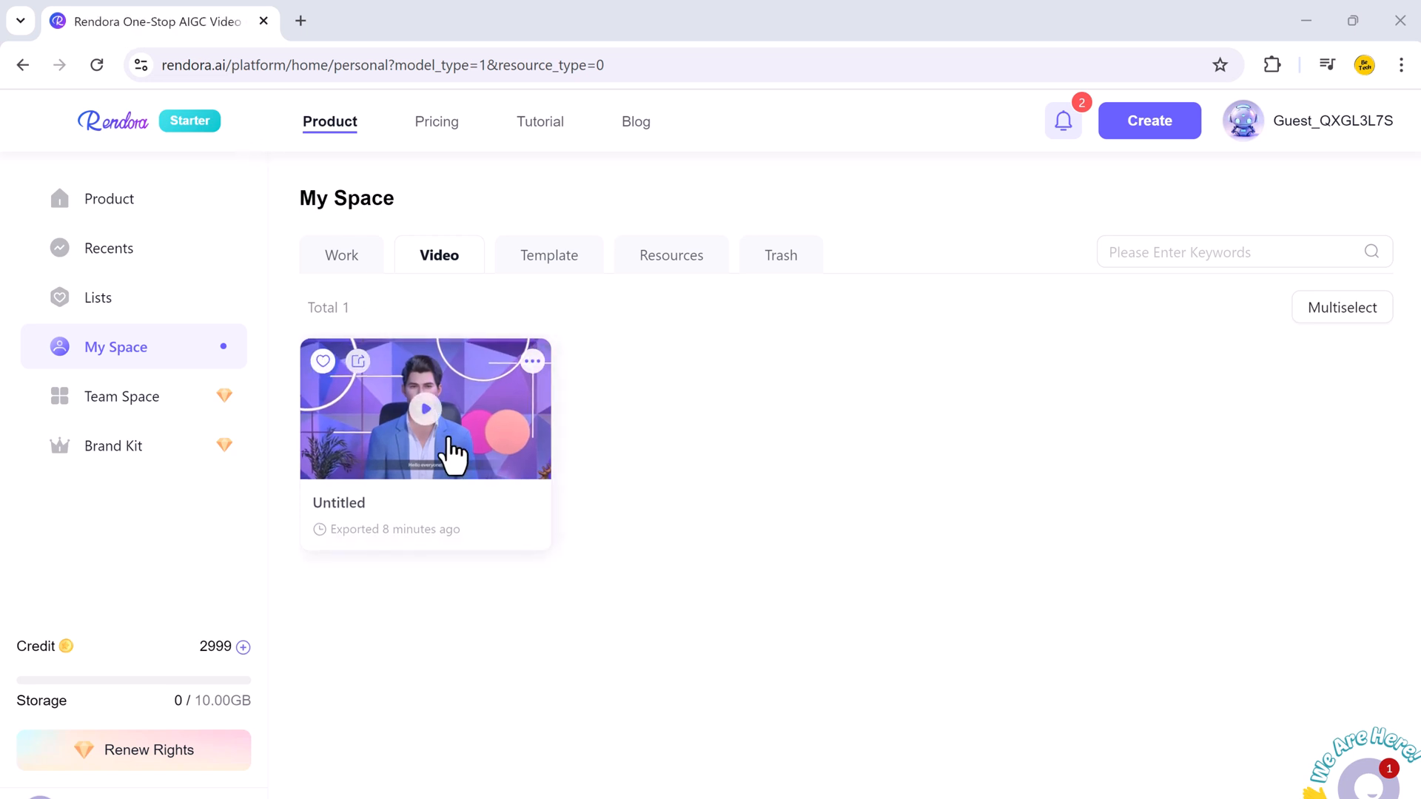
pyautogui.moveTo(532, 367)
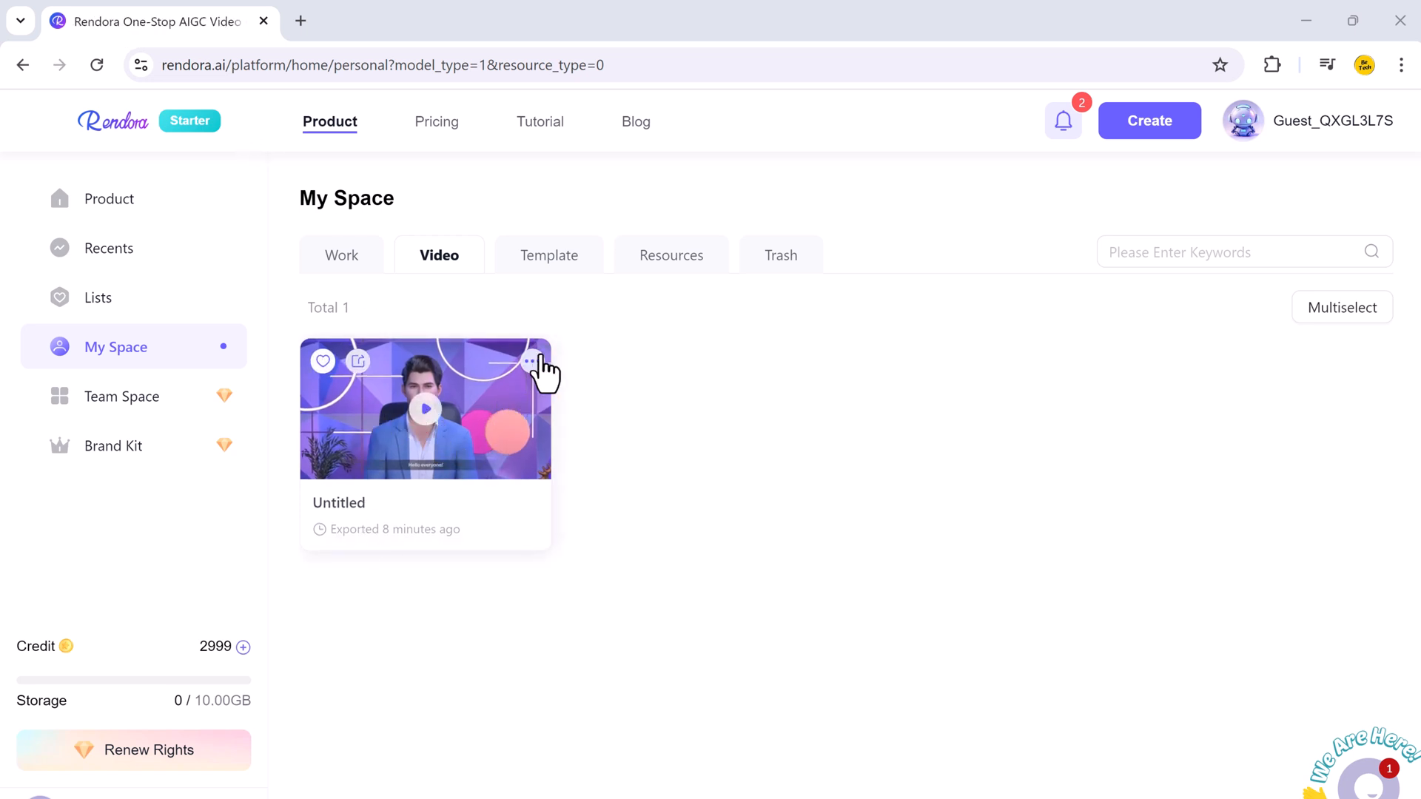
pyautogui.click(533, 361)
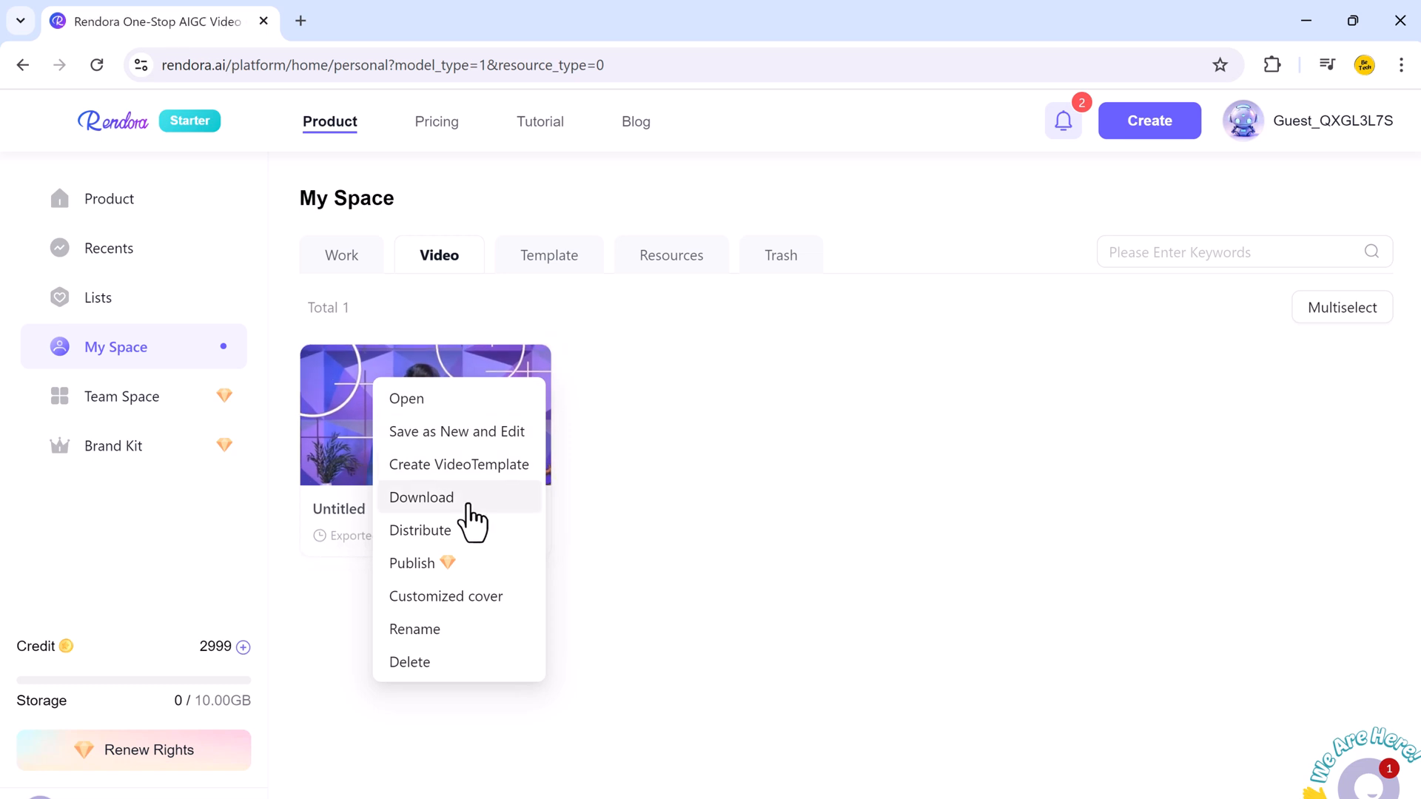
pyautogui.click(420, 497)
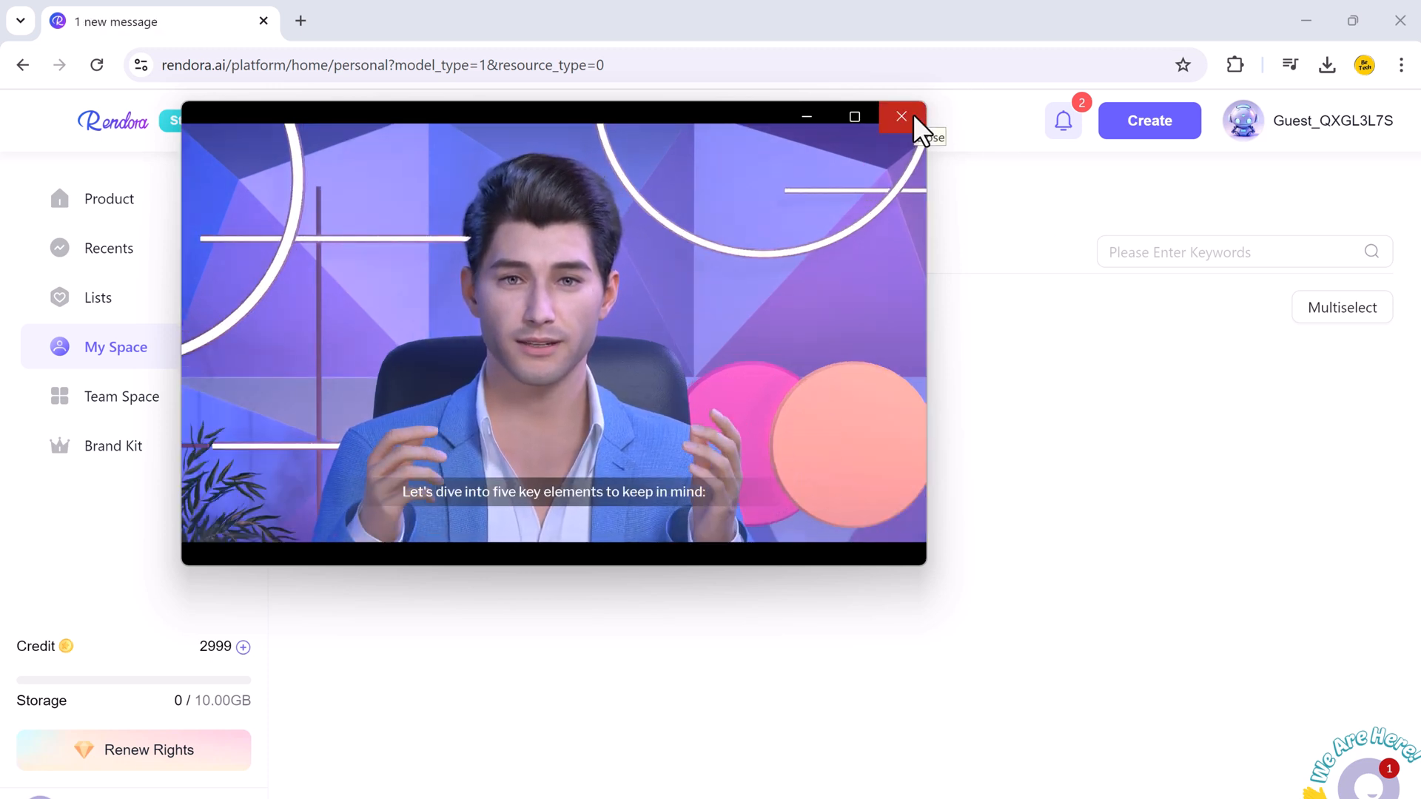
pyautogui.click(901, 117)
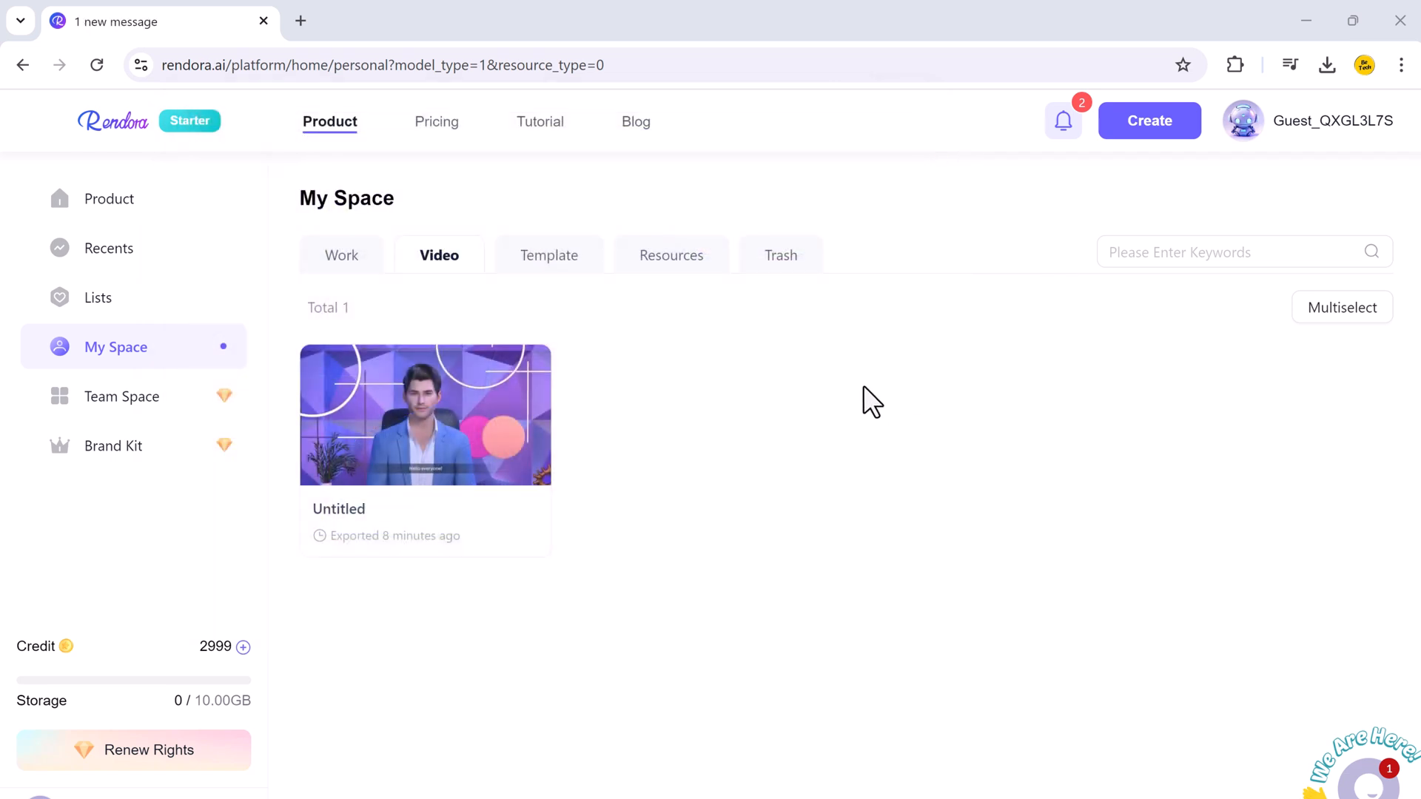
pyautogui.moveTo(732, 562)
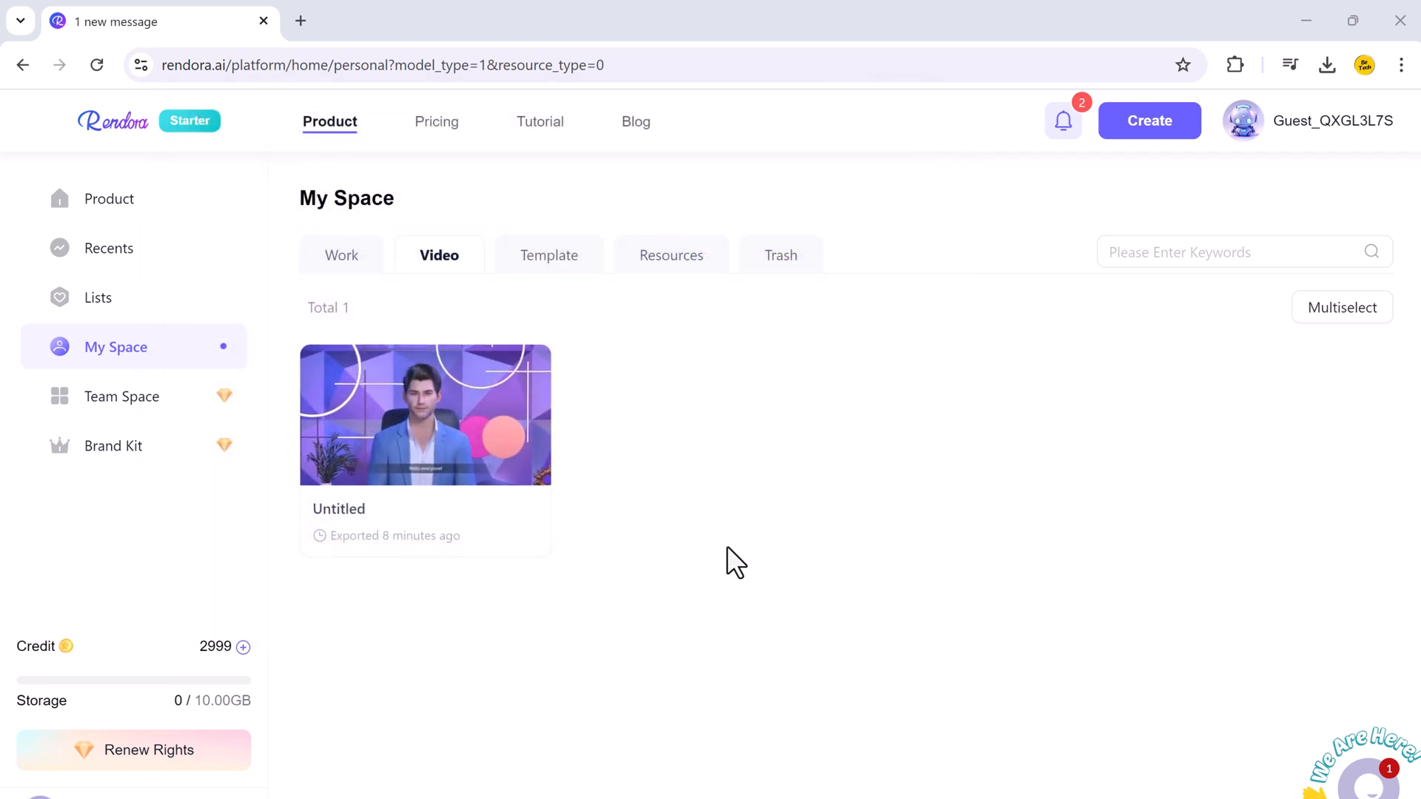